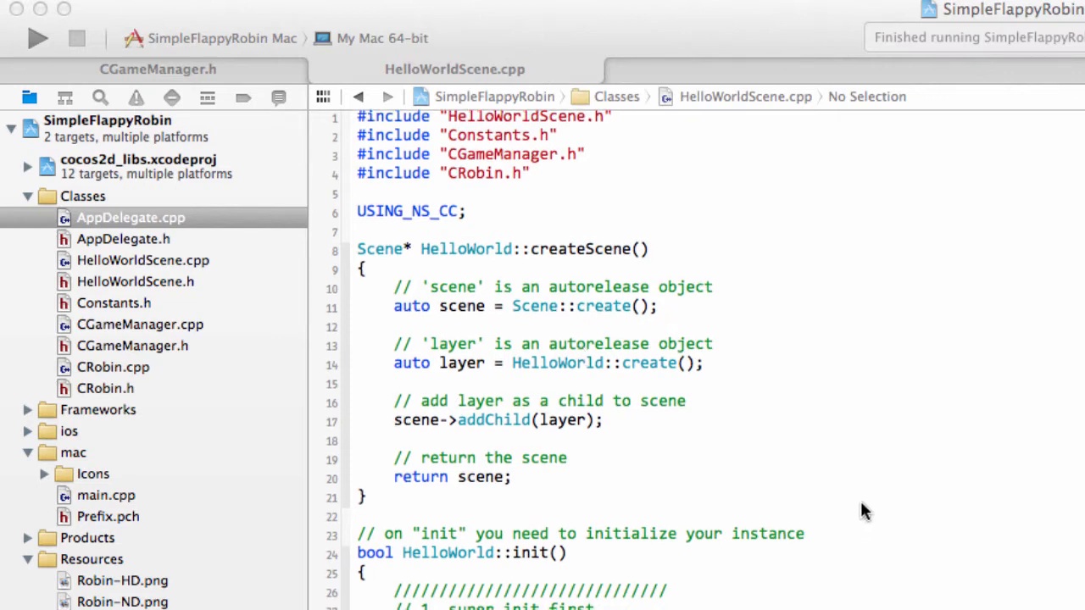
- Browse into cocos2d-x-3.1rc0 > tests > cpp-tests > Classes in Finder column view
scroll("down", 3)
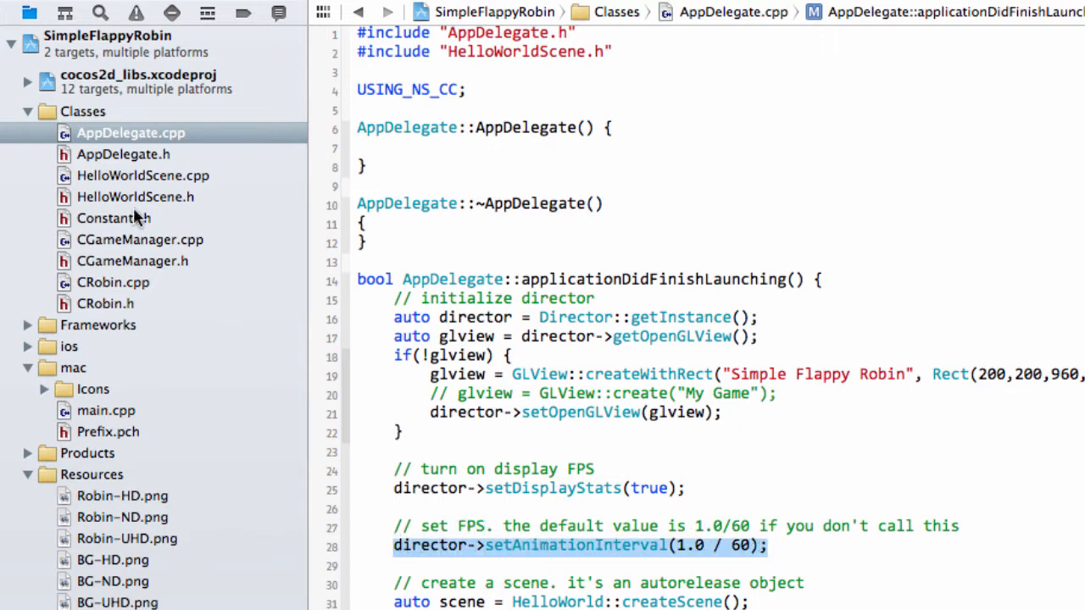
left_click(142, 174)
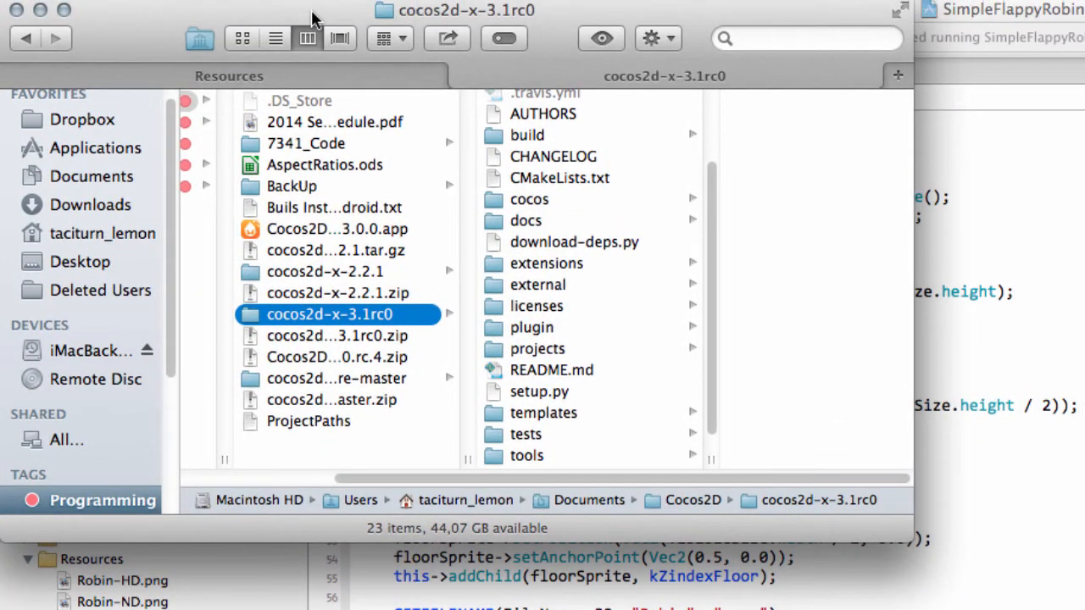
mouse_move(330, 322)
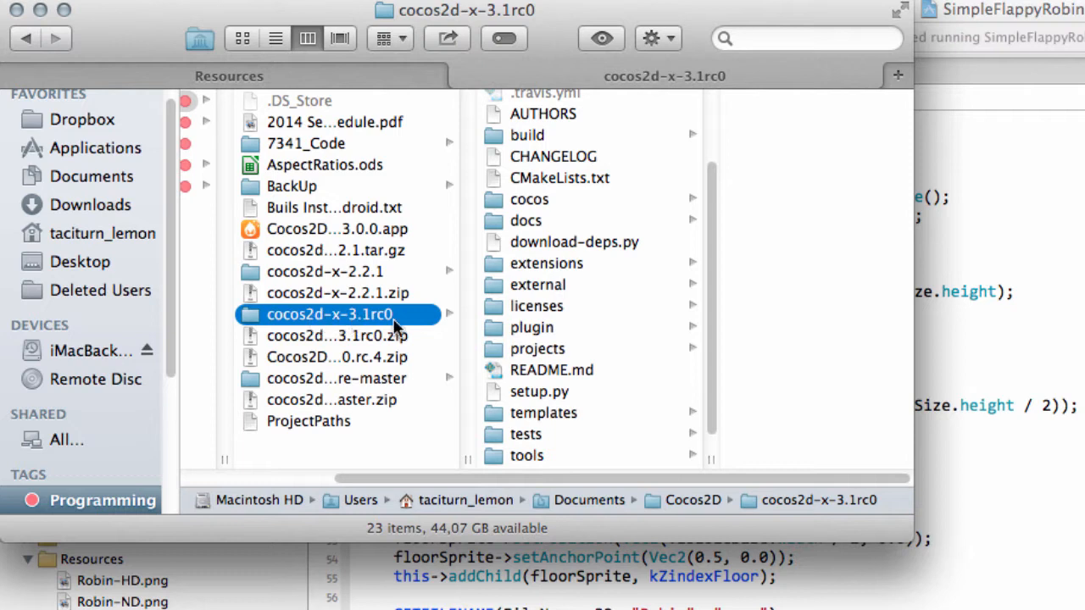
scroll("down", 3)
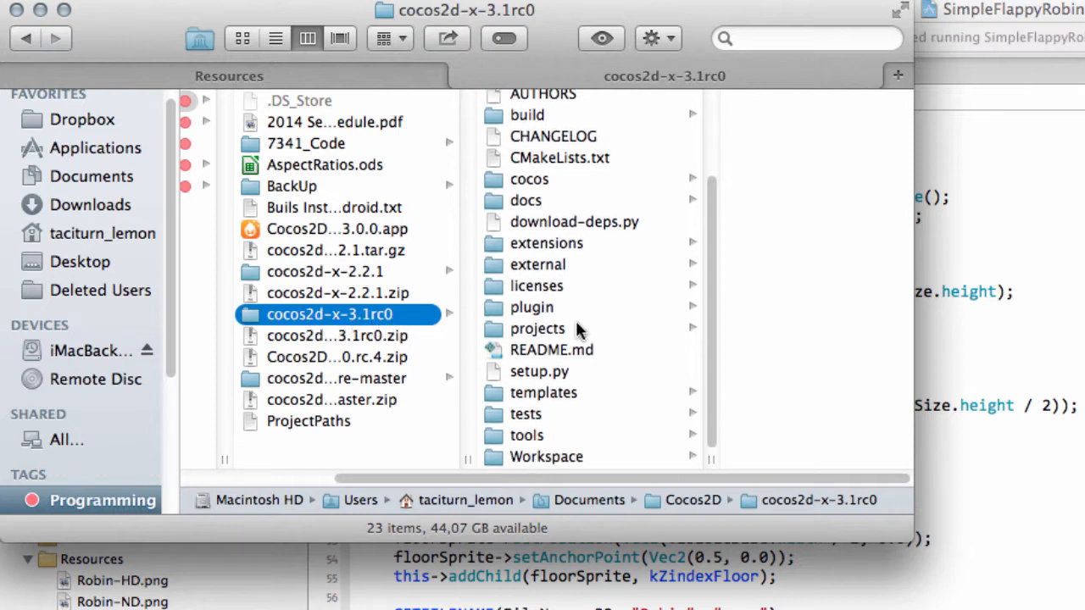
left_click(526, 417)
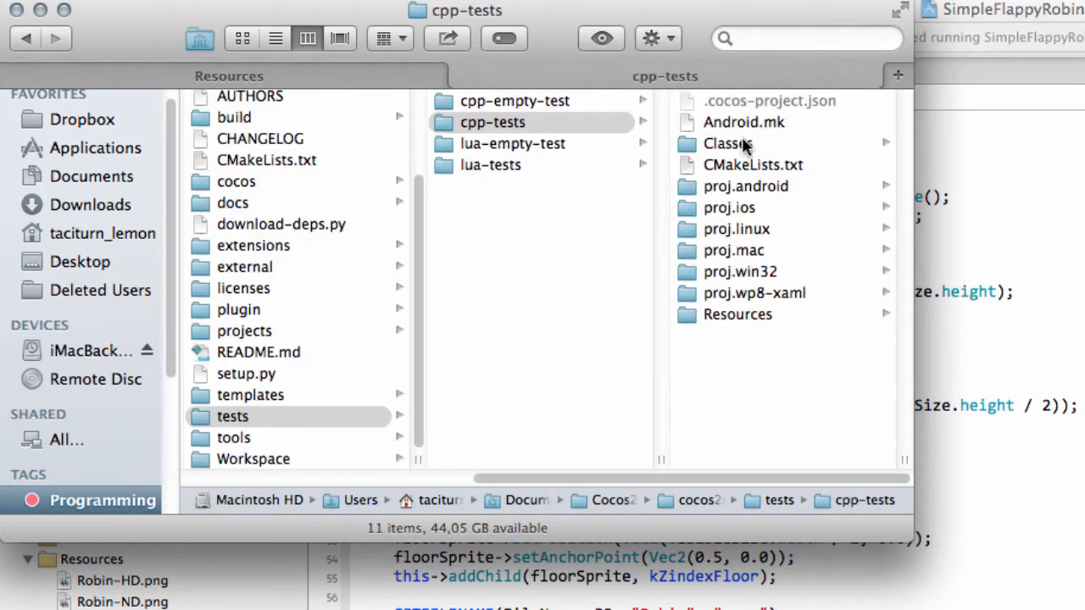
left_click(728, 143)
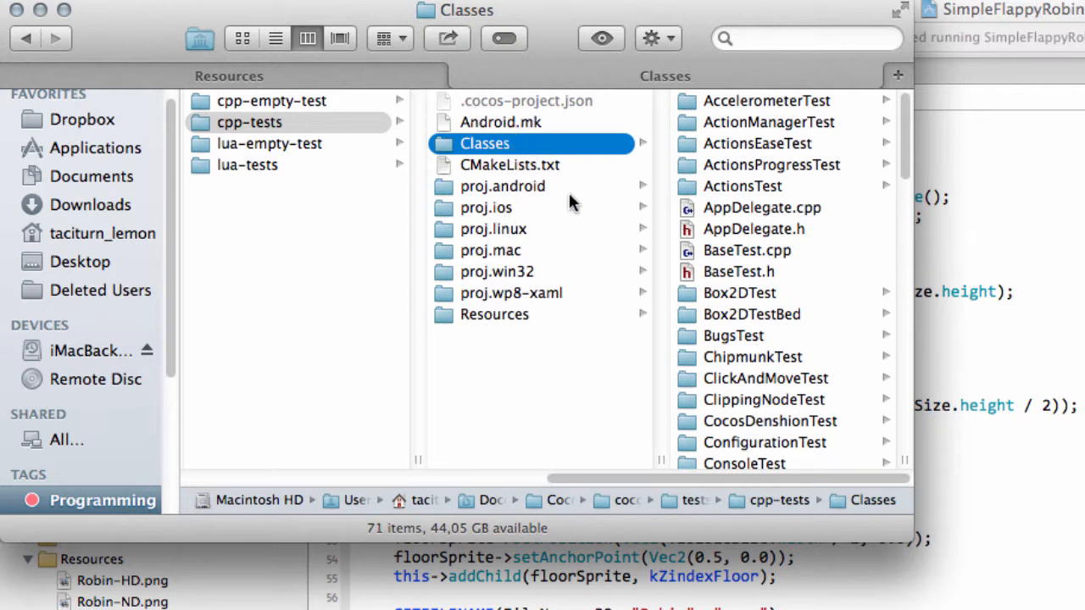
mouse_move(495, 222)
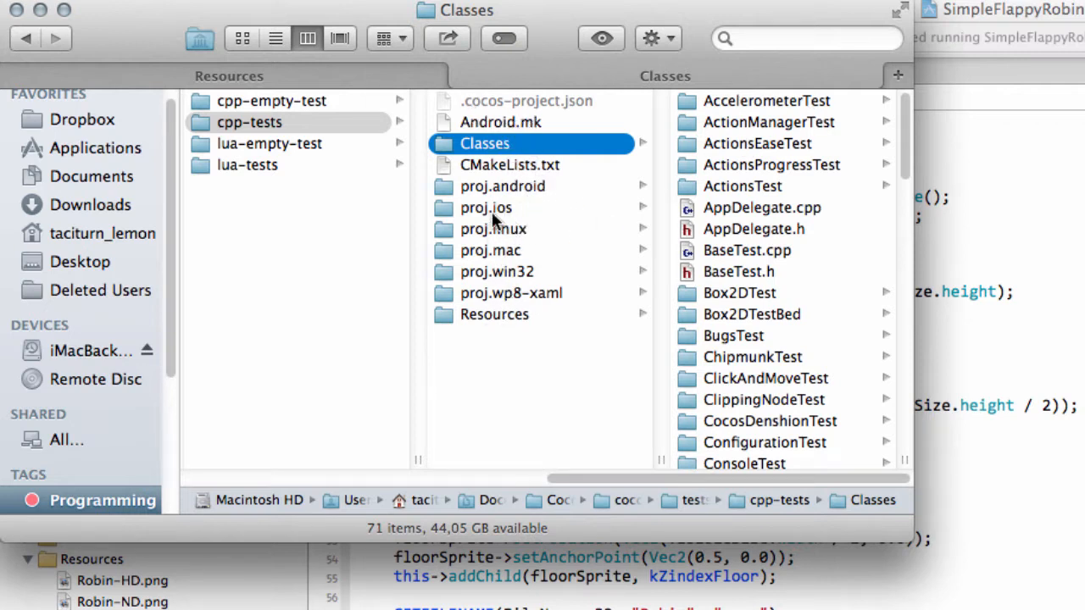
- Scroll the Classes list to TouchesTest and bring up options for its Paddle files
scroll("down", 3)
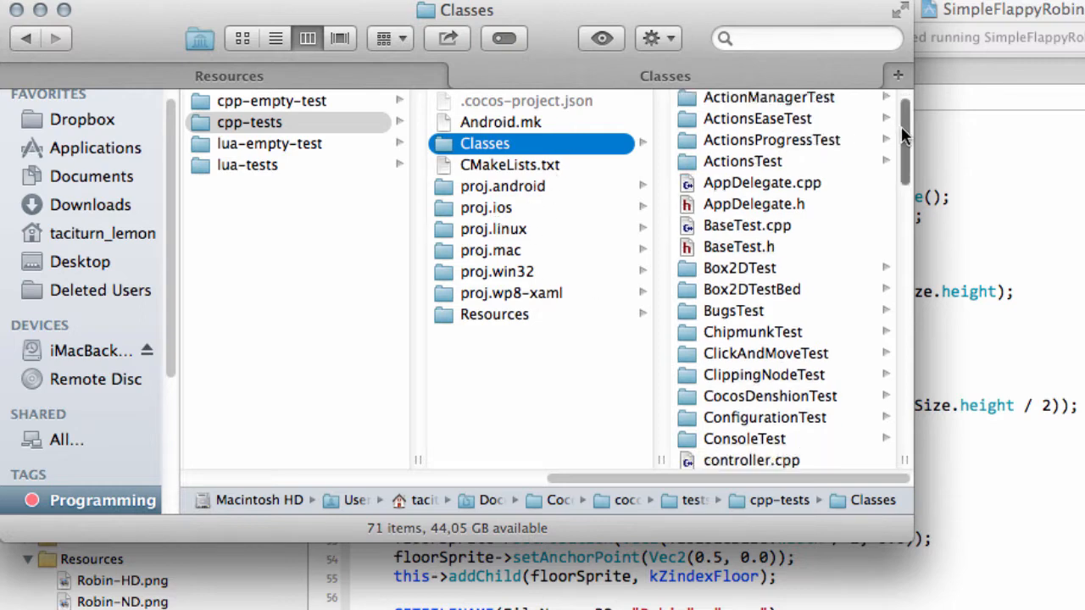
scroll("down", 3)
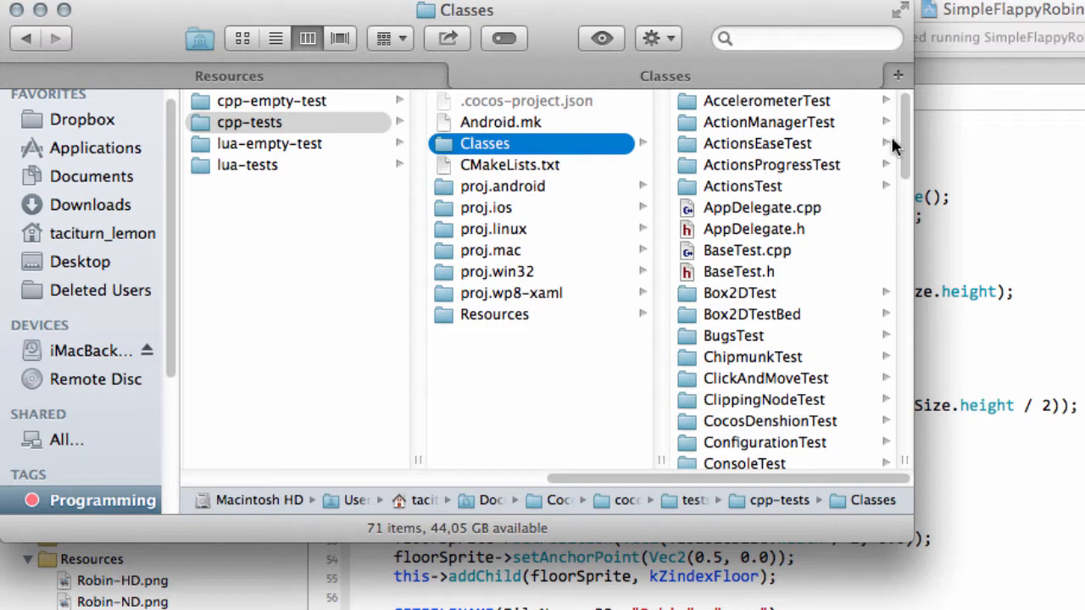
scroll("down", 3)
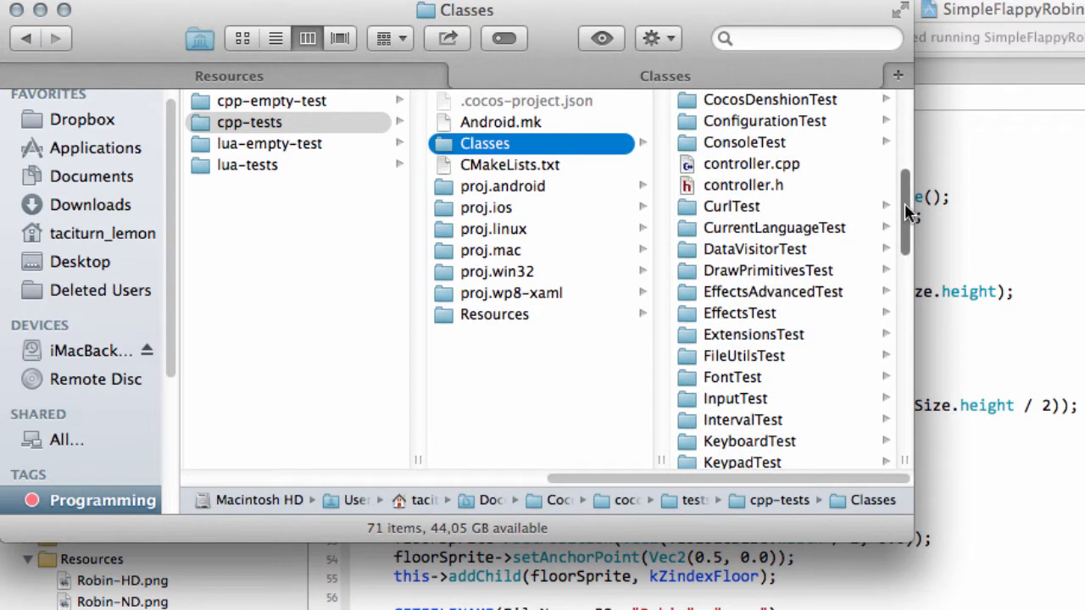
scroll("down", 3)
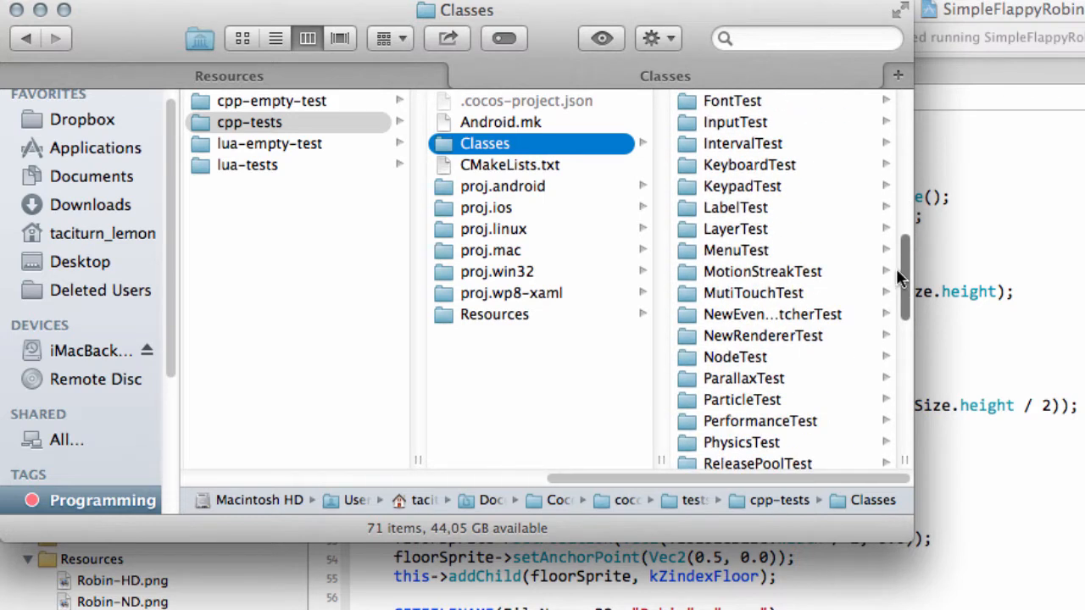
scroll("down", 3)
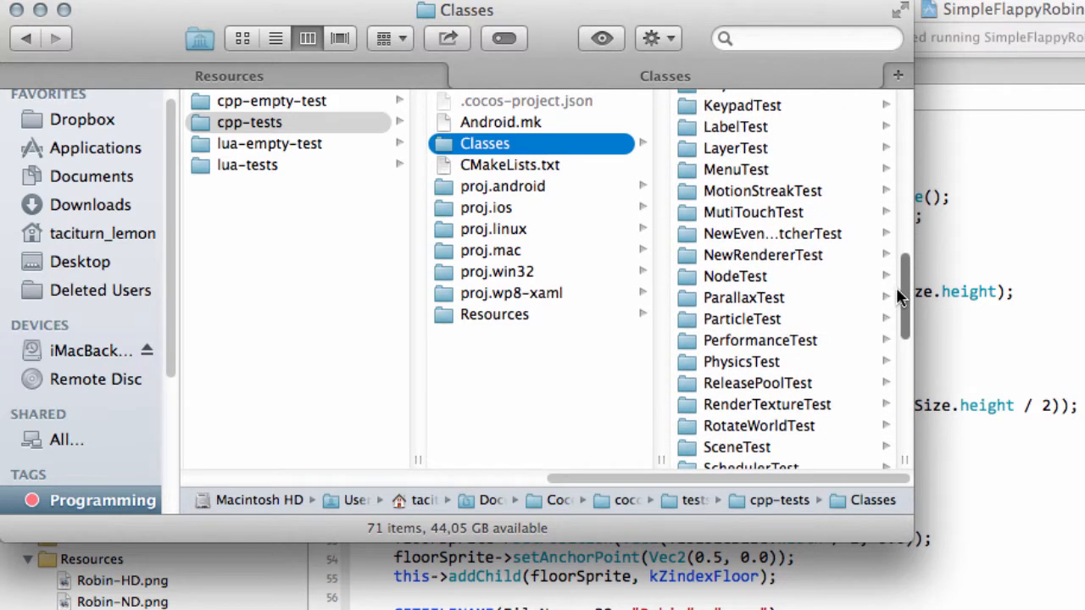
scroll("down", 3)
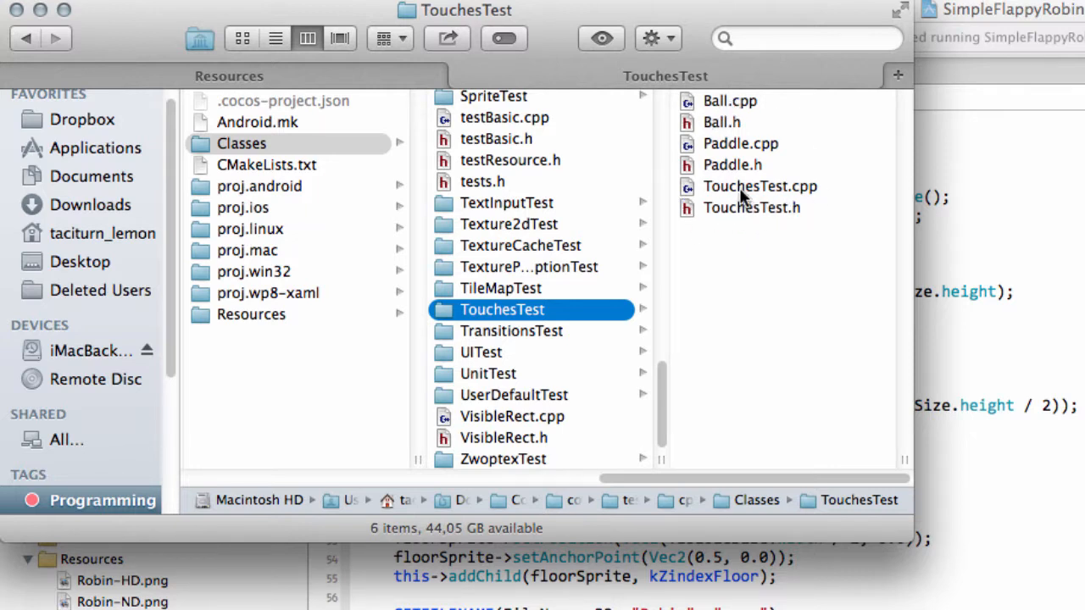
mouse_move(745, 159)
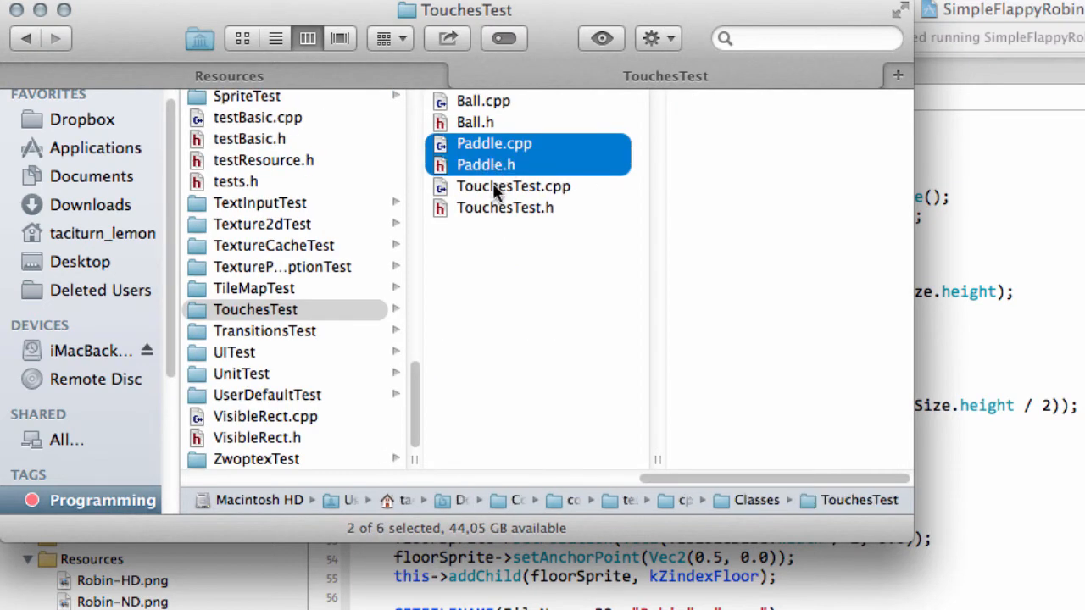
right_click(505, 207)
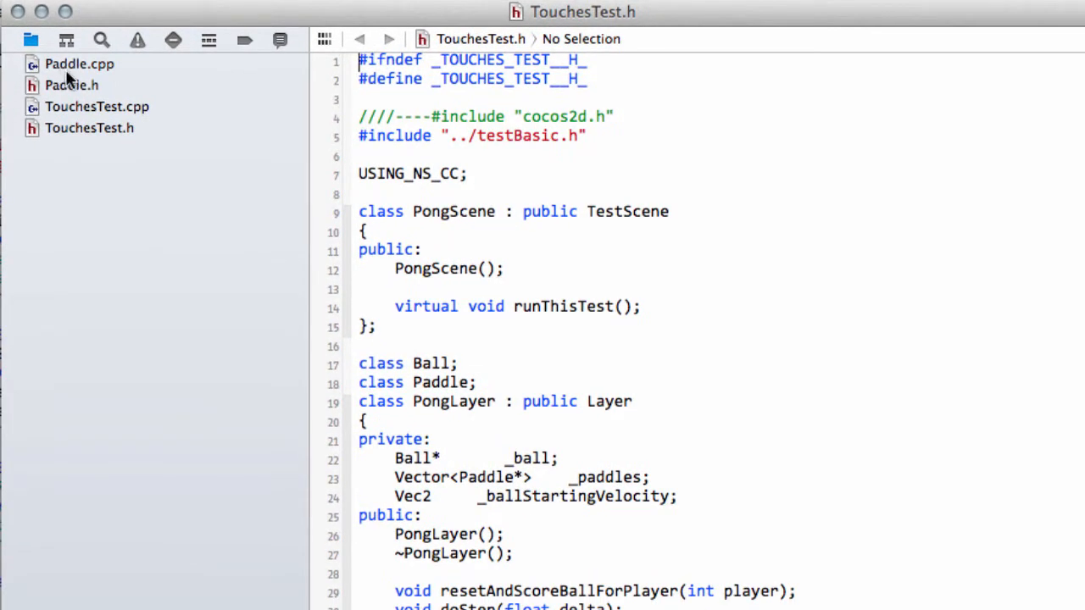
mouse_move(94, 132)
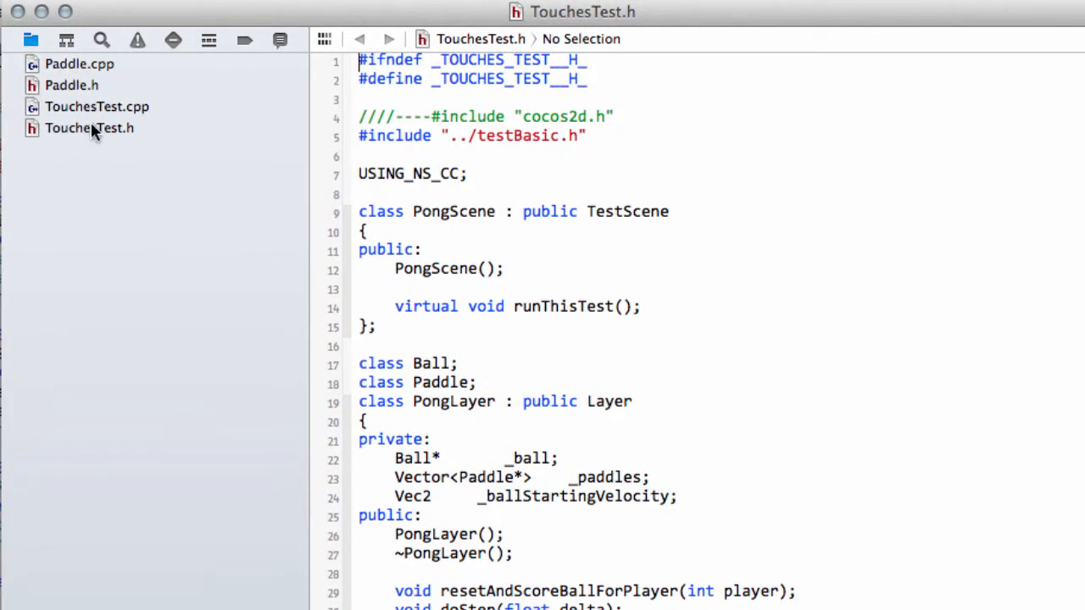
- View TouchesTest.h and highlight Layer in PongLayer's declaration and Paddle in its paddles vector
left_click(88, 128)
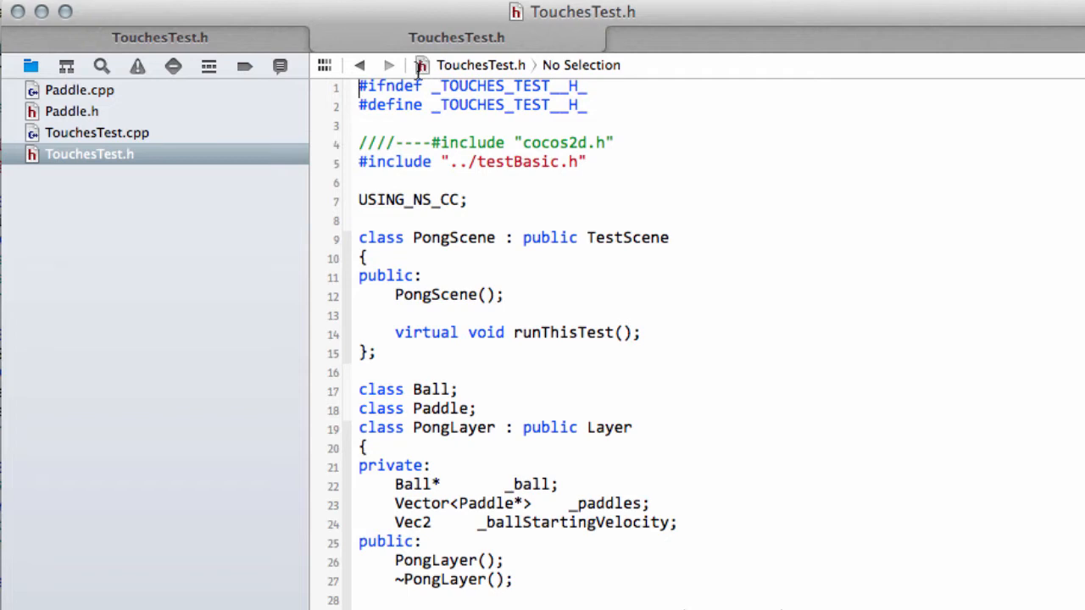
double_click(455, 237)
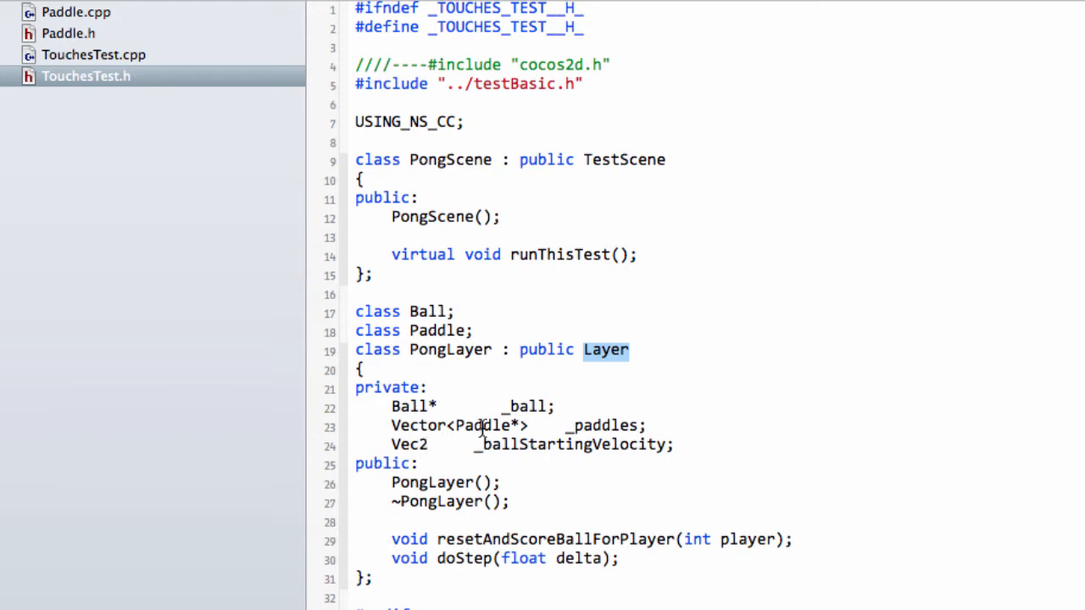
double_click(485, 426)
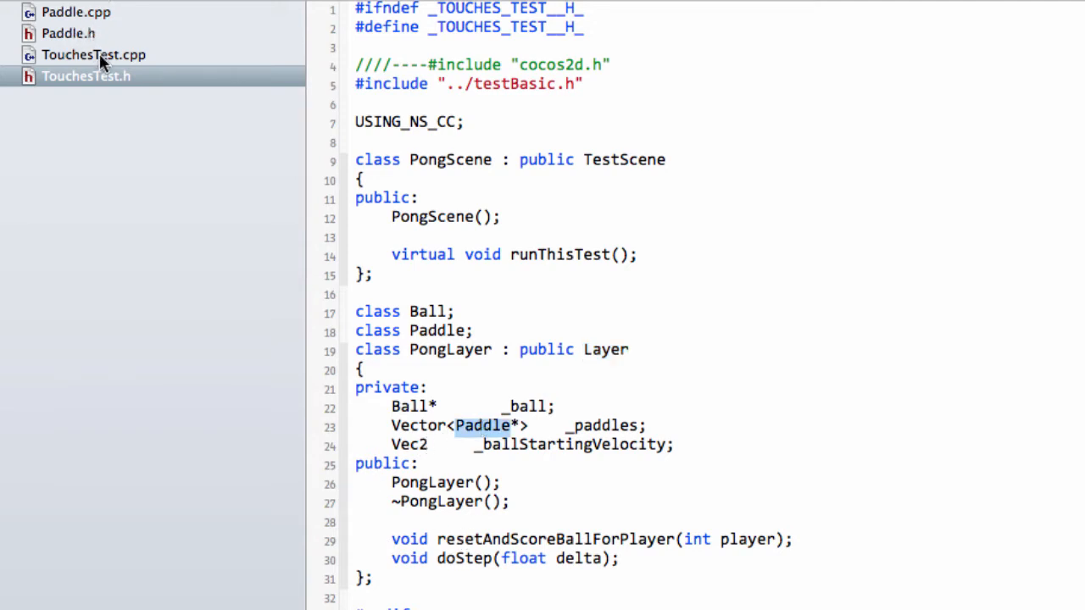
- View TouchesTest.cpp's PongLayer constructor and highlight the schedule(doStep) call
left_click(94, 54)
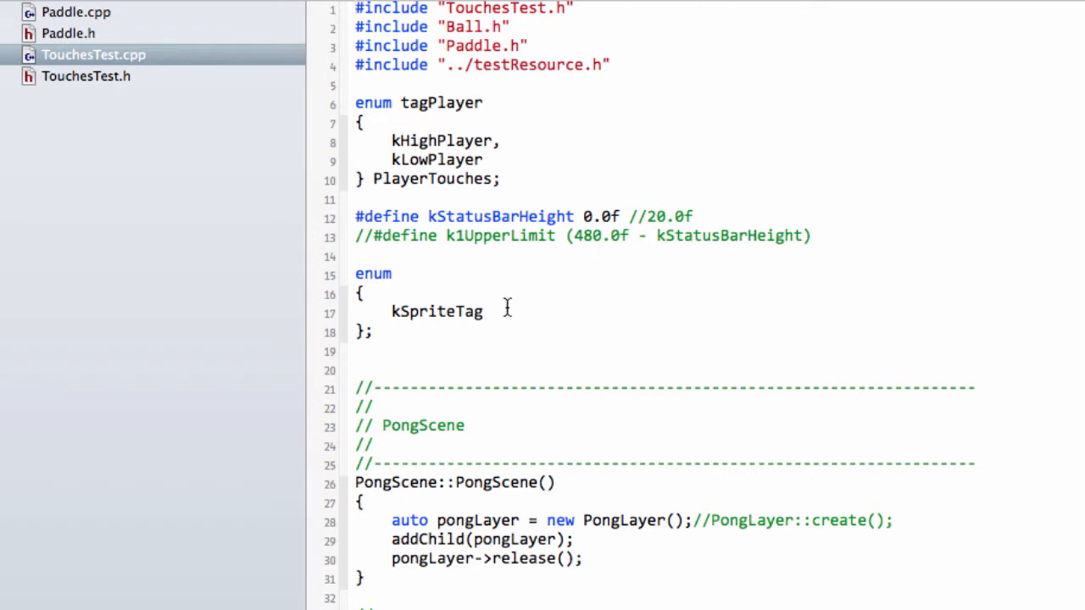
scroll("down", 3)
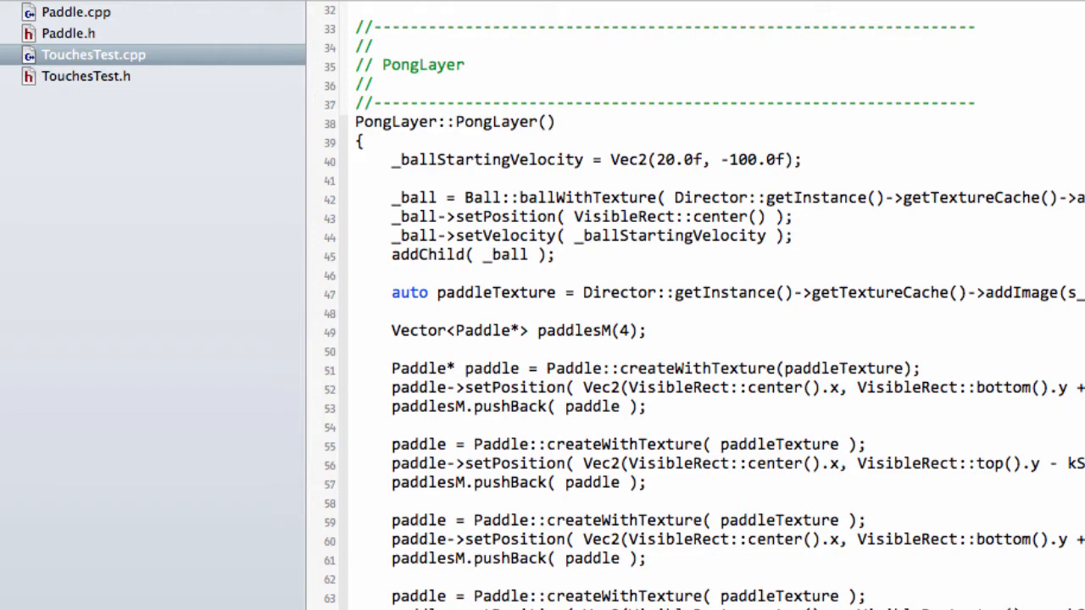
scroll("down", 3)
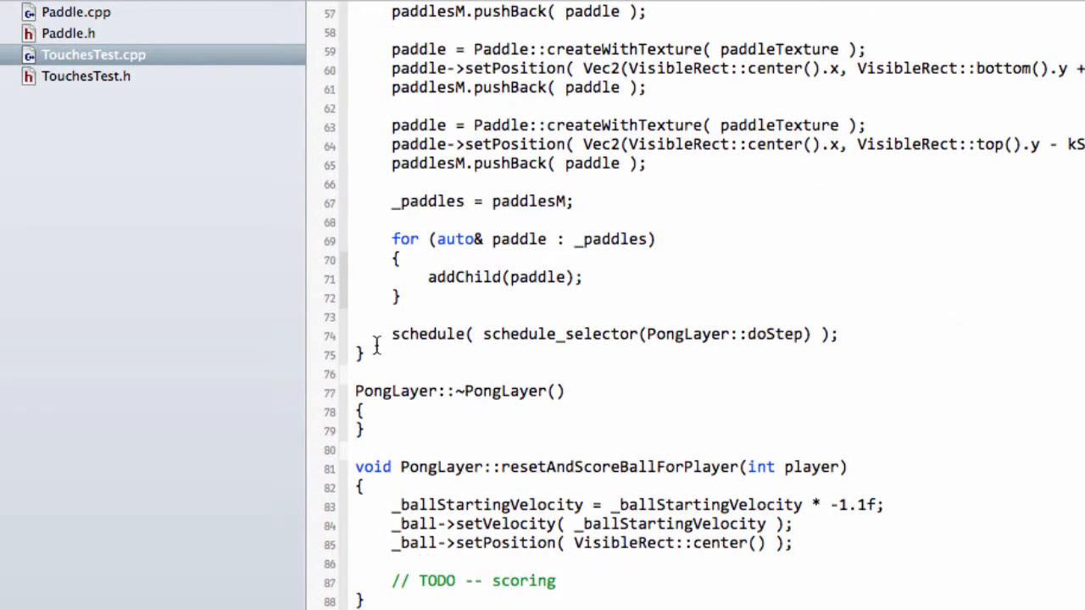
left_click_drag(392, 334, 839, 334)
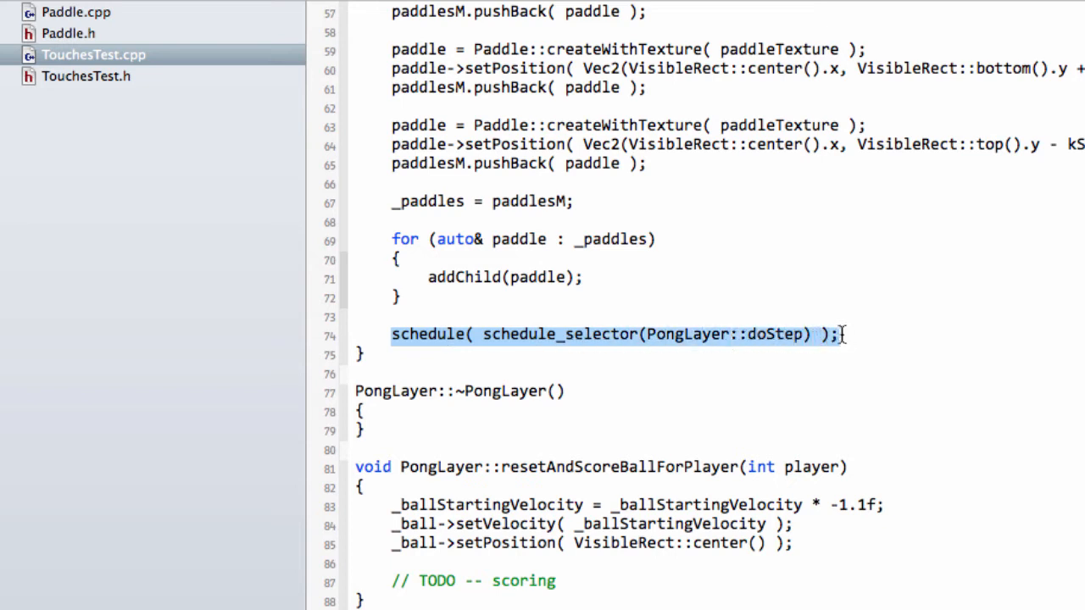
scroll("down", 3)
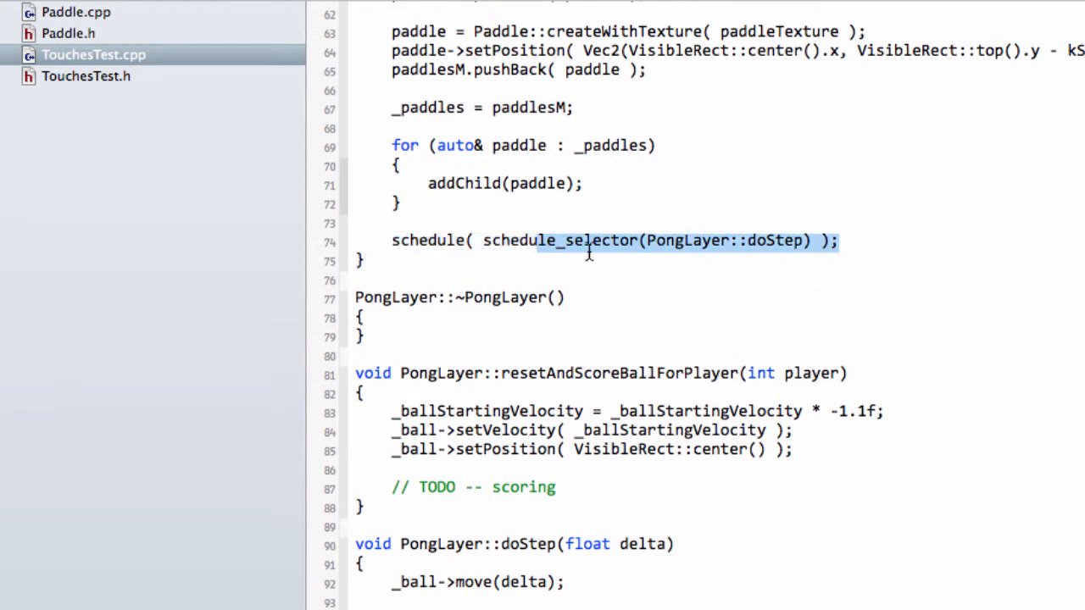
left_click(772, 241)
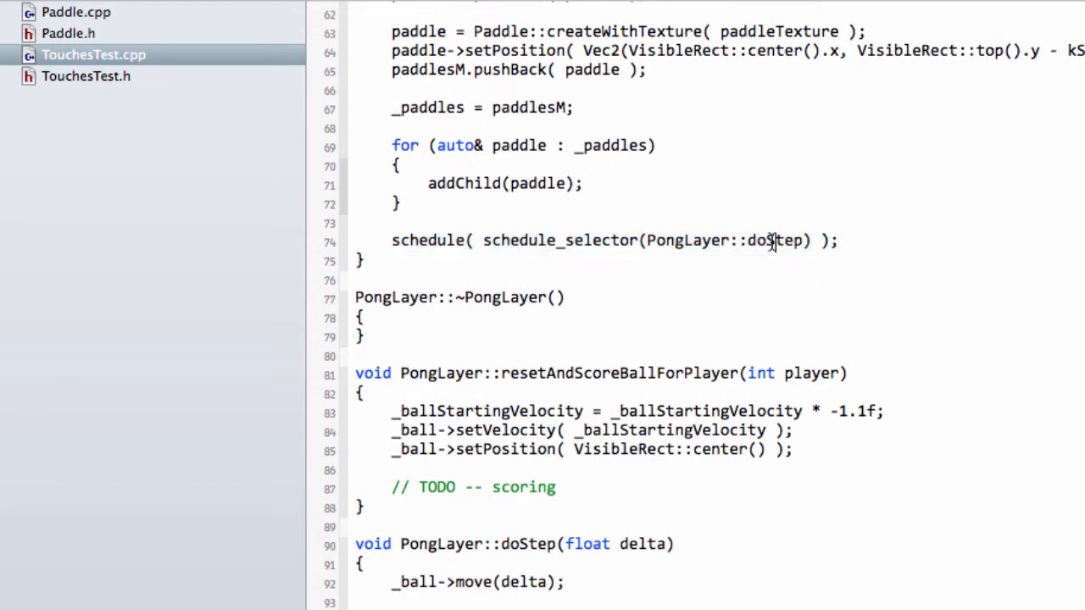
- Read on through doStep's ball collision and scoring code
scroll("down", 3)
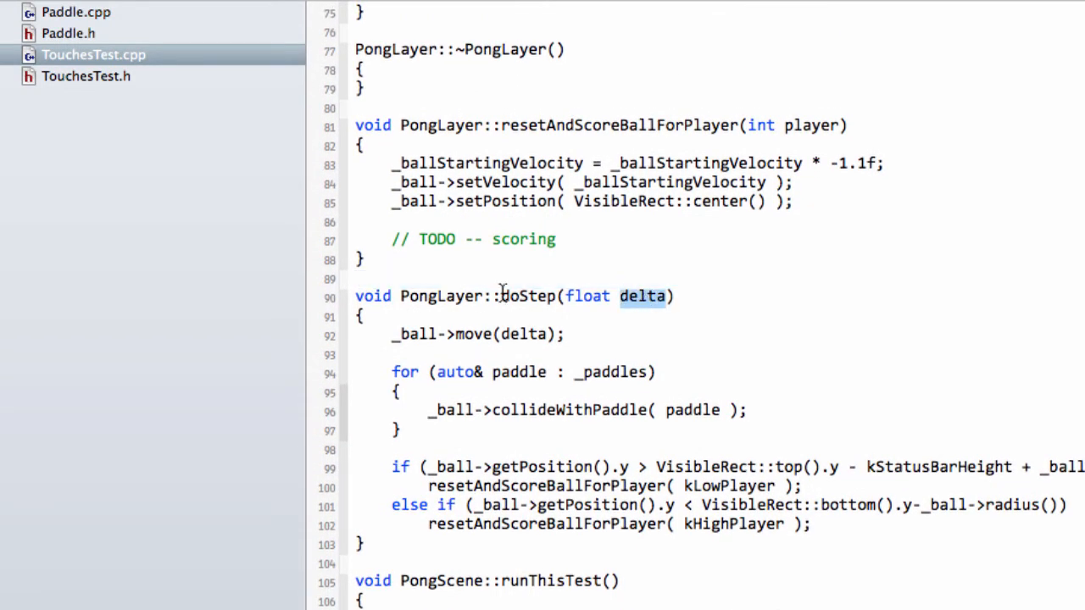
left_click_drag(392, 334, 488, 505)
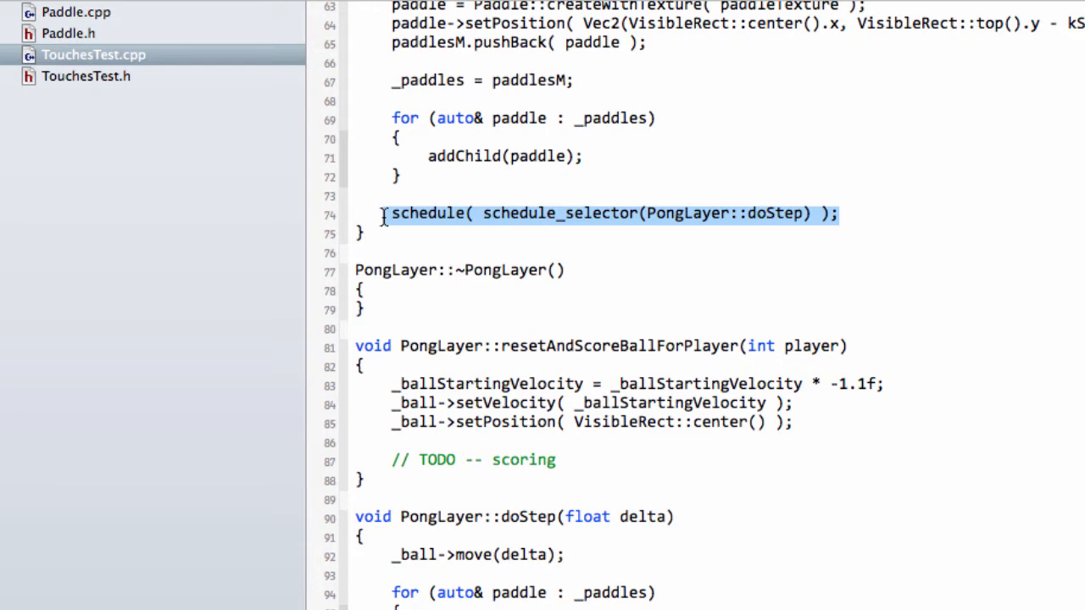
left_click(392, 214)
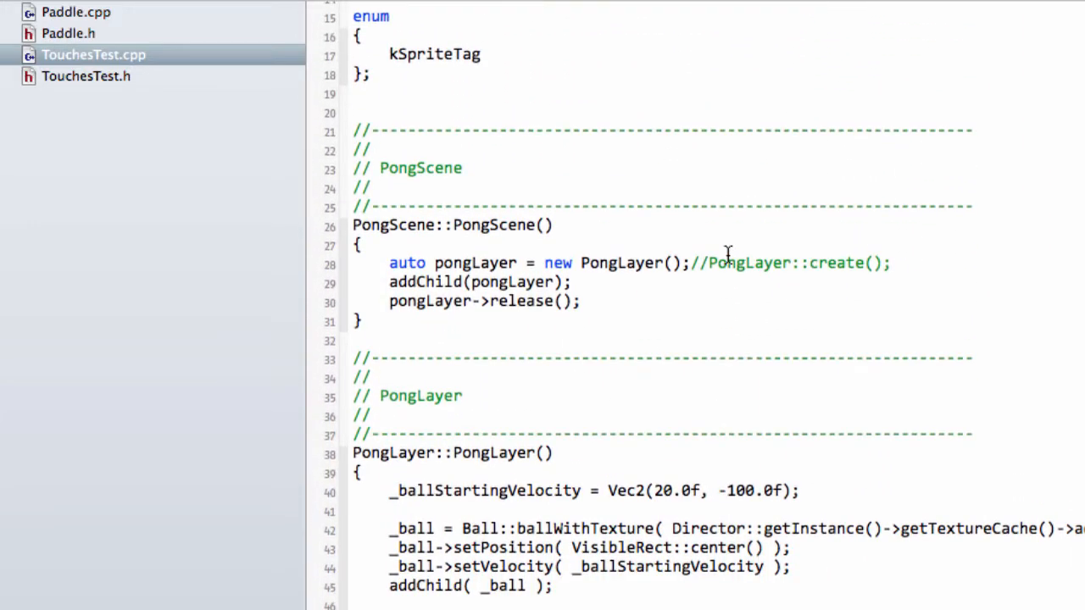
scroll("down", 3)
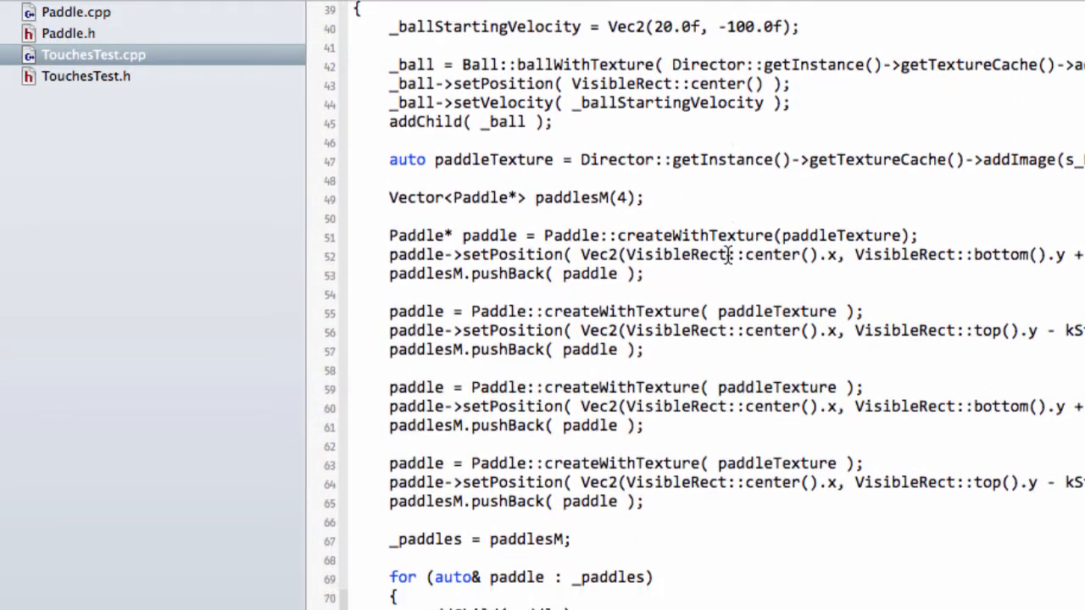
- View Paddle.h's class declaration with its onTouchBegan, onTouchMoved and onTouchEnded handlers
left_click(68, 34)
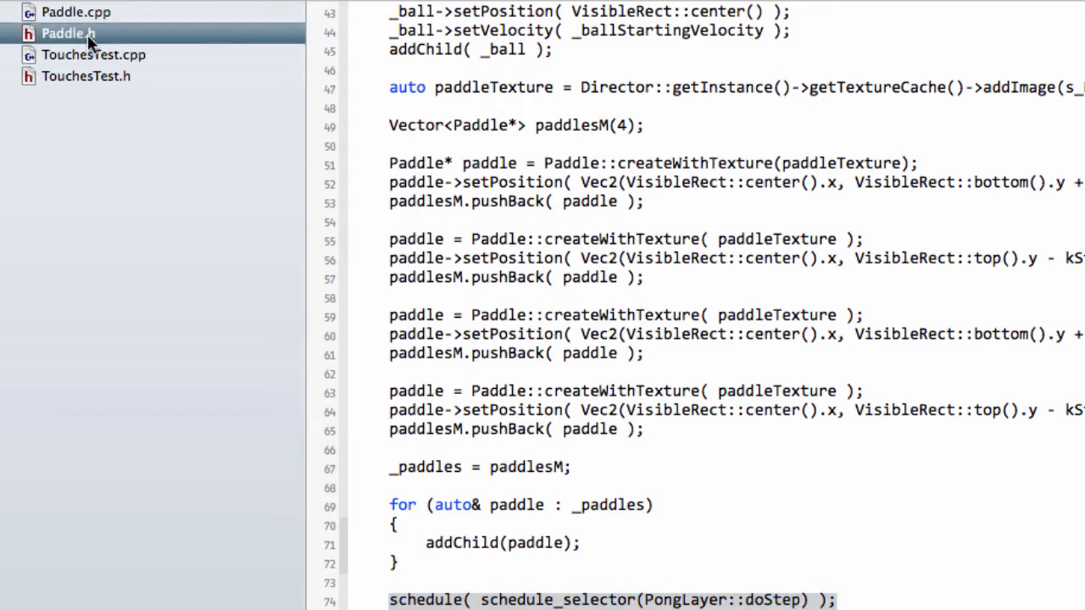
left_click(68, 34)
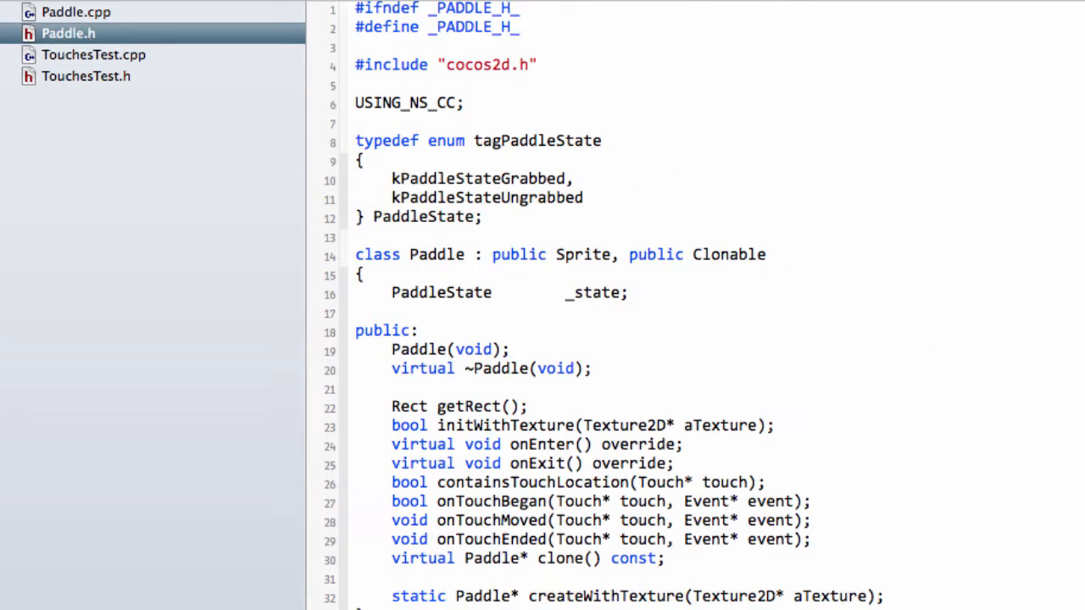
scroll("down", 3)
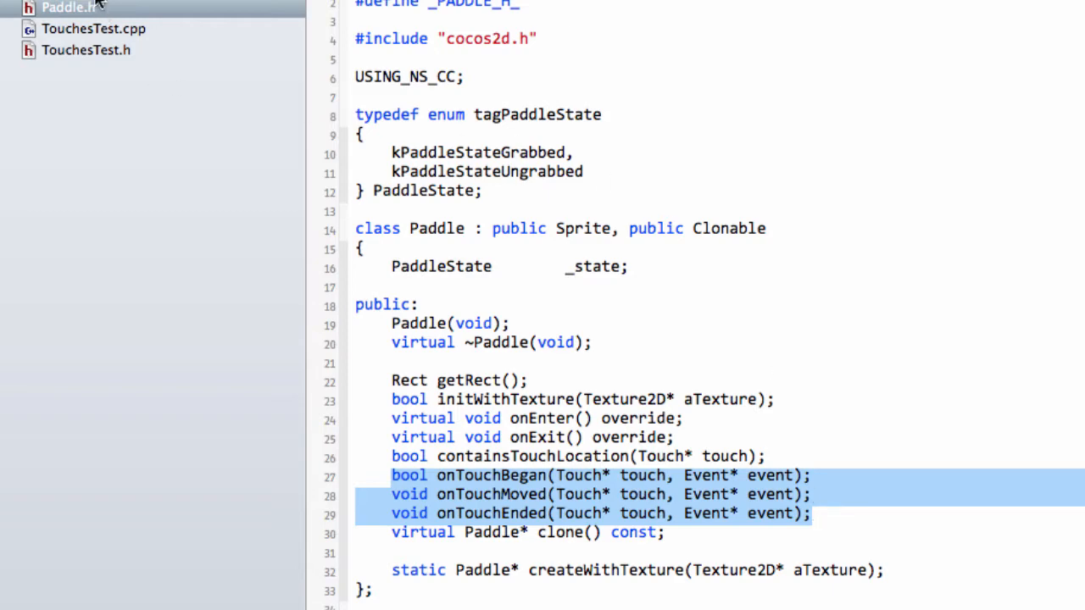
- In Paddle::onEnter, highlight setSwallowTouches and the listener's onTouchBegan callback assignment
scroll("down", 3)
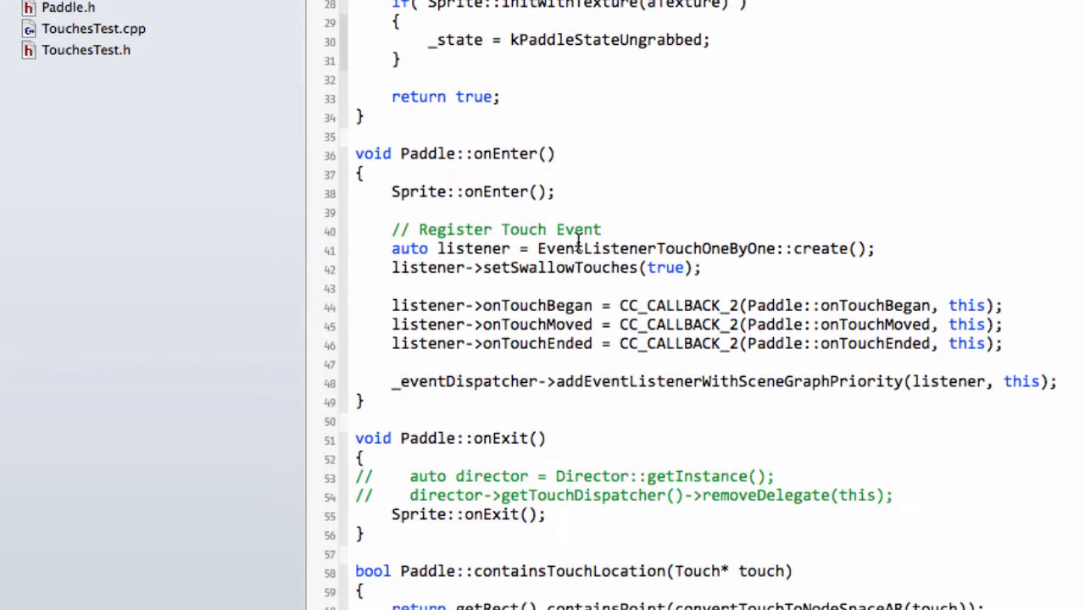
scroll("down", 3)
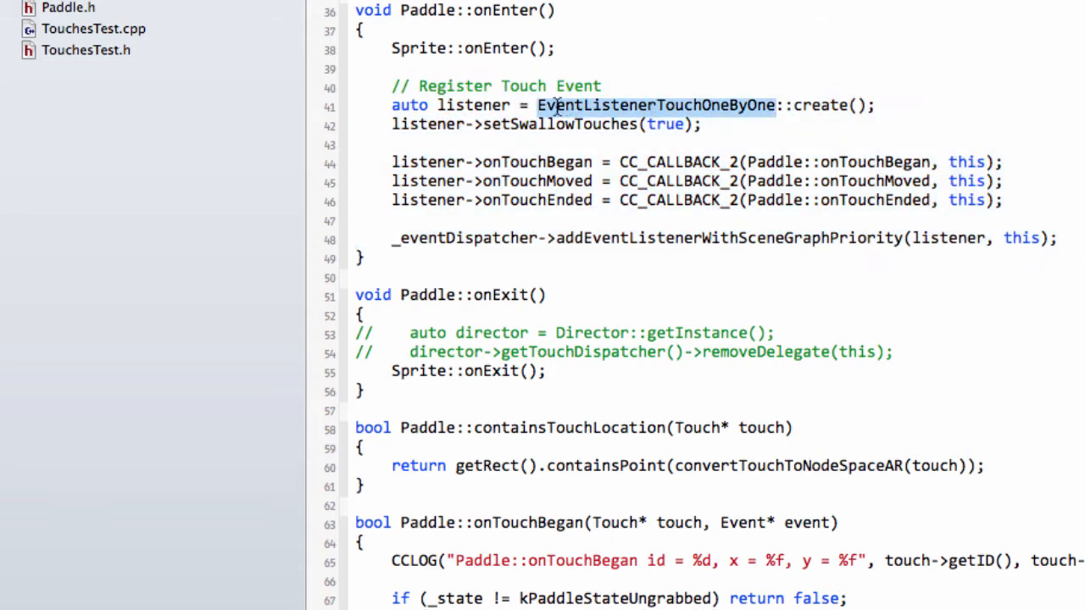
double_click(559, 124)
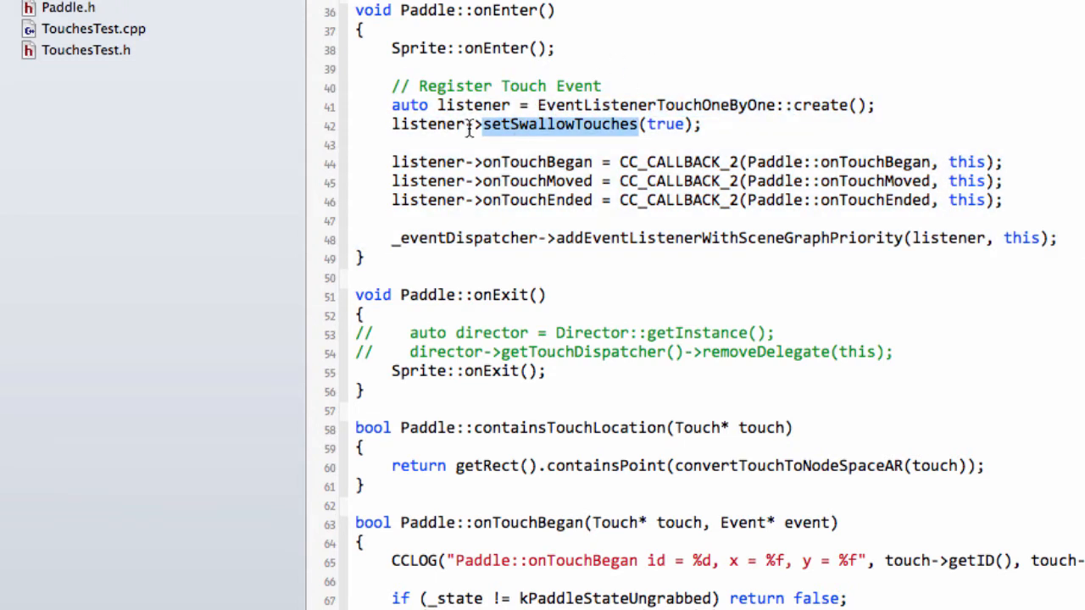
mouse_move(500, 163)
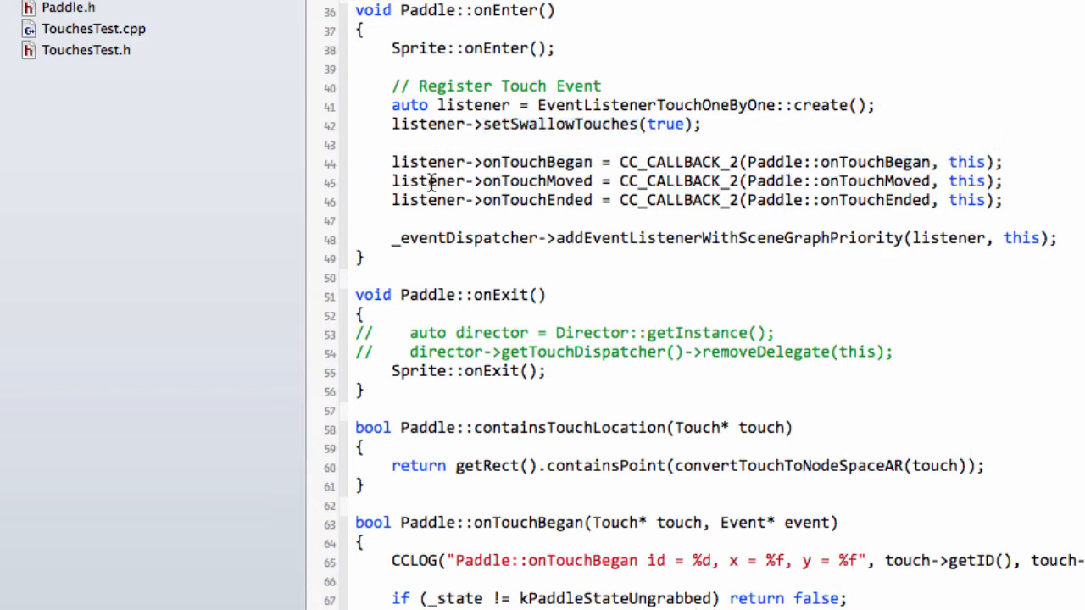
double_click(539, 162)
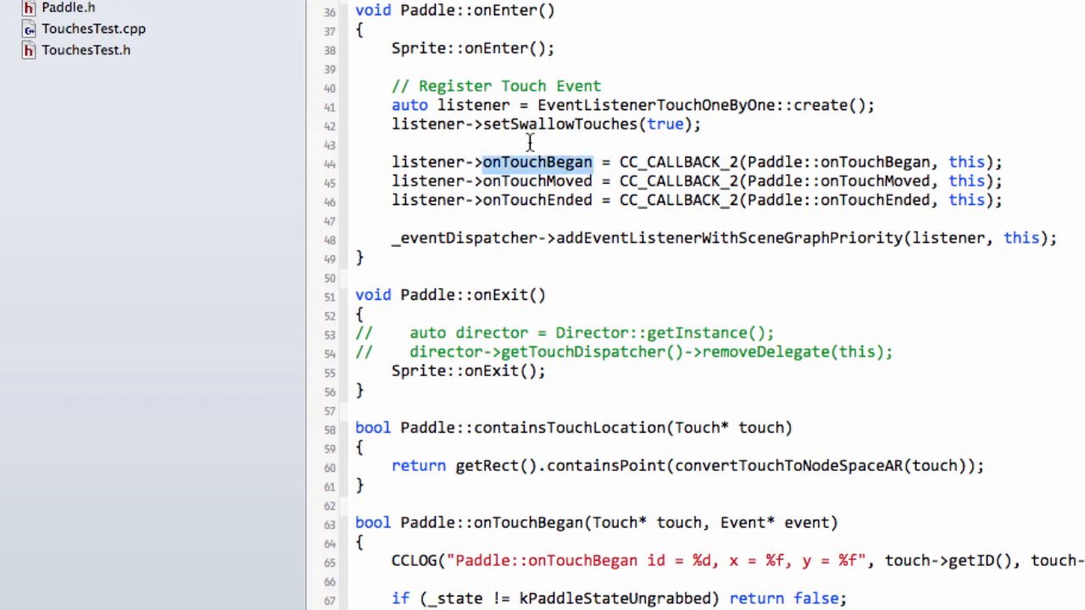
left_click(699, 125)
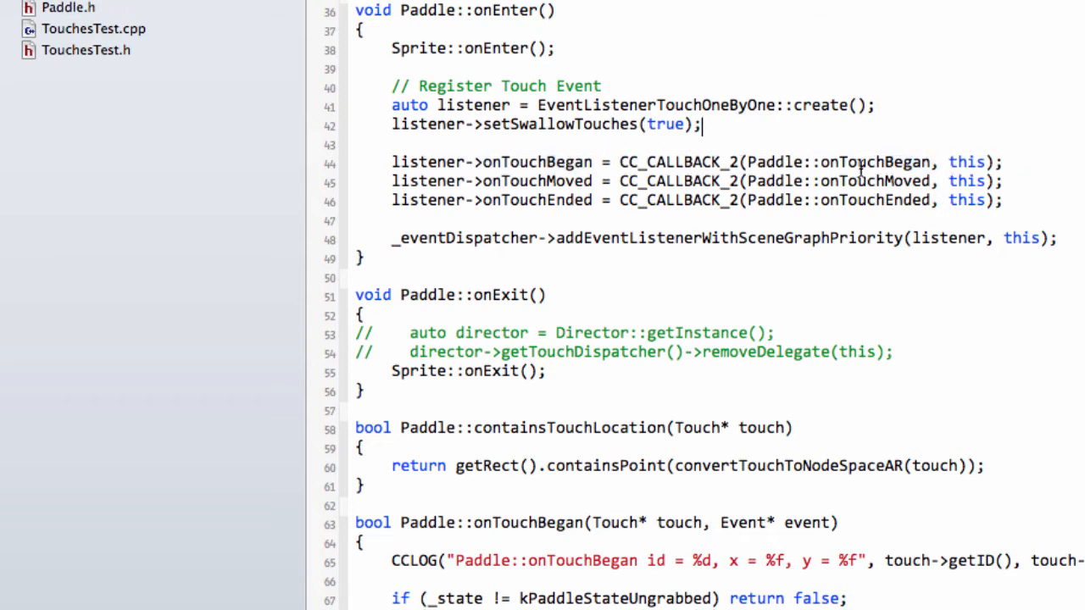
double_click(875, 162)
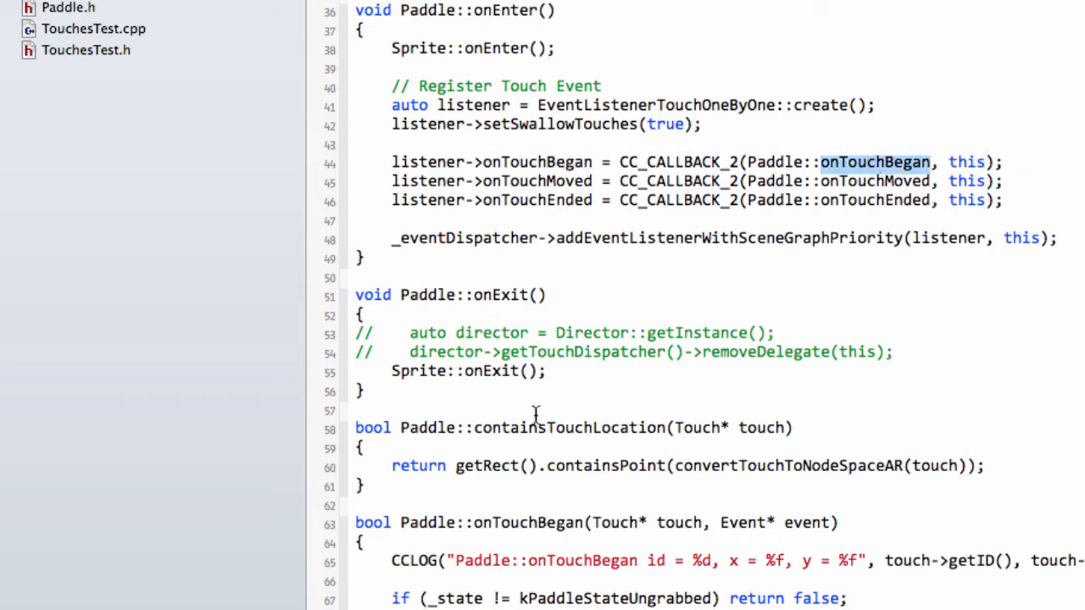
- Highlight the listener passed to the event dispatcher and the whole registration block
scroll("down", 3)
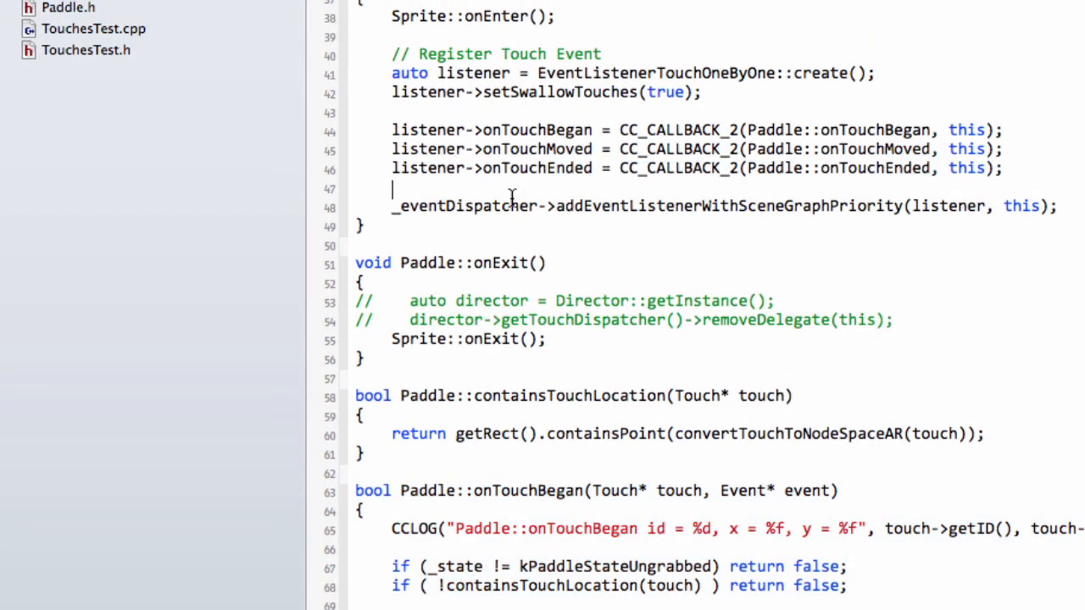
double_click(949, 207)
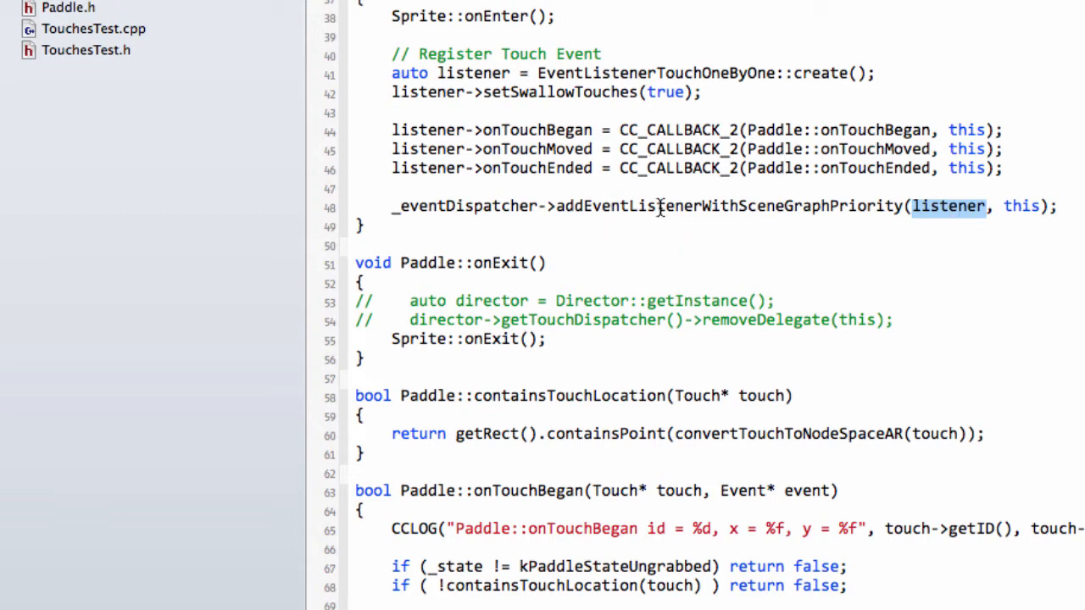
mouse_move(660, 206)
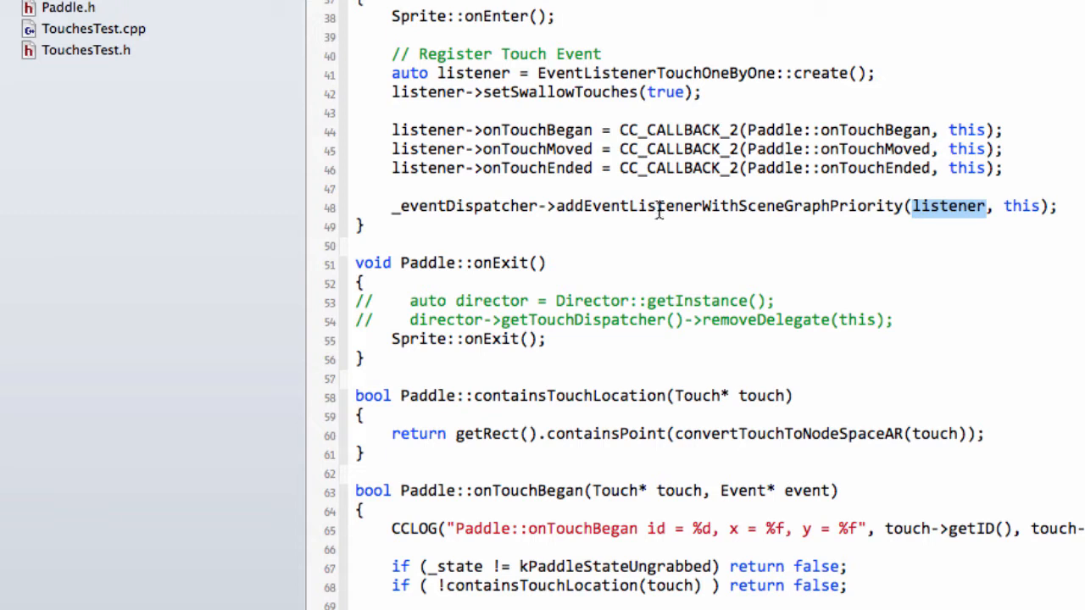
mouse_move(670, 206)
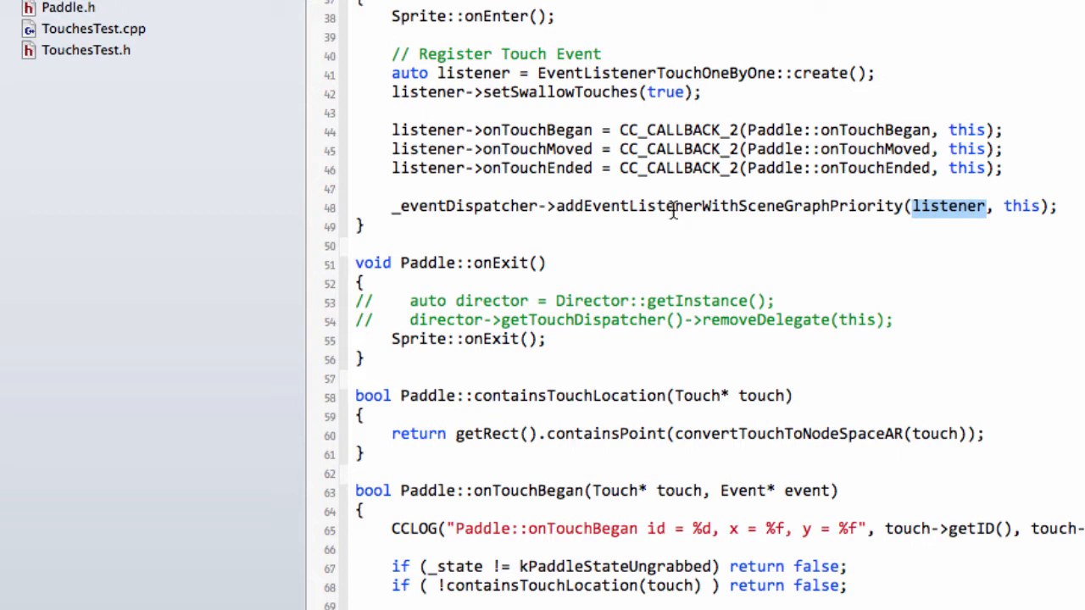
mouse_move(661, 229)
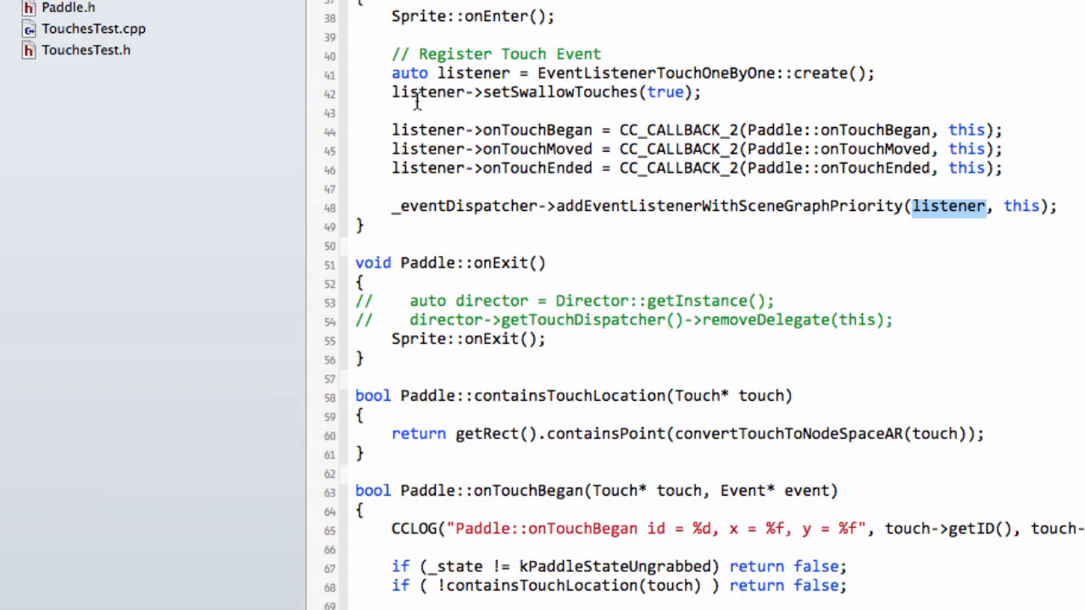
left_click_drag(392, 53, 1058, 207)
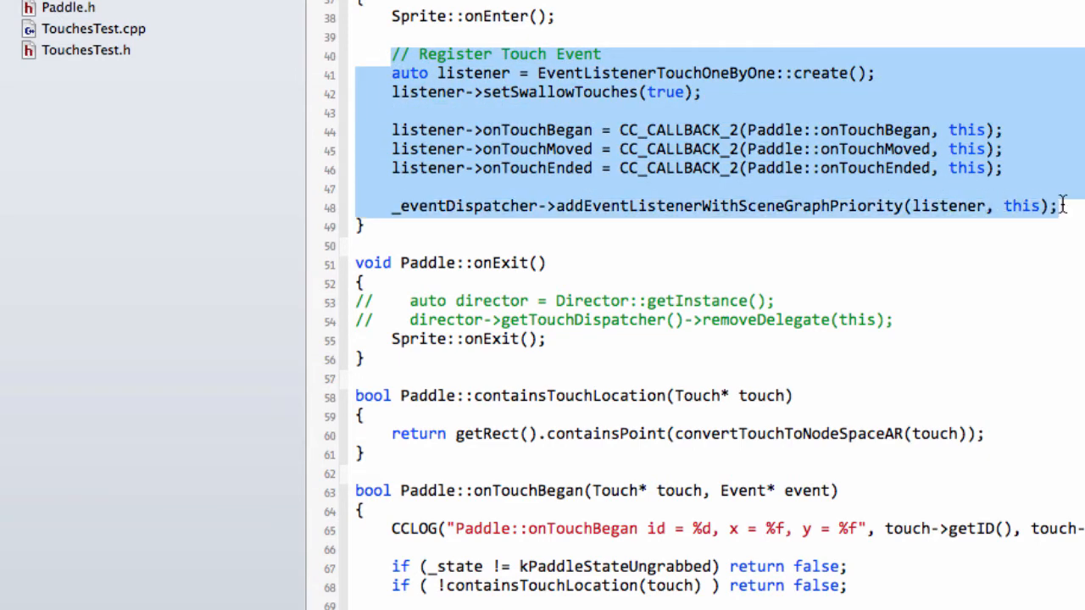
double_click(874, 129)
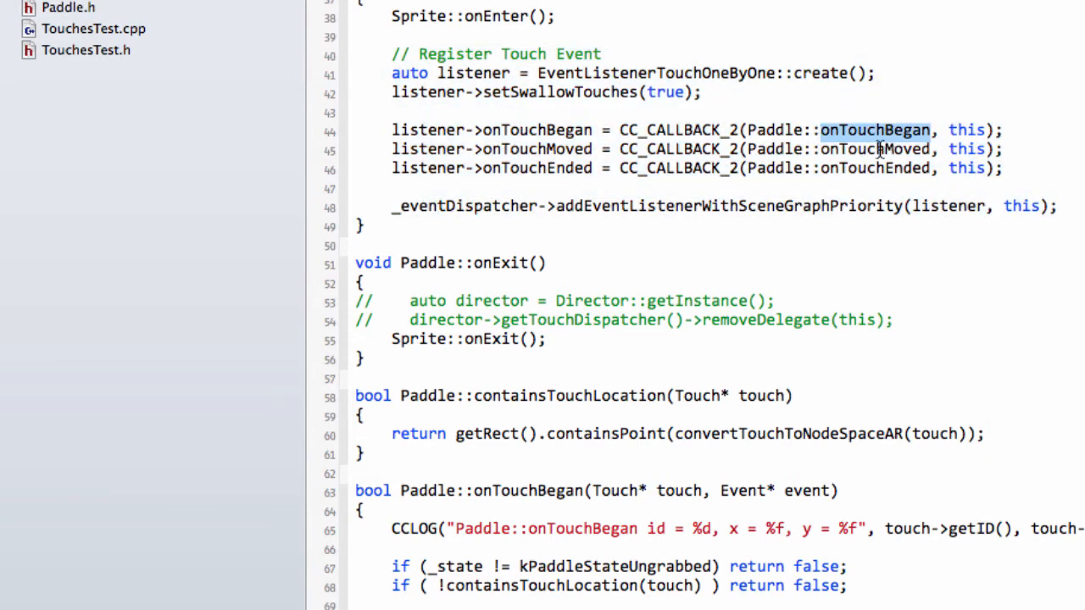
left_click(1003, 168)
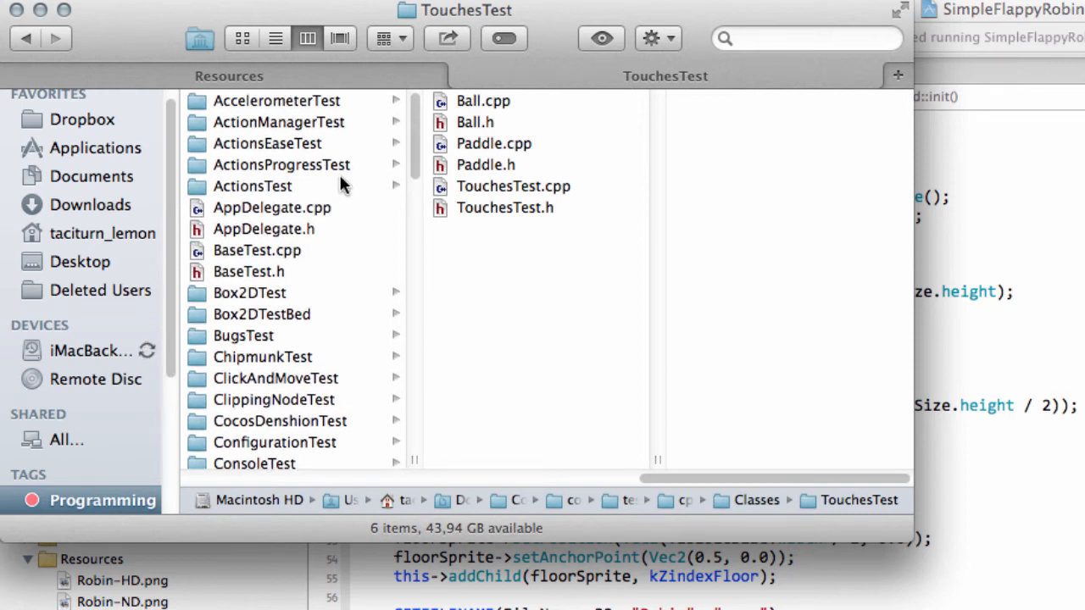
- Browse the test class folders and select Box2DTest with its two files
left_click(278, 100)
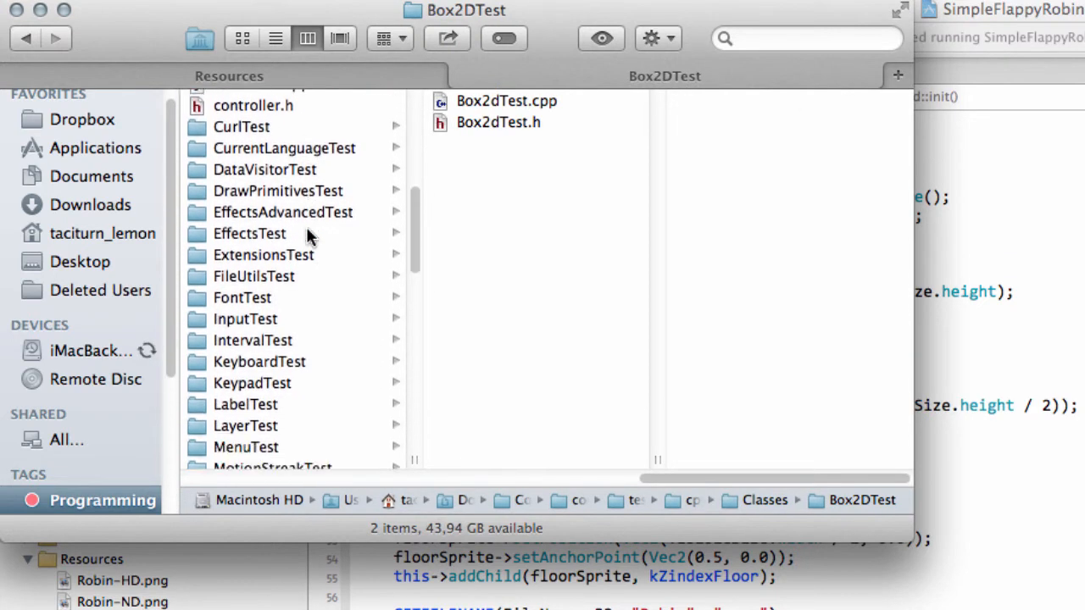
scroll("down", 3)
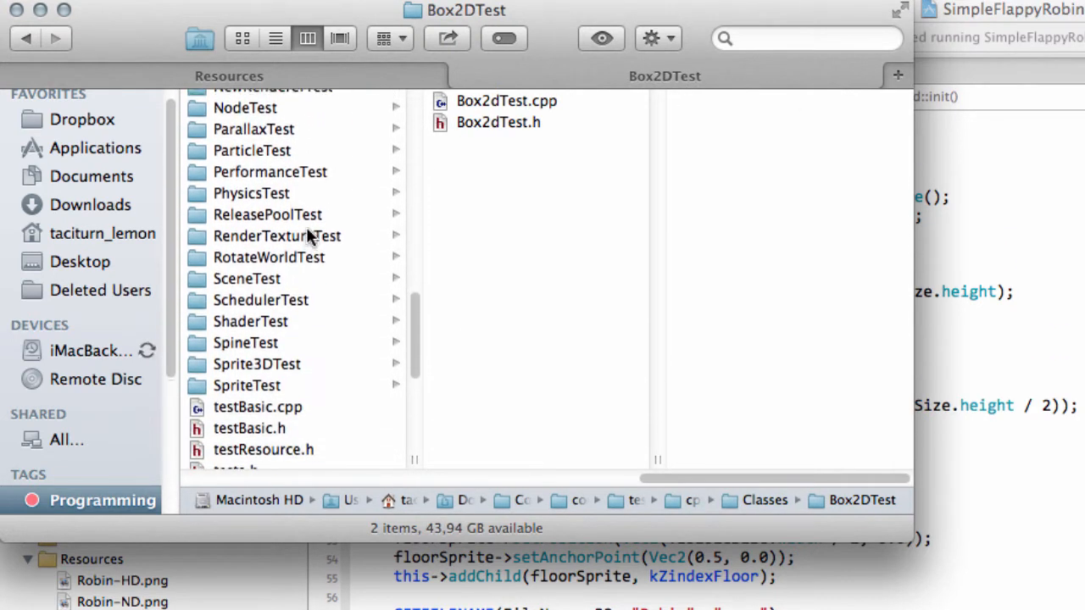
scroll("down", 3)
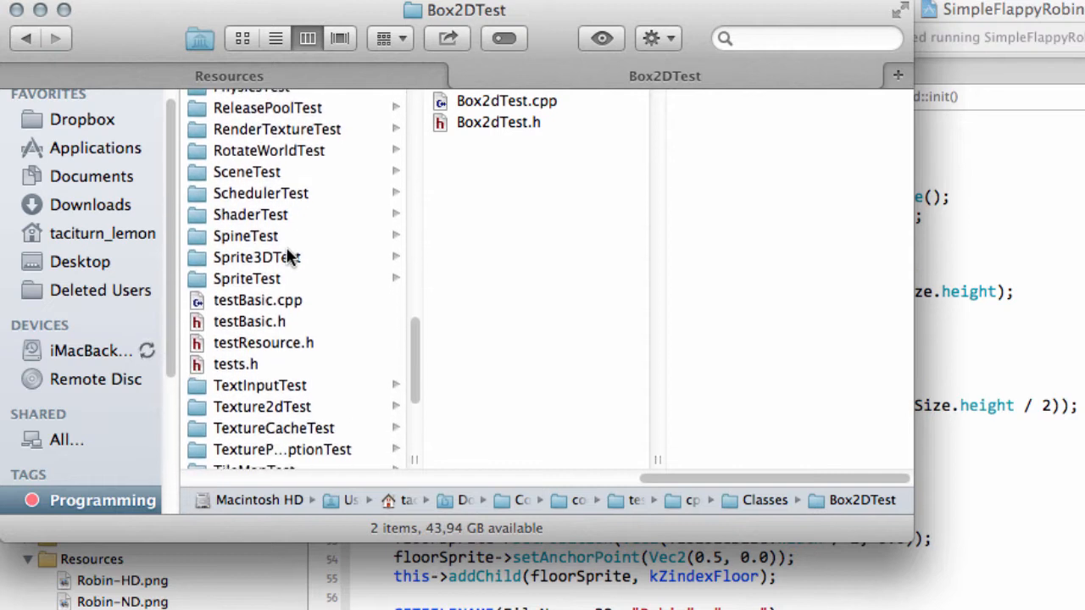
left_click(248, 278)
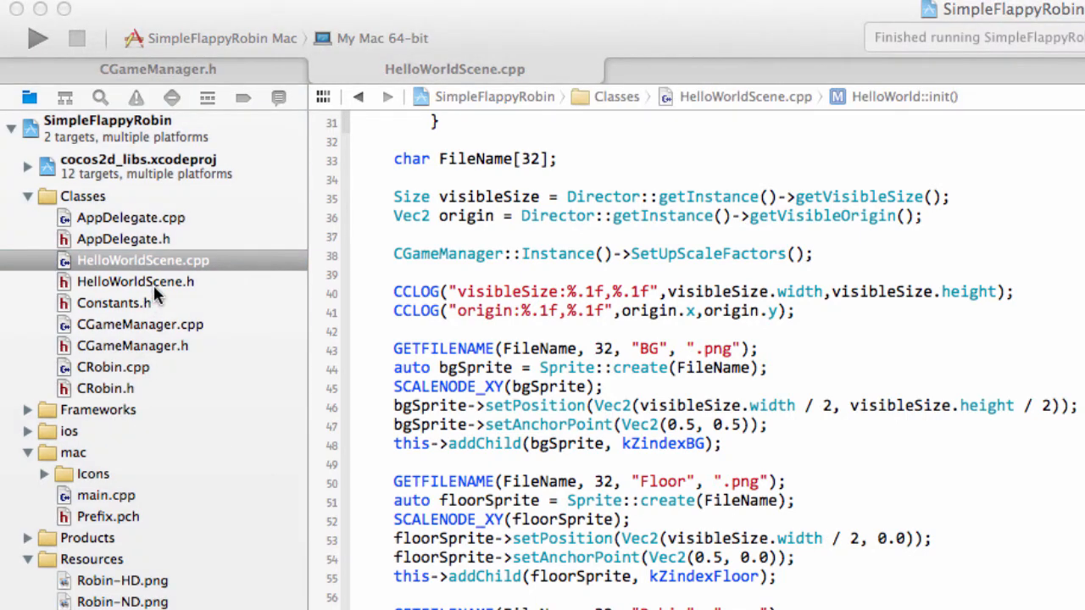
- Under private: in HelloWorldScene.h, declare void gameUpdate(float dt);
left_click(135, 281)
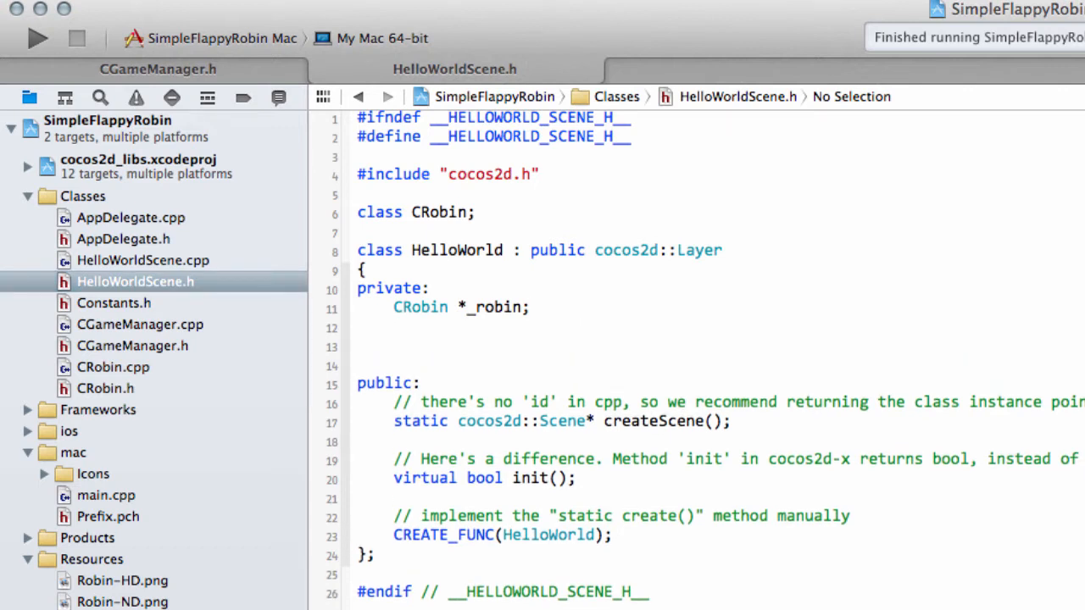
type("void Game")
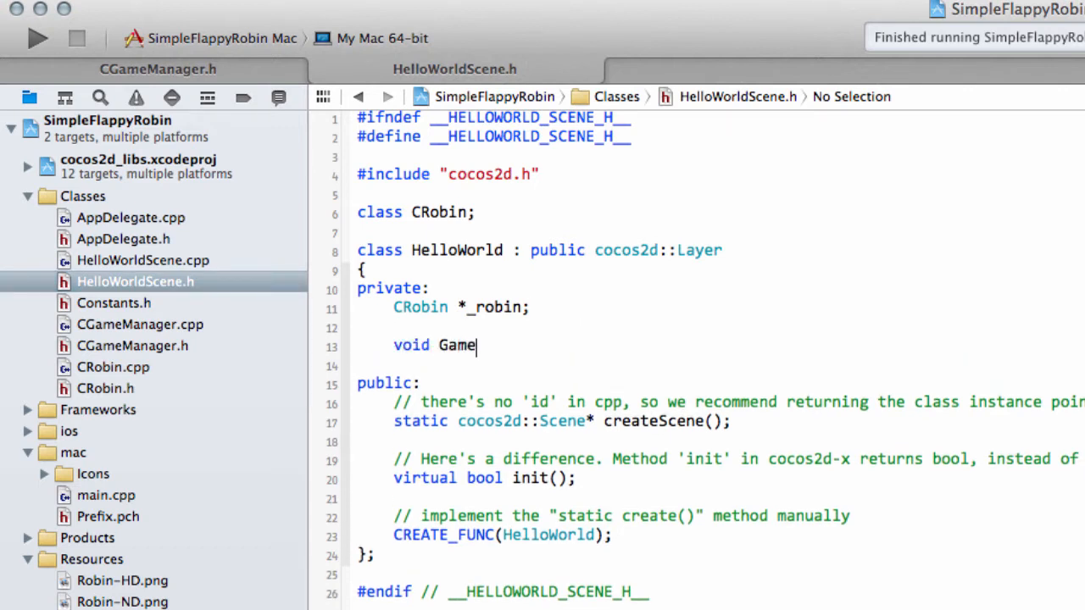
type("Update")
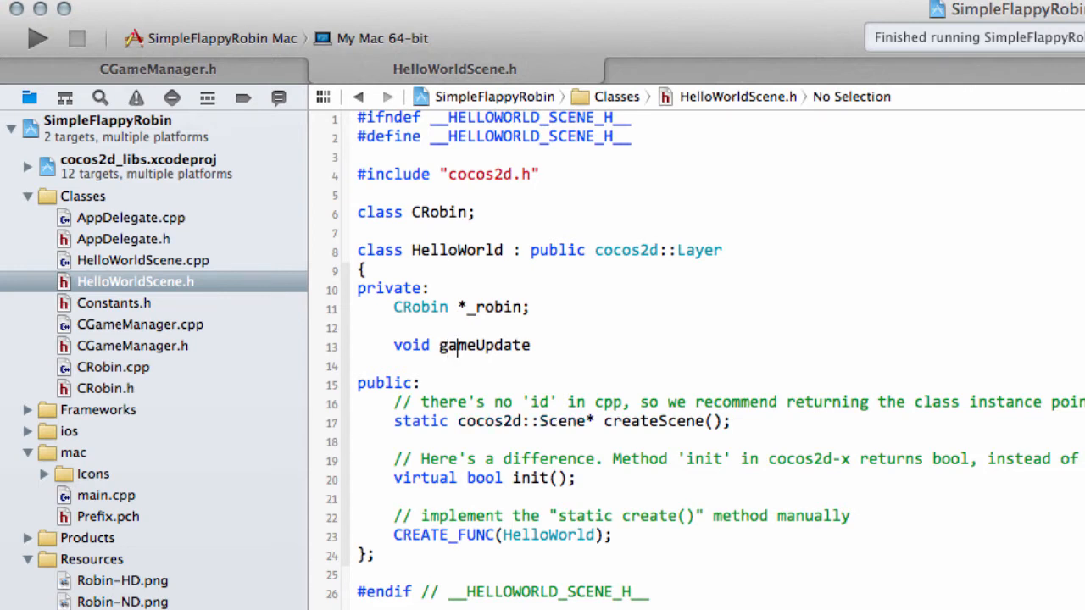
type("(")
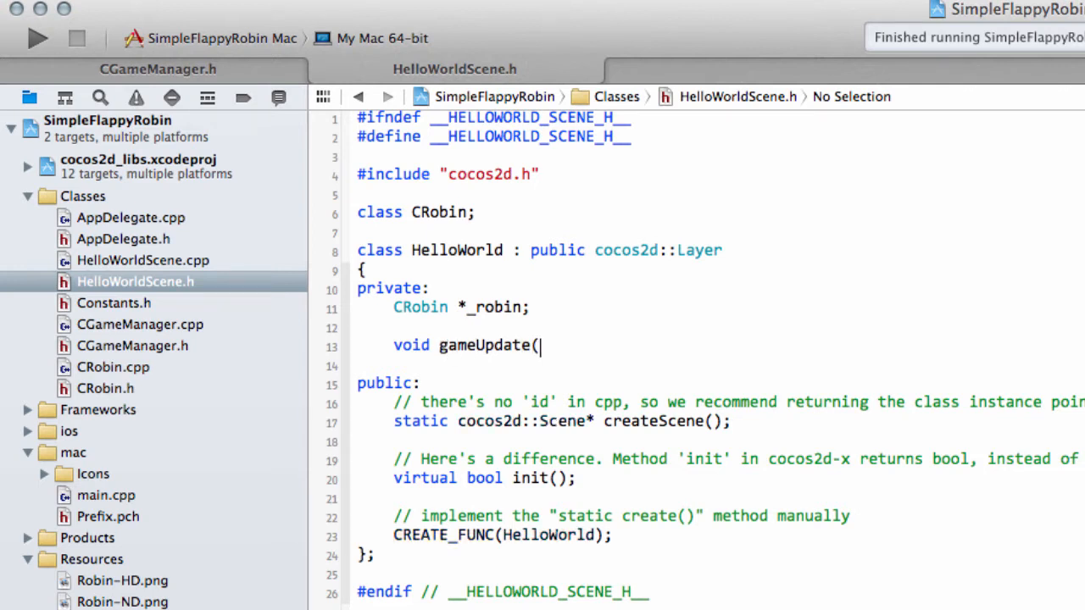
type("float")
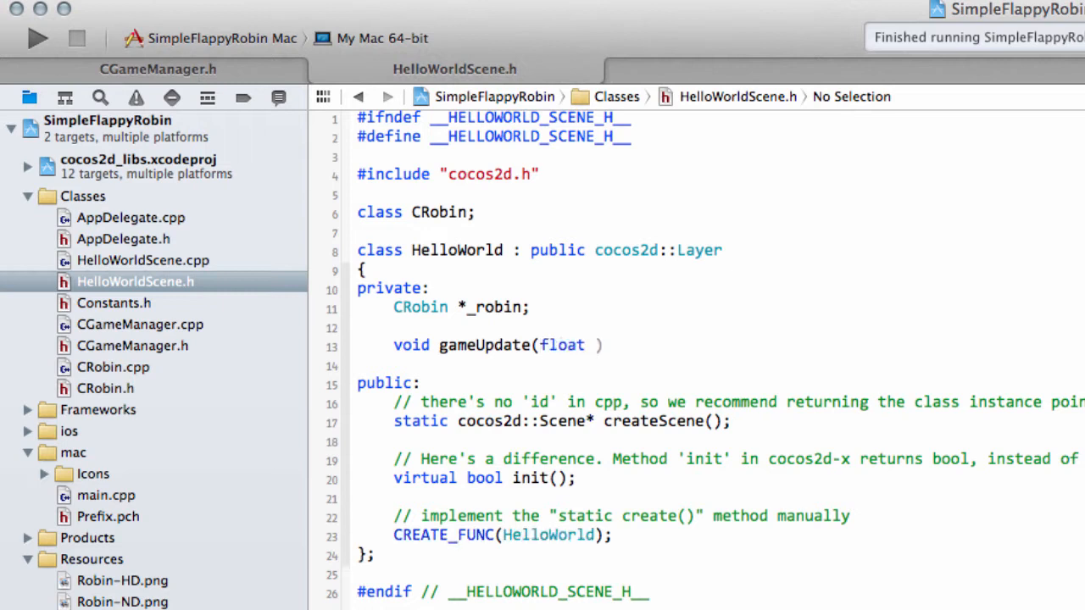
type("dt);")
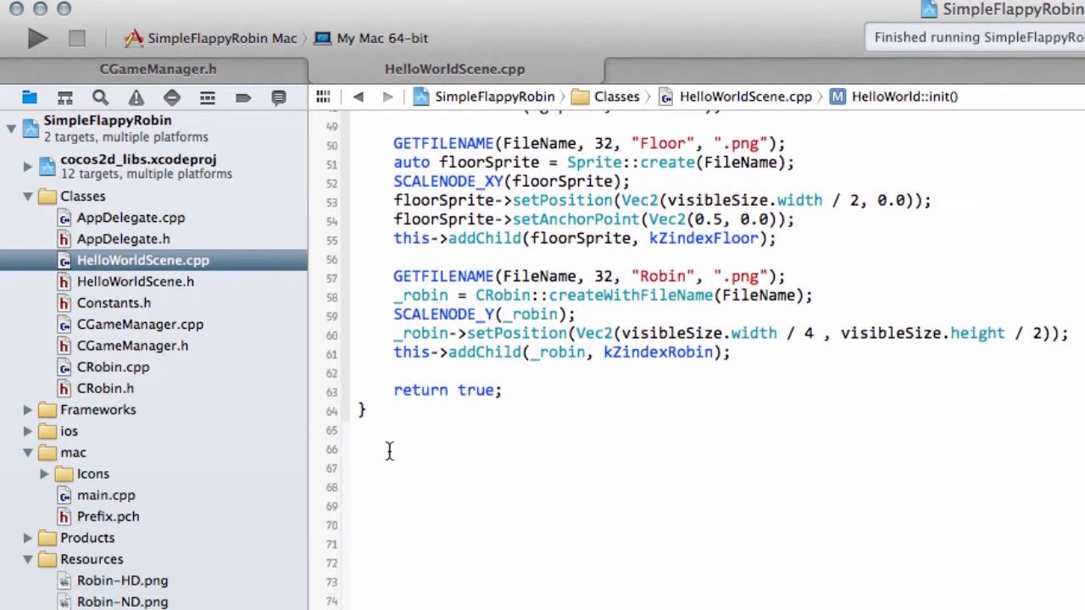
- Add the HelloWorld::gameUpdate(float dt) definition with an empty CCLOG string in HelloWorldScene.cpp
type("void gameUpdate(float dt);")
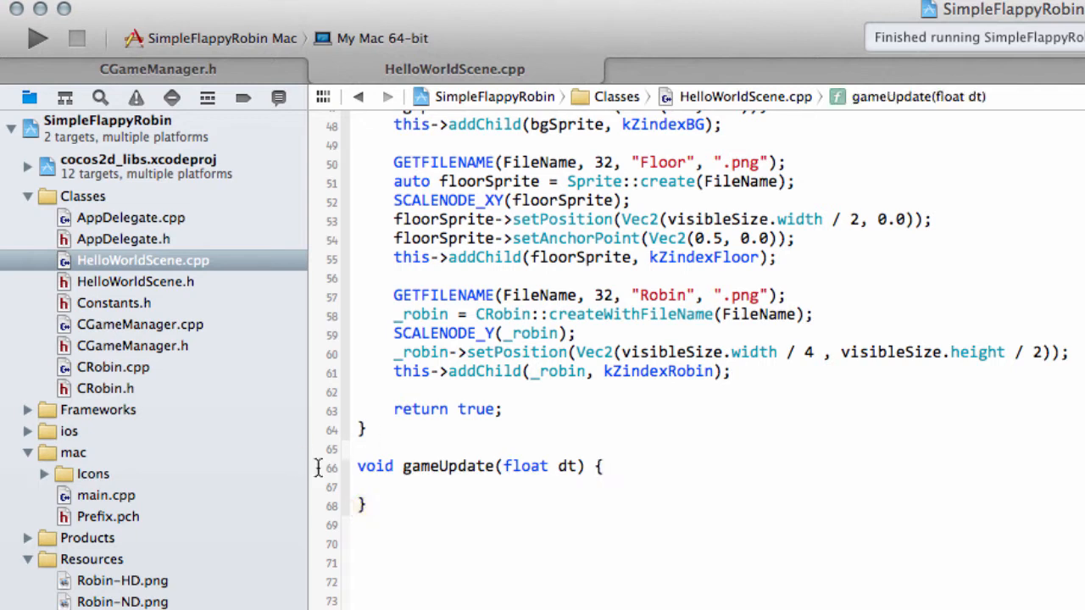
type("HelloWorld::")
type("CC")
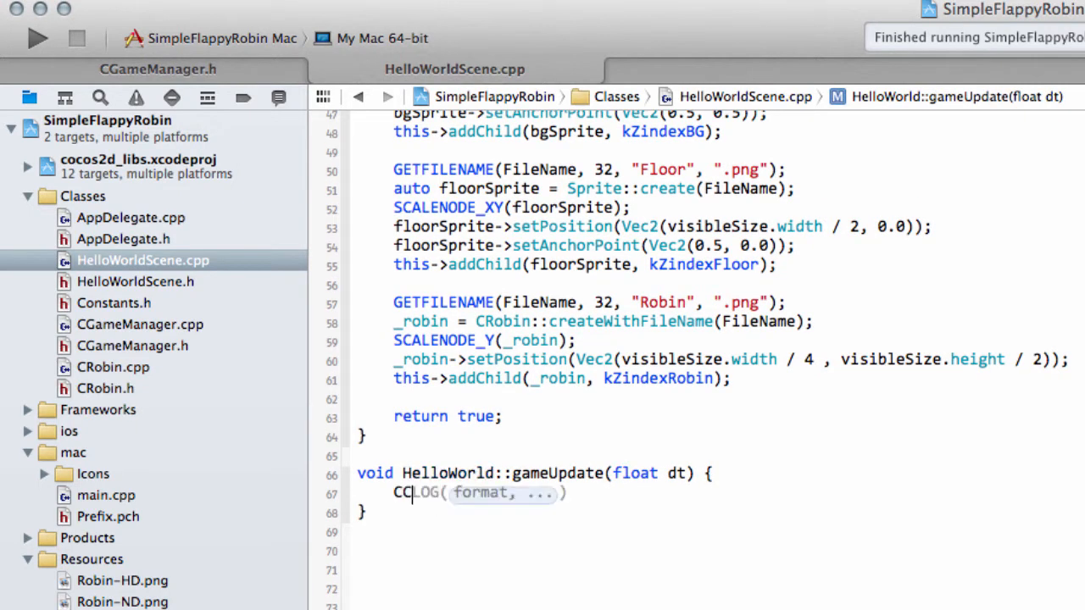
type("\"\")")
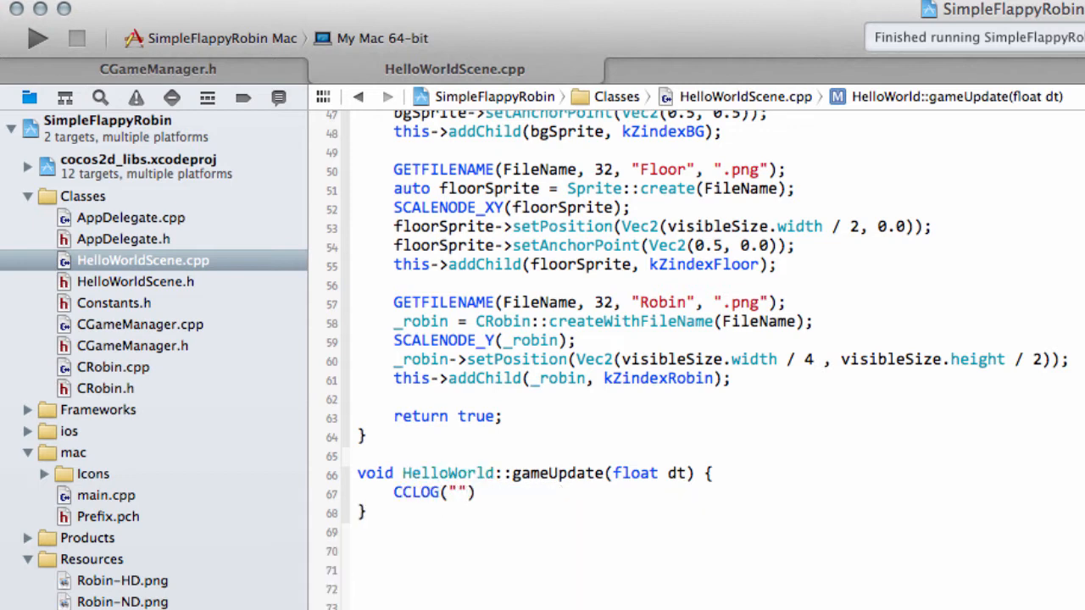
left_click(456, 492)
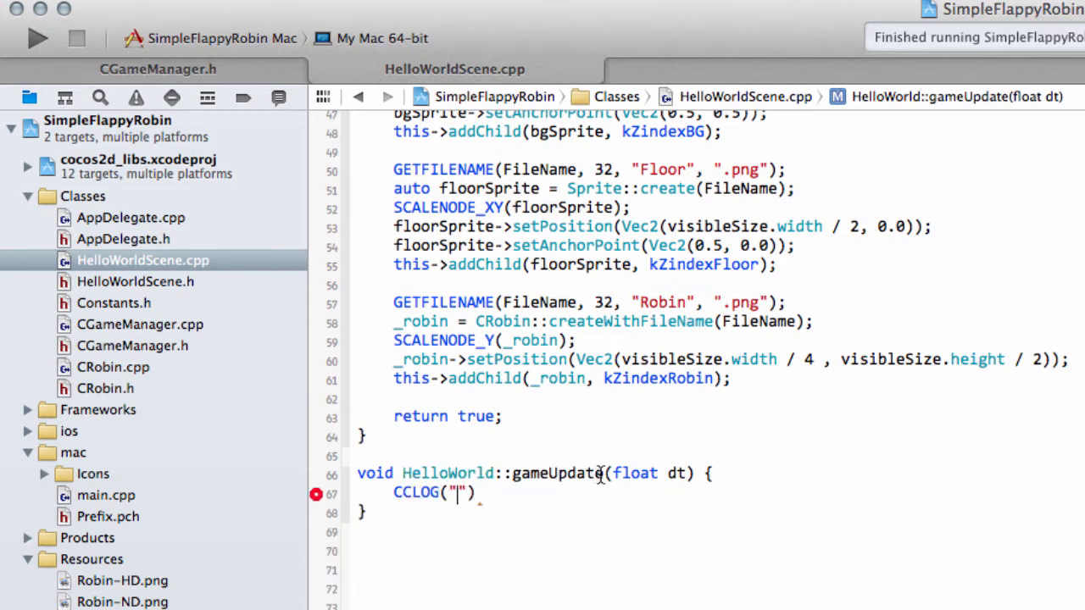
- Fill the log as CCLOG("HelloWorld::gameUpdate dt:%f",dt);
double_click(502, 473)
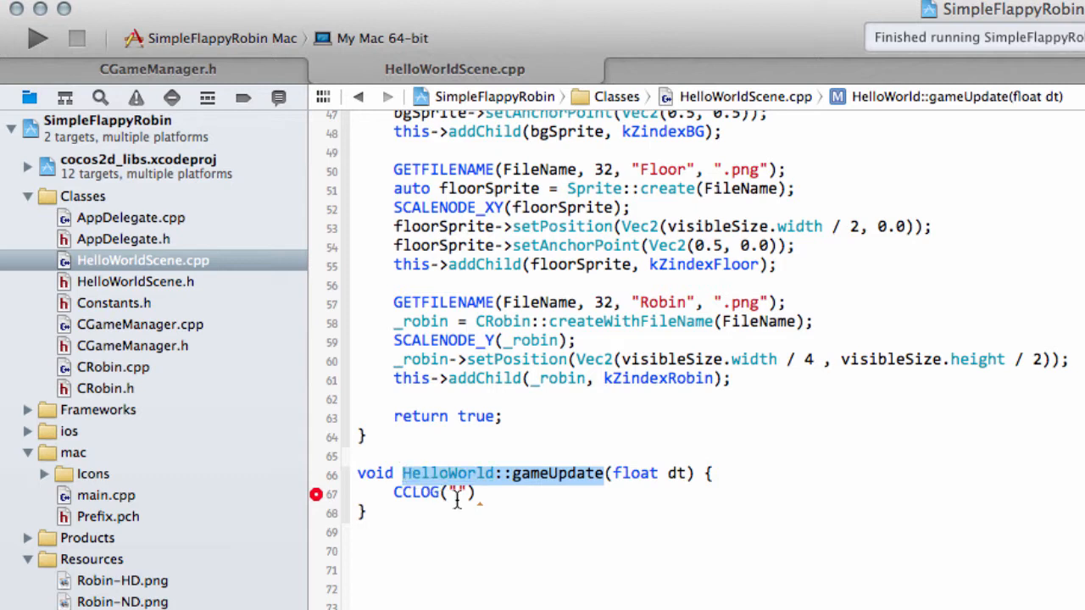
type("HelloWorld::gameUpdate dt")
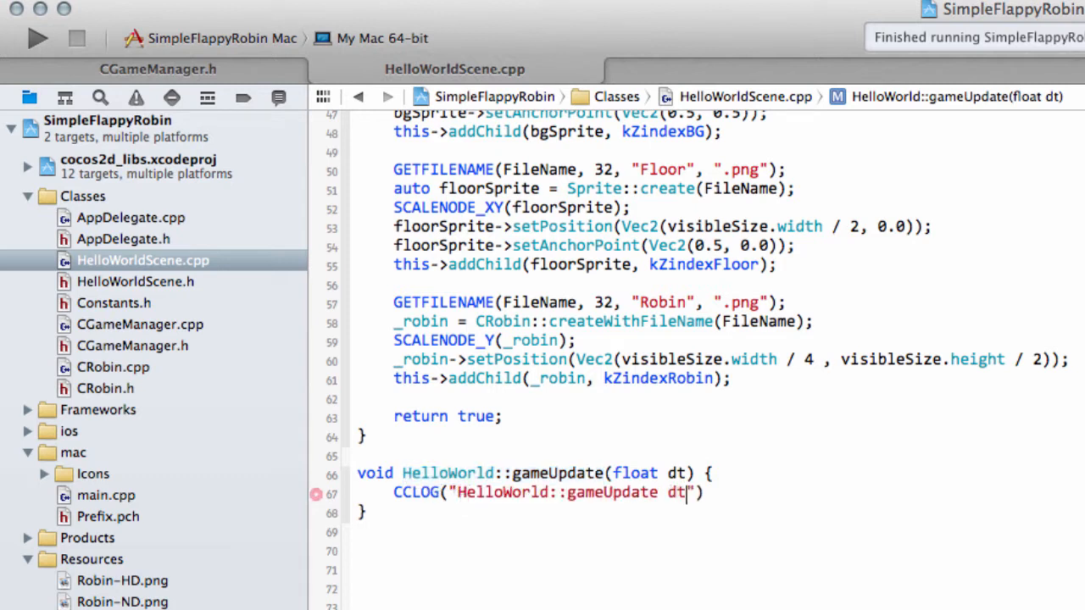
type(":%f")
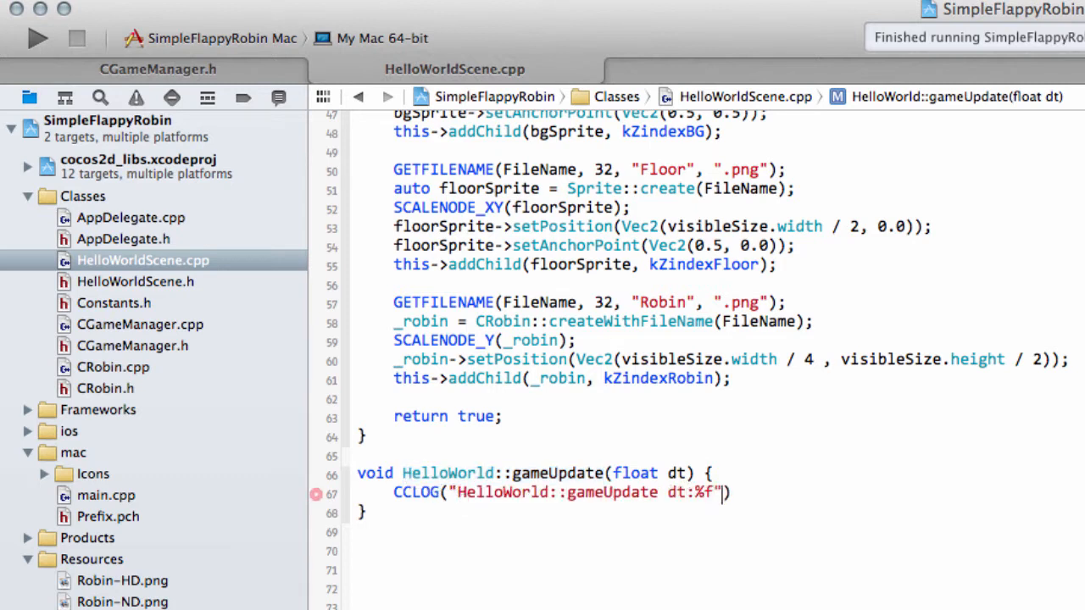
type(",dt);")
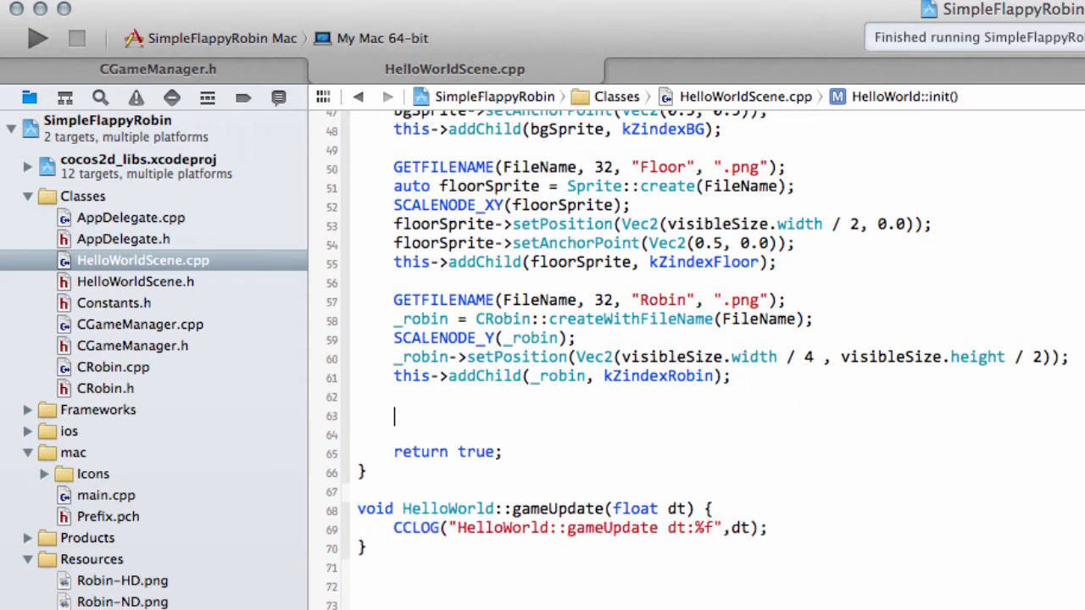
- Before init's return true, add schedule(schedule_selector(HelloWorld::gameUpdate)); via code completion
type("dc")
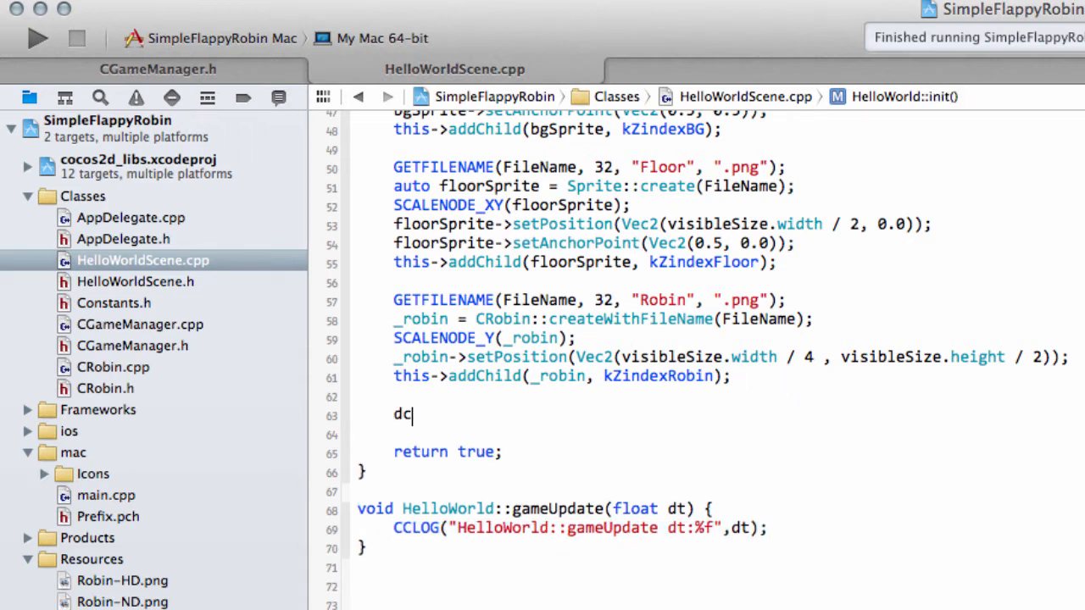
type("SCALENODE_XY")
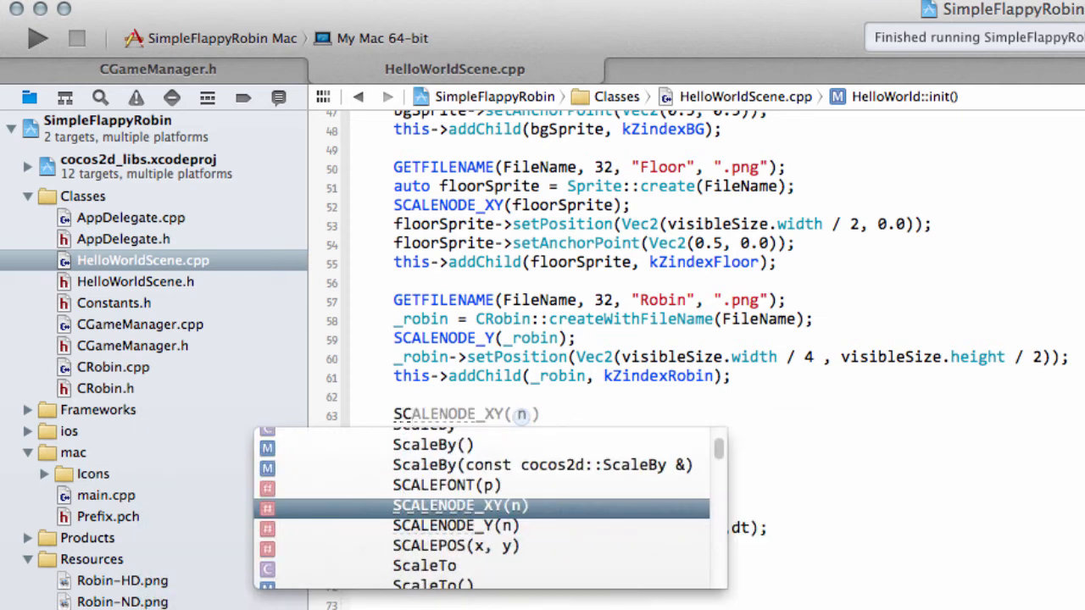
type("schedule(SEL_SCHEDULE selector)")
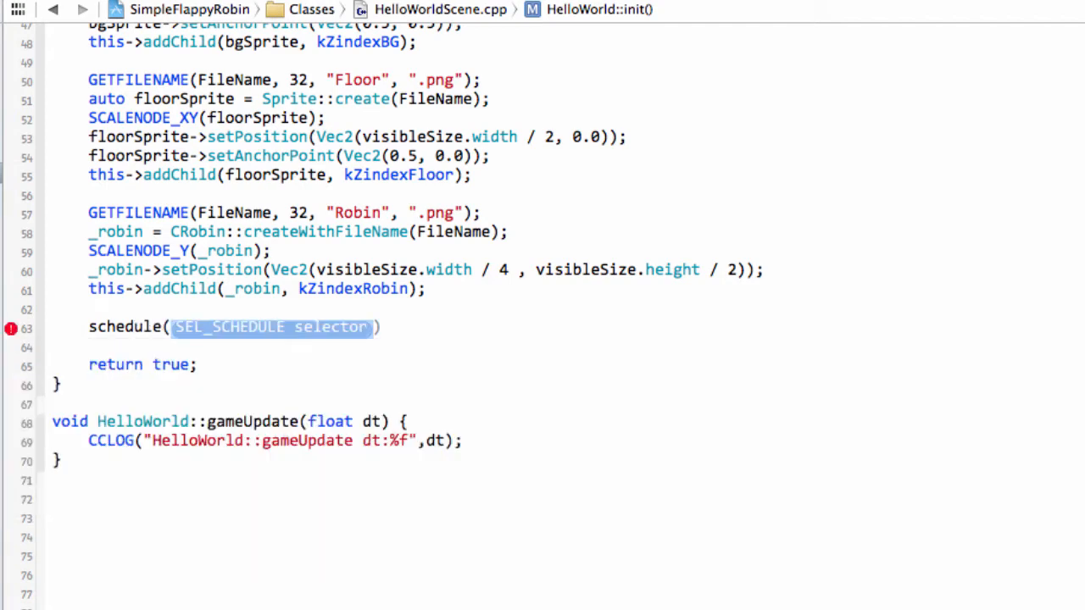
type("schedule_selector(")
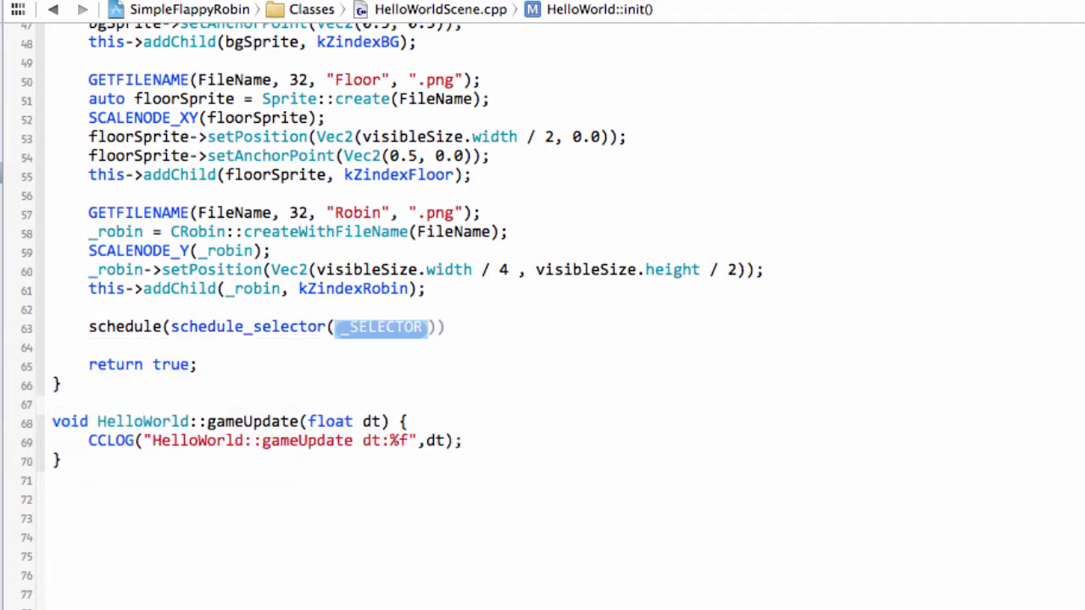
type("HelloWorld")
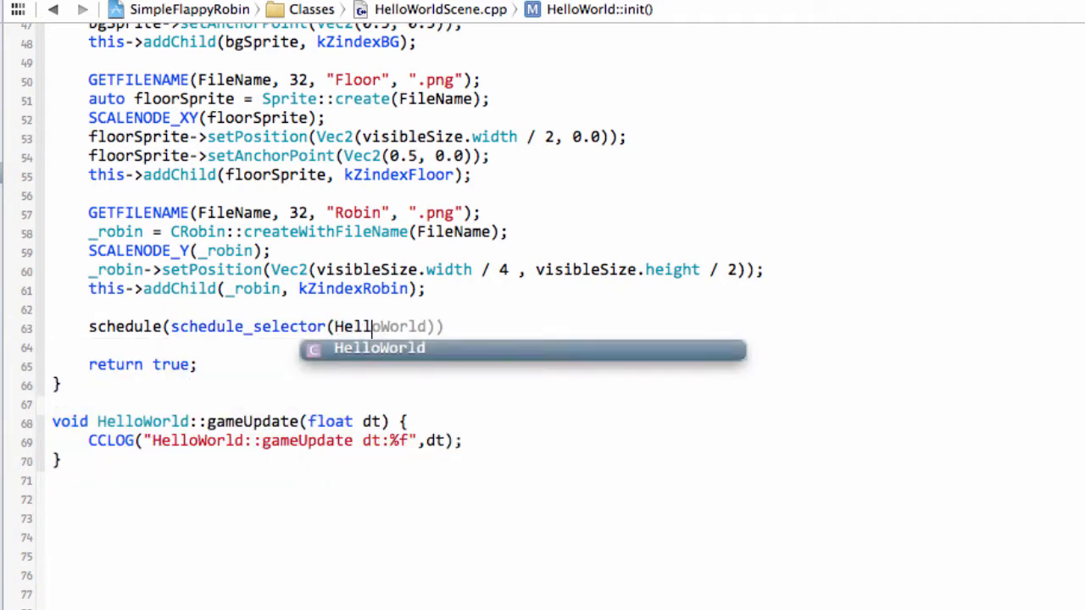
type("::gameUpdate))")
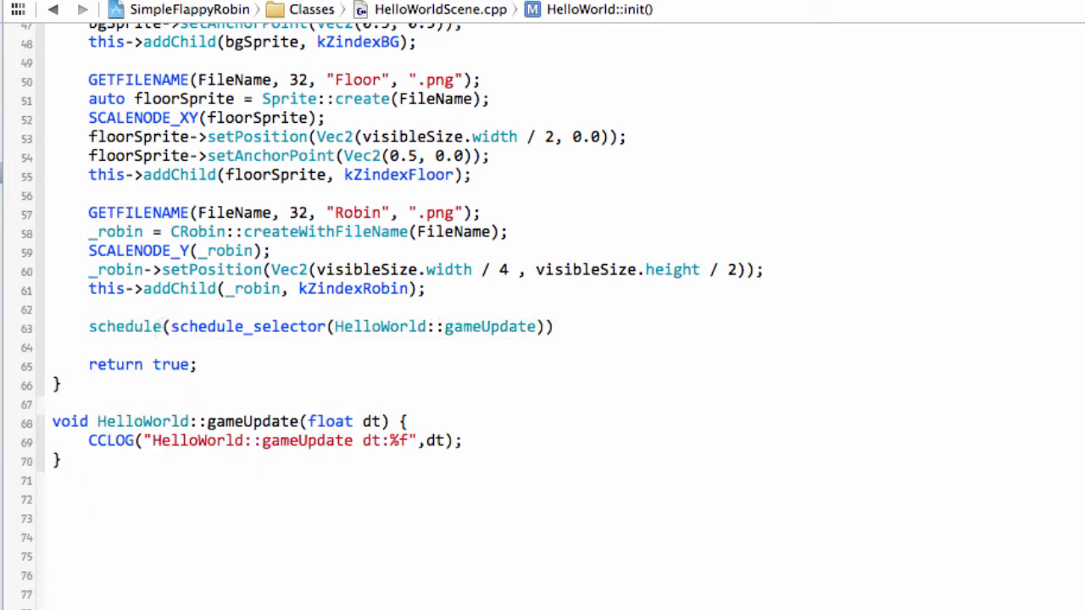
type(";")
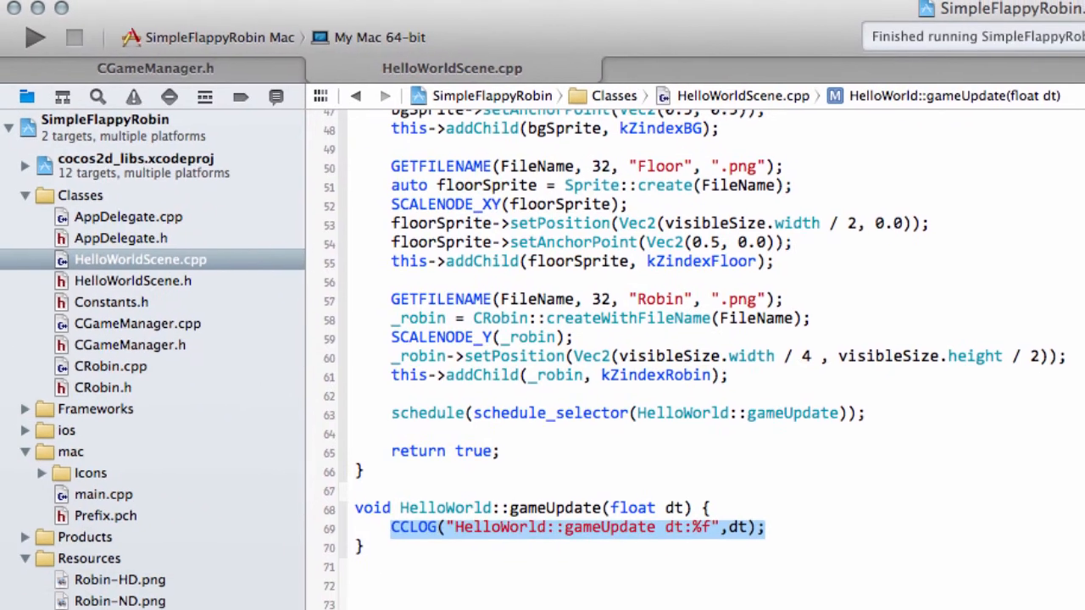
- Build and run SimpleFlappyRobin, then comment out gameUpdate's CCLOG line with //
scroll("down", 3)
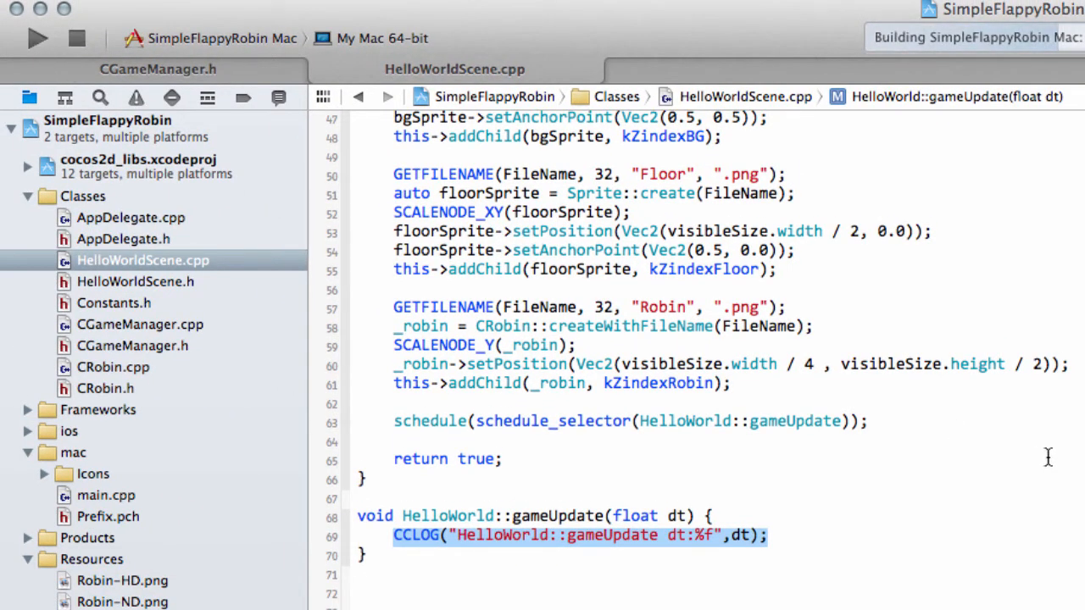
left_click(37, 38)
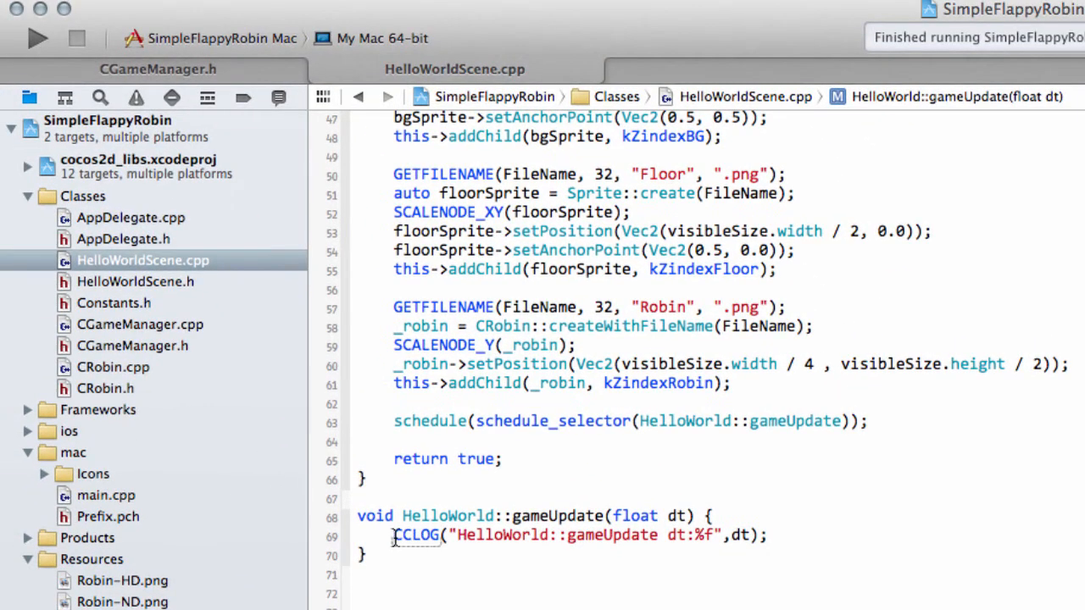
type("//")
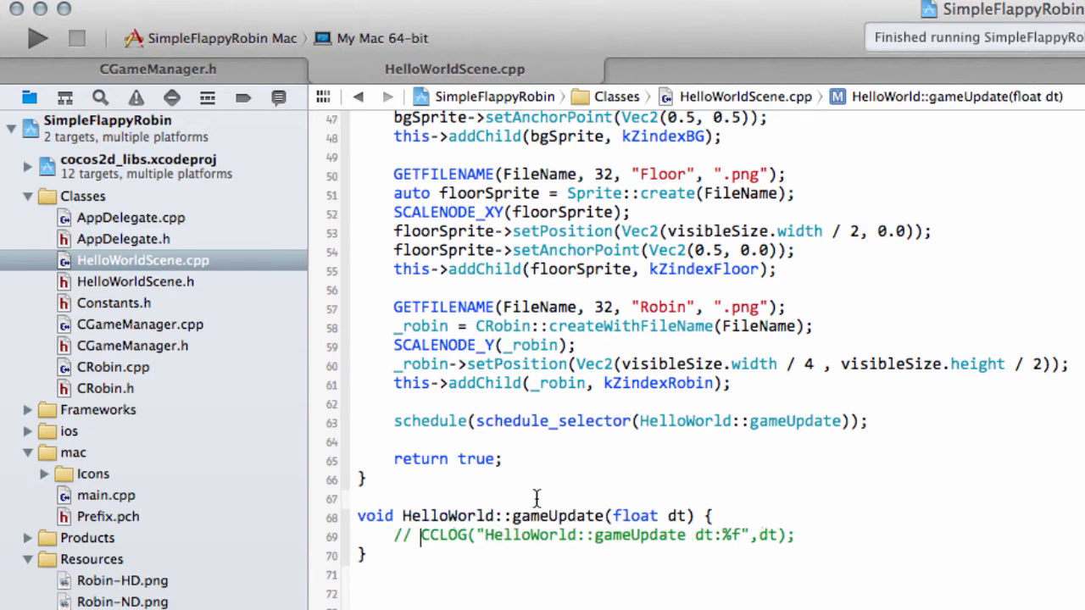
- Declare 'bool onToucheBegan(cocos2d::Touch *touch, cocos2d::Event *event);' below CREATE_FUNC(HelloWorld) in HelloWorldScene.h
left_click(136, 282)
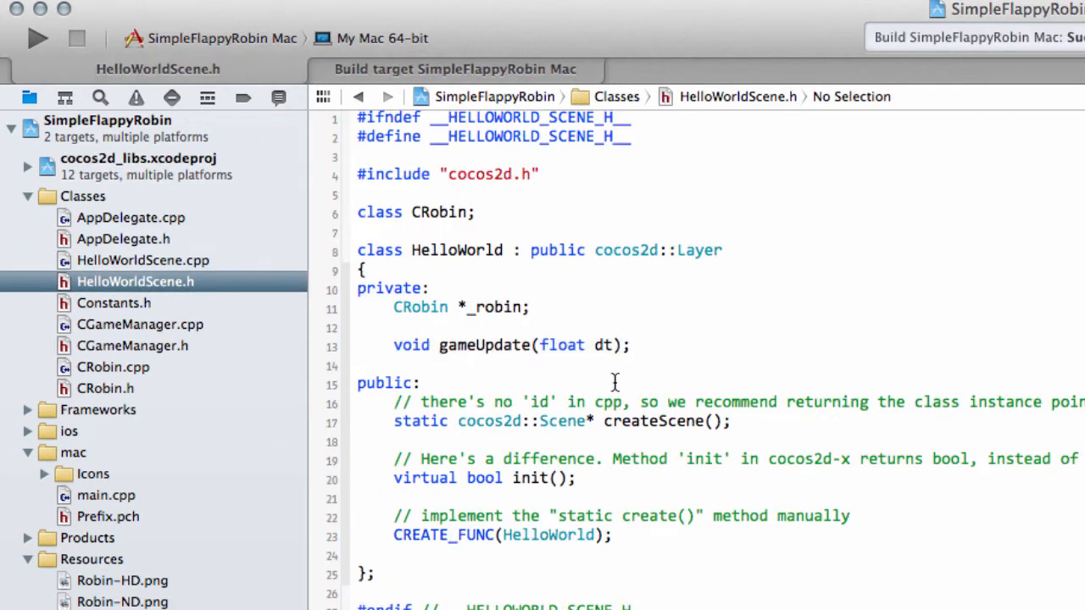
mouse_move(692, 403)
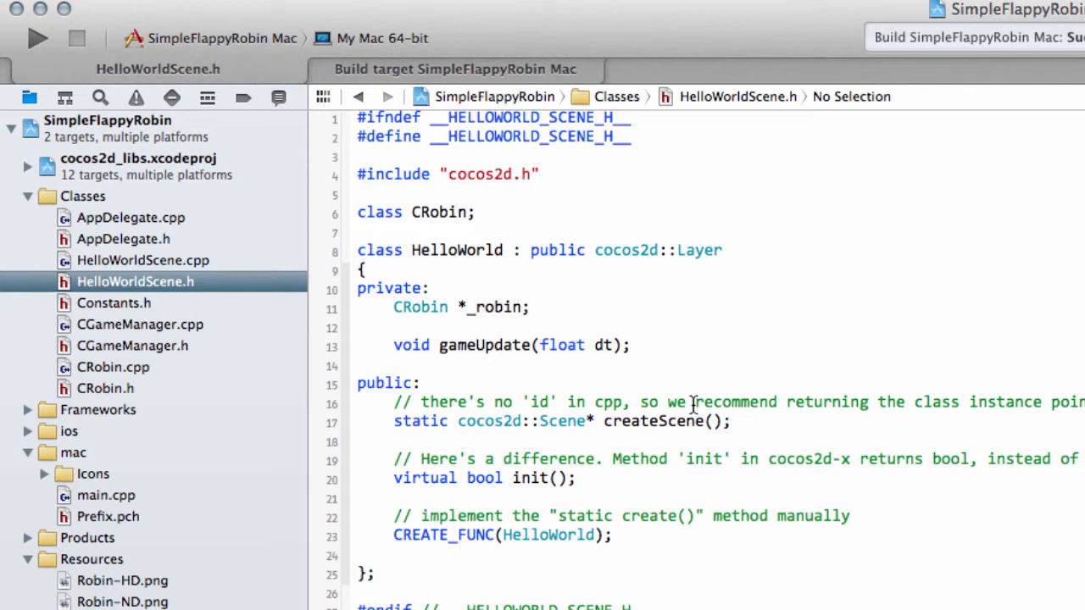
left_click(612, 536)
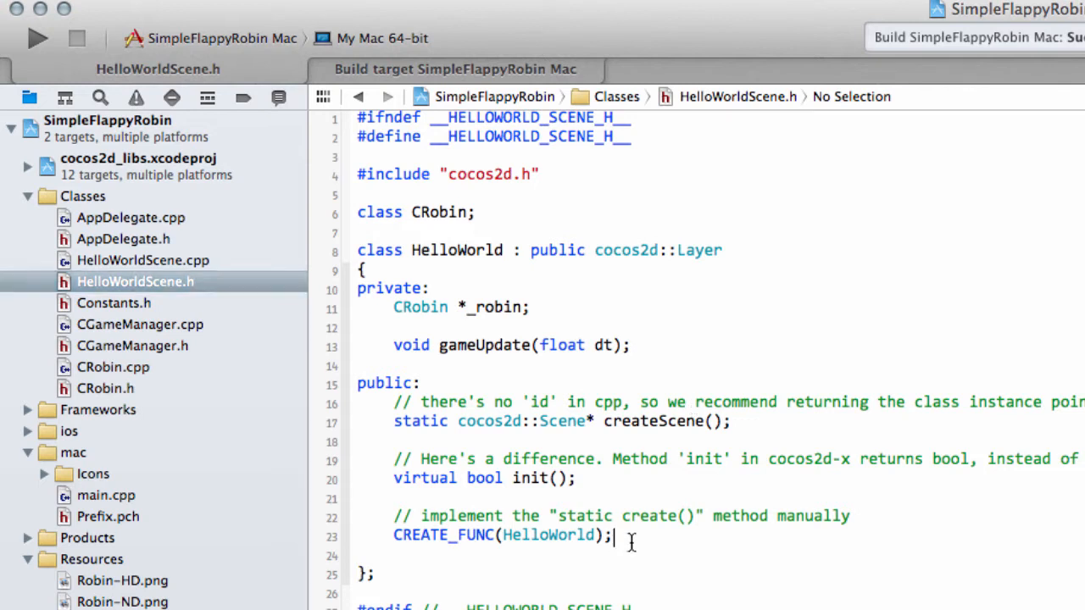
key("enter")
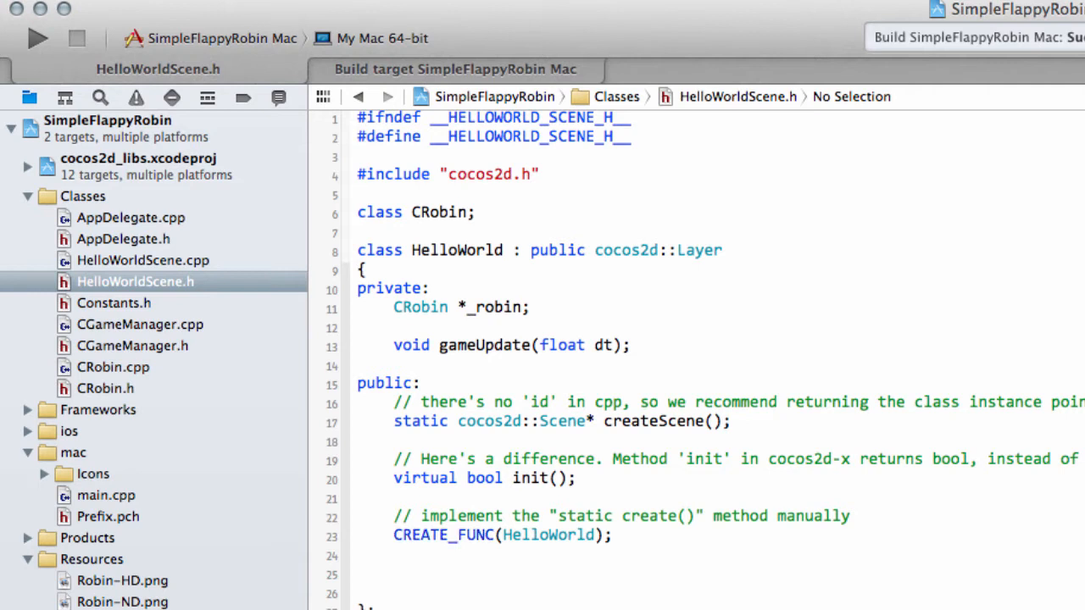
type("bool on")
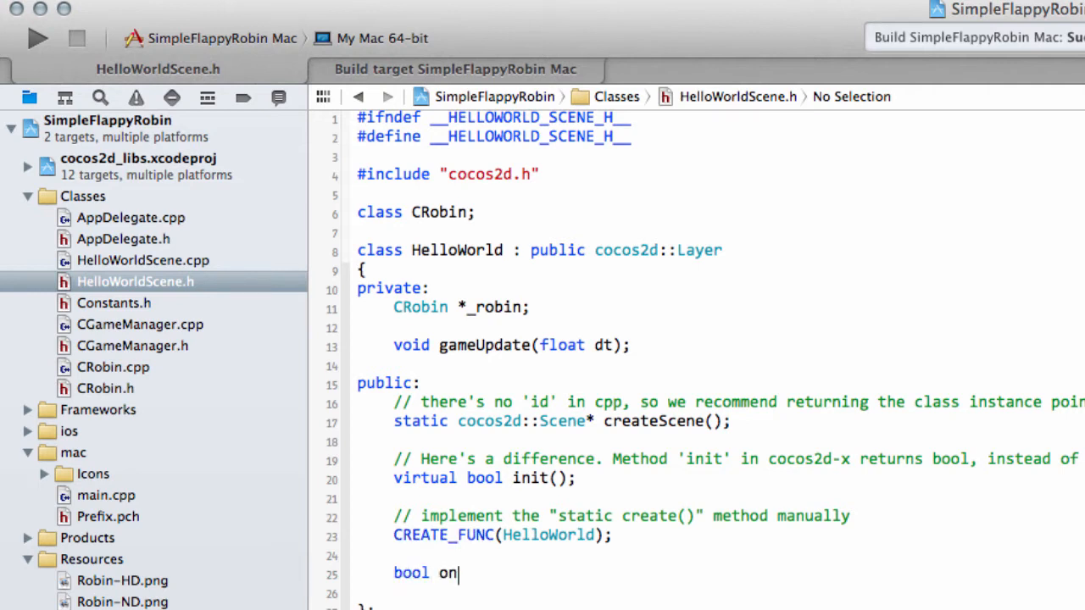
type("TouchesBe")
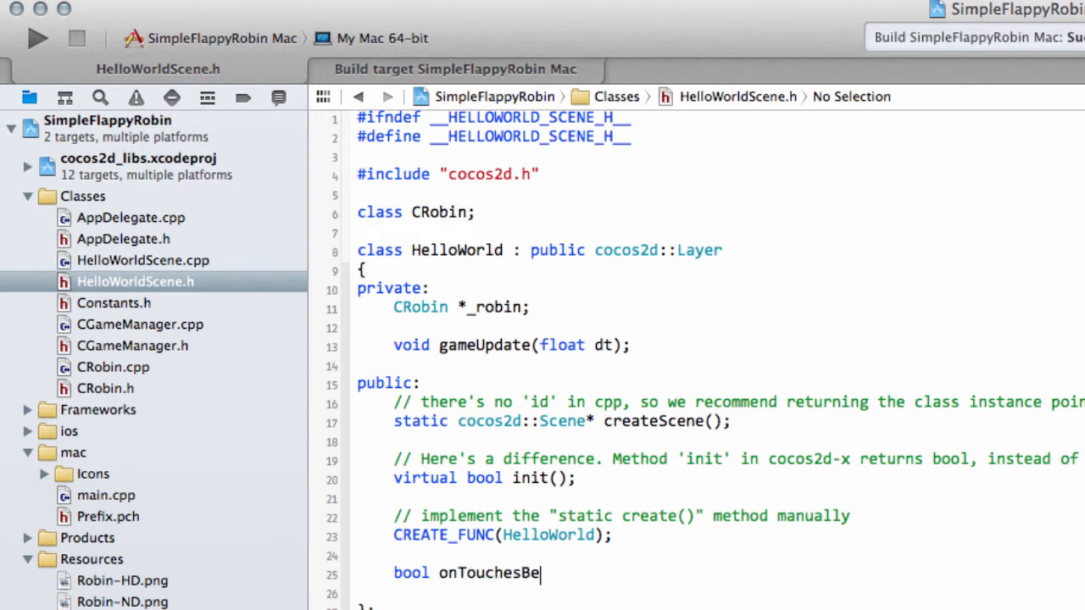
type("gan")
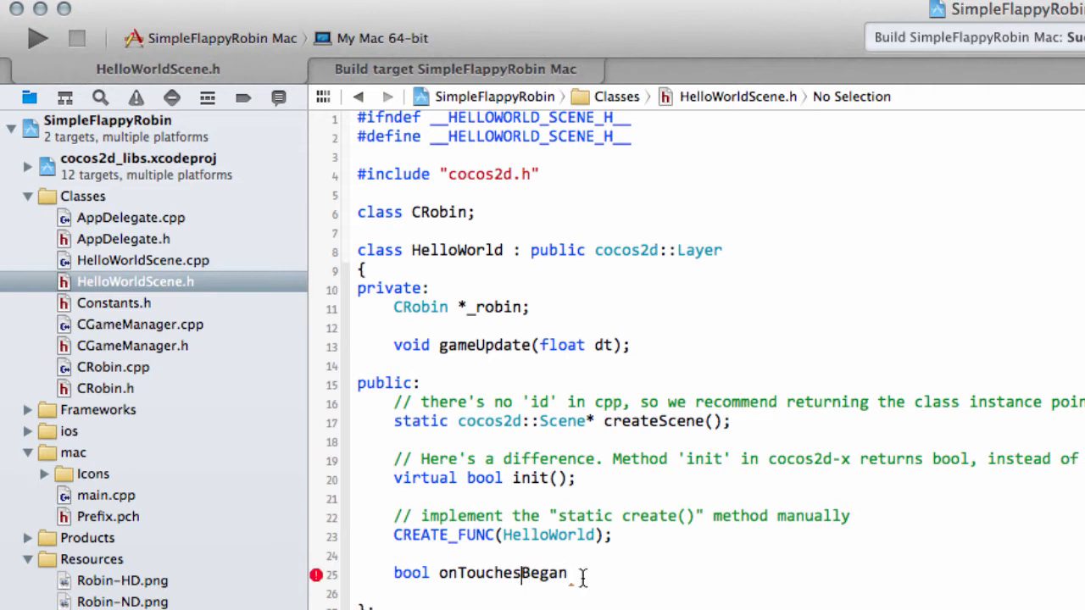
key("backspace")
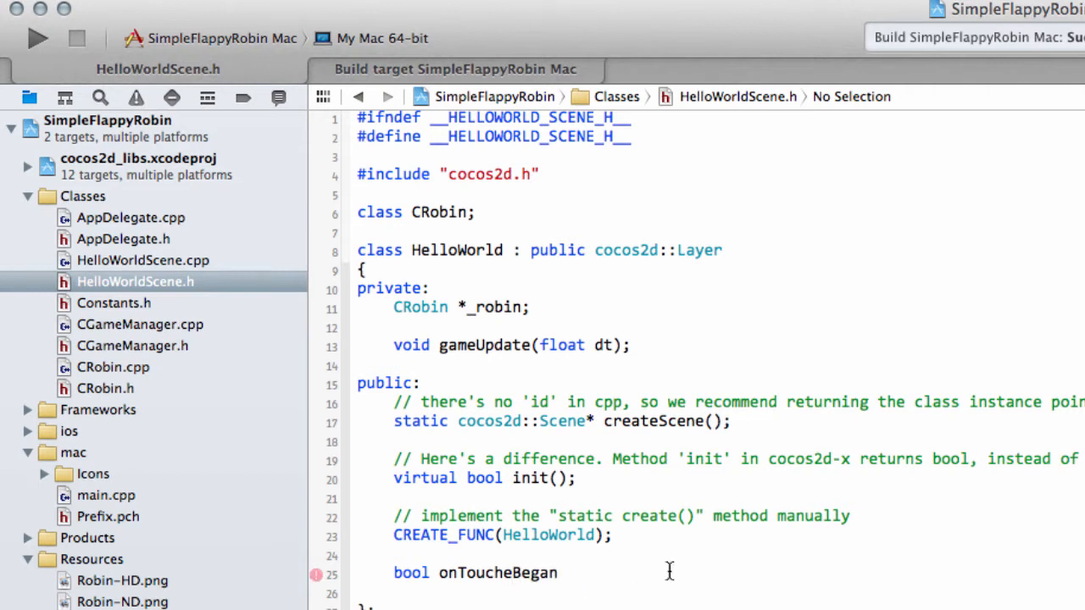
type("(cocs2")
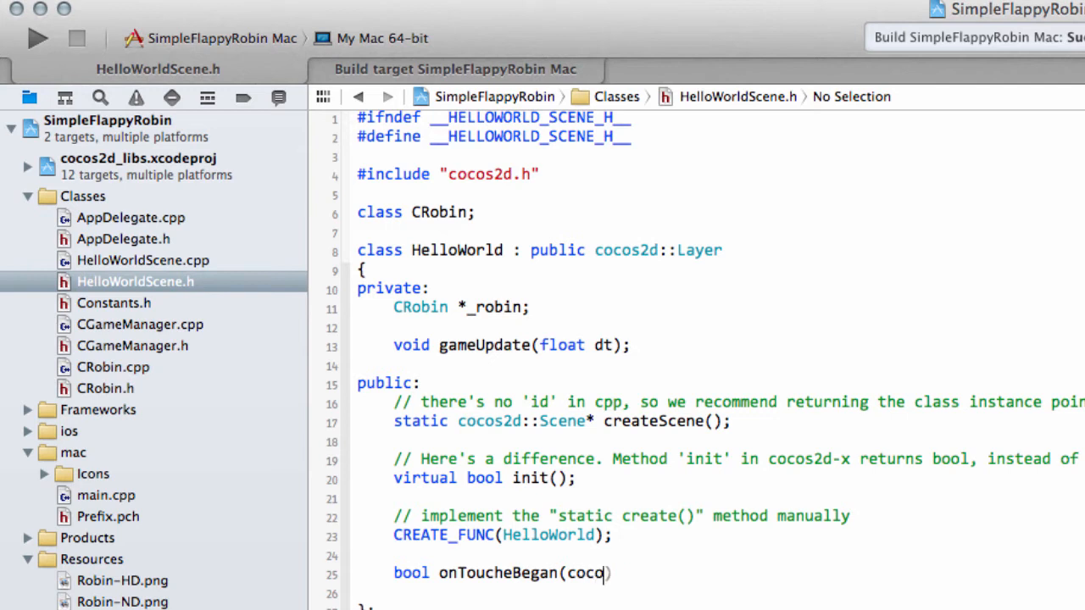
type("s2d::Touch *touch,")
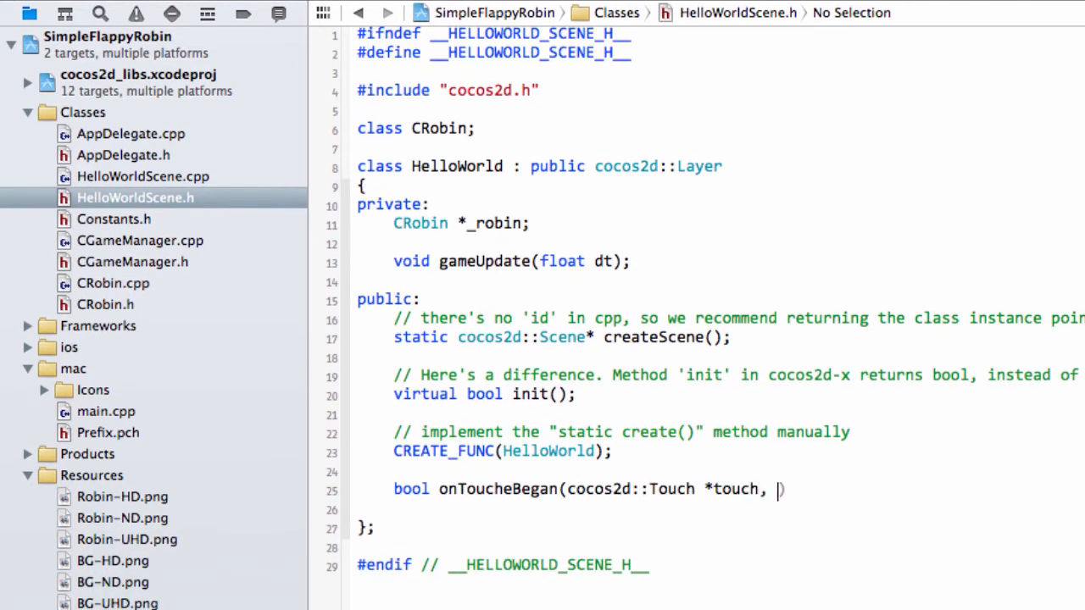
type("cocos2d::")
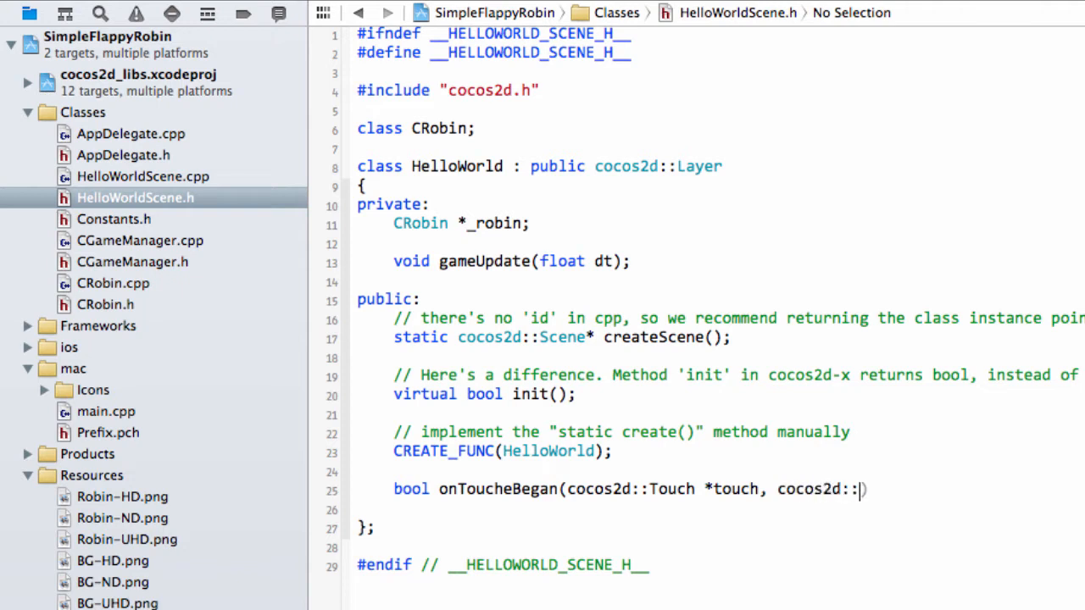
type("Event *even")
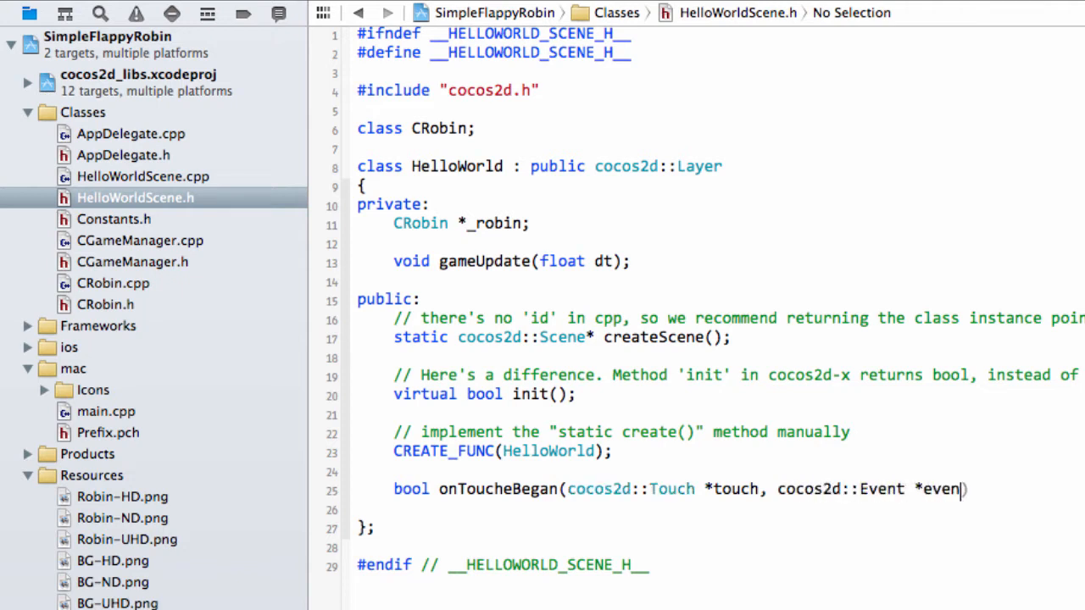
type("t);")
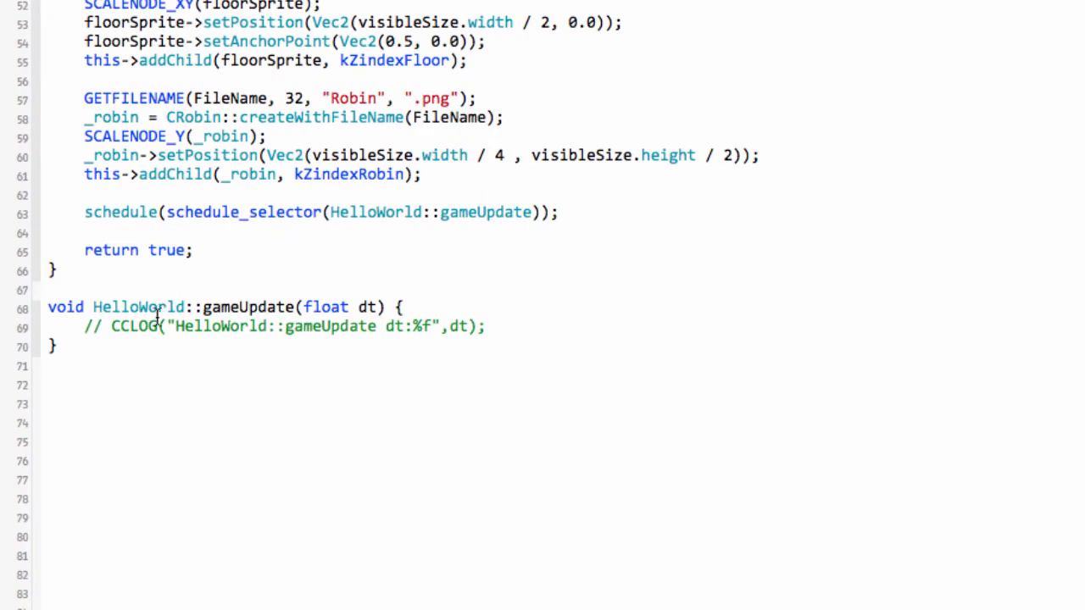
- Define bool HelloWorld::onToucheBegan(cocos2d::Touch *touch, cocos2d::Event *event) in HelloWorldScene.cpp with a body that returns true
type("bool onToucheBegan(cocos2d::Touch *touch, cocos2d::Event *event)")
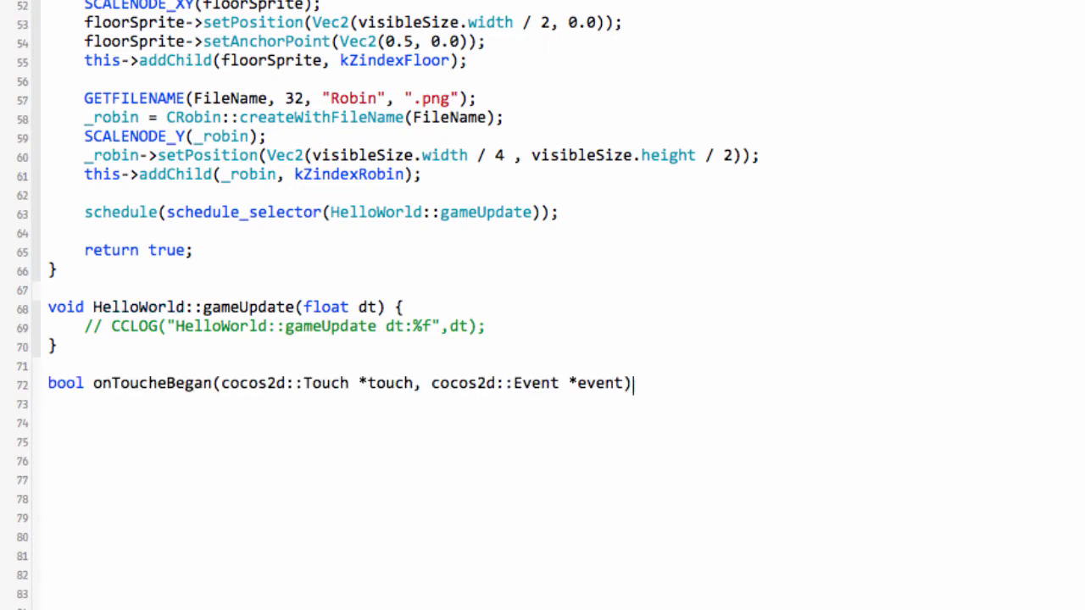
type("{")
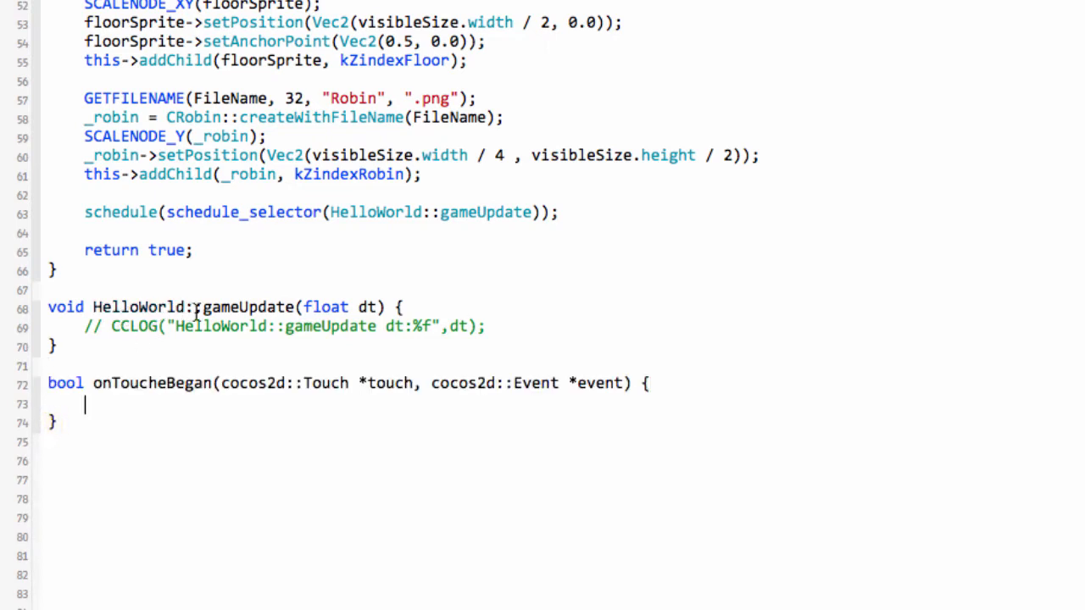
double_click(139, 307)
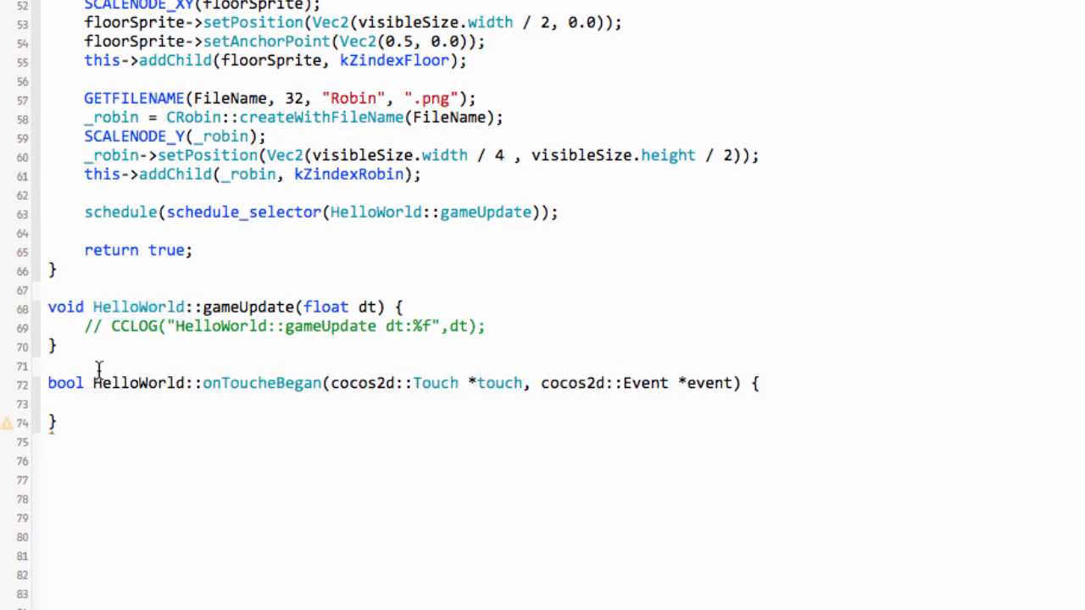
scroll("down", 3)
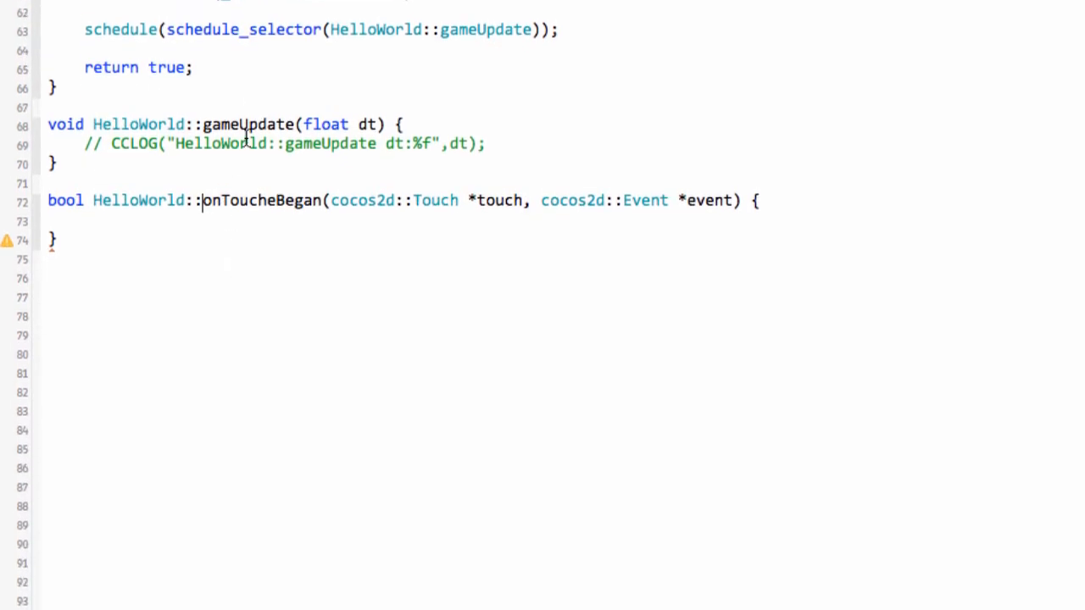
mouse_move(258, 81)
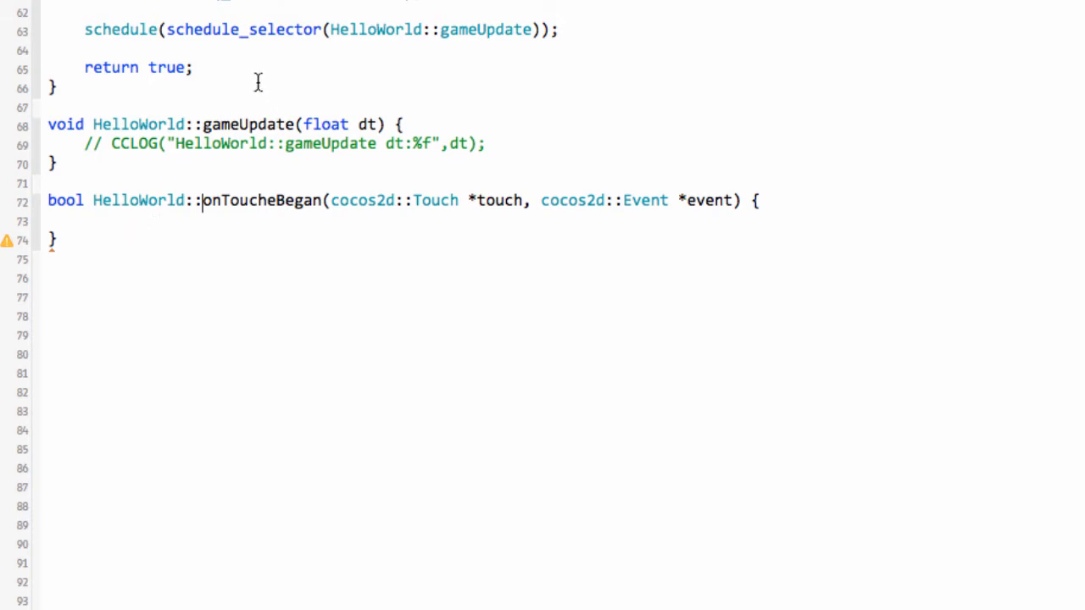
type("rtt")
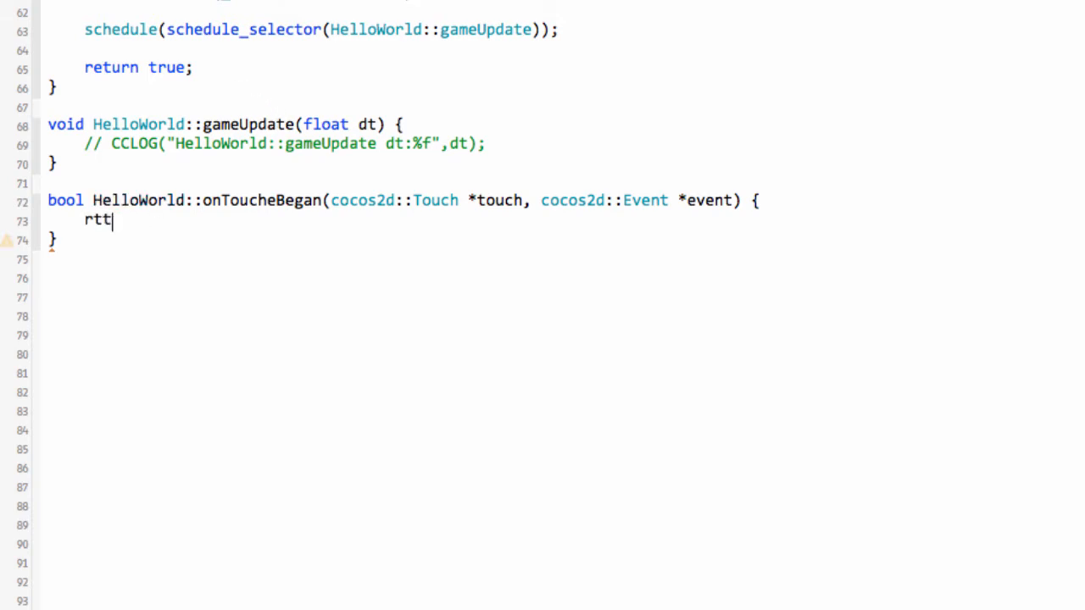
type("return tr")
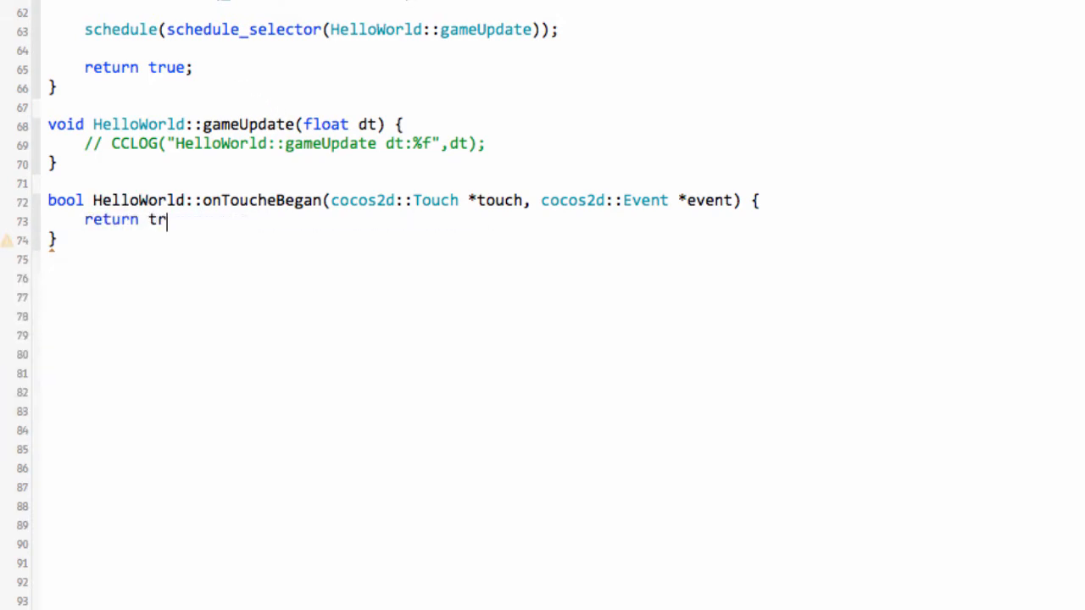
type("ue;")
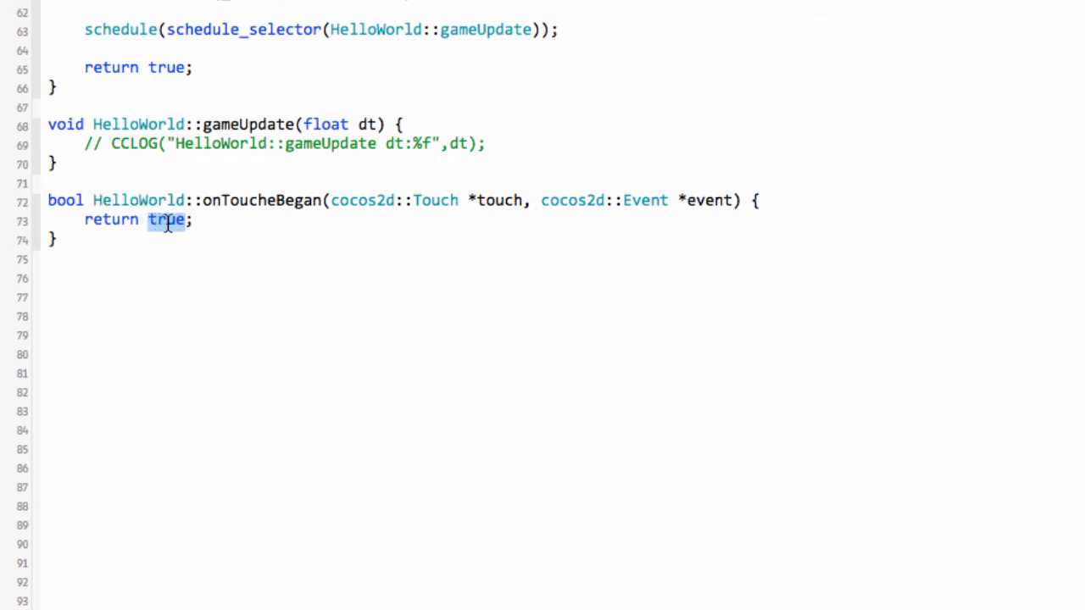
mouse_move(224, 220)
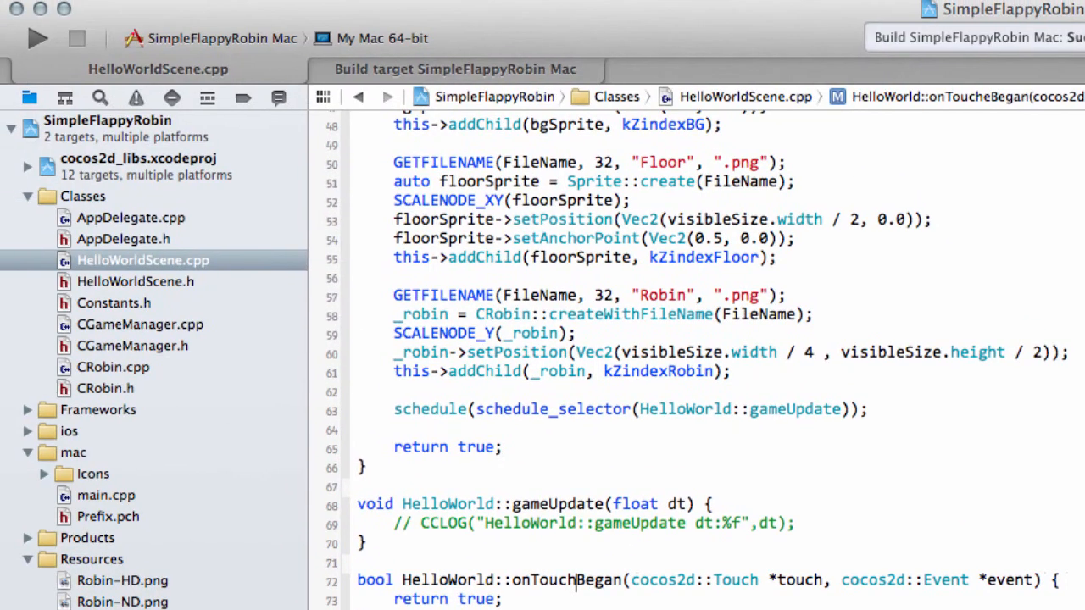
- Insert blank lines in HelloWorld::init before the schedule(schedule_selector(...)) call
left_click(135, 281)
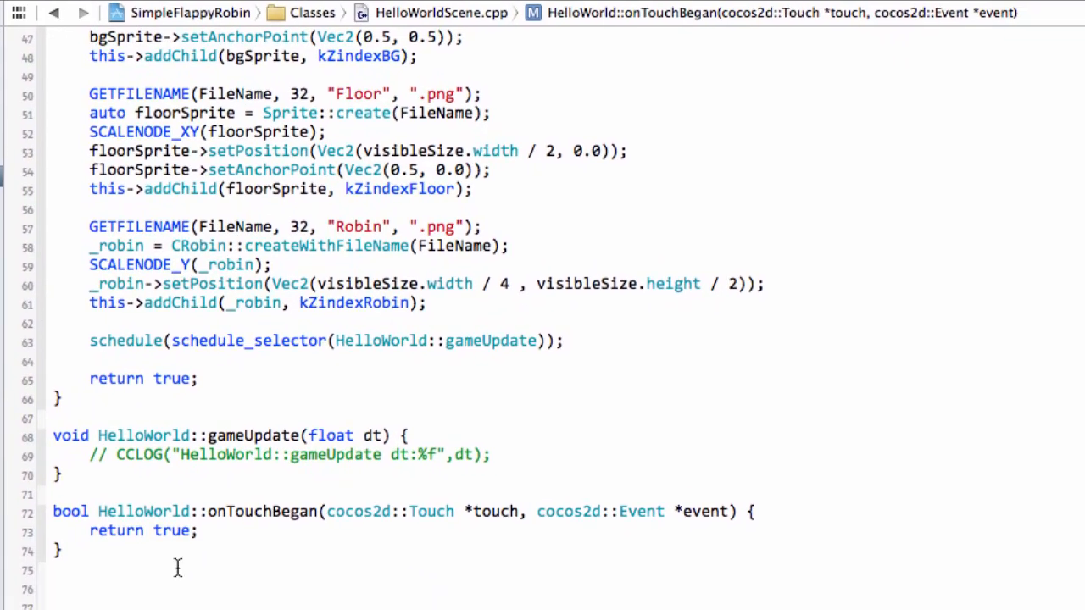
double_click(139, 529)
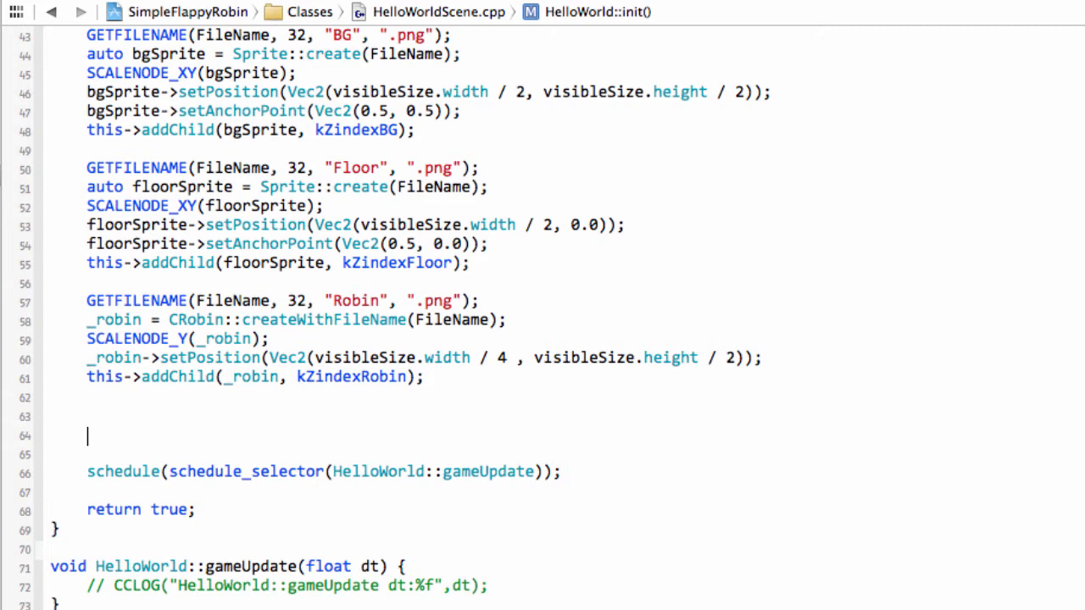
- Write 'auto listener = EventListenerTouchOneByOne::create();' and 'listener->setSwallowTouches(true);' inside init
double_click(246, 471)
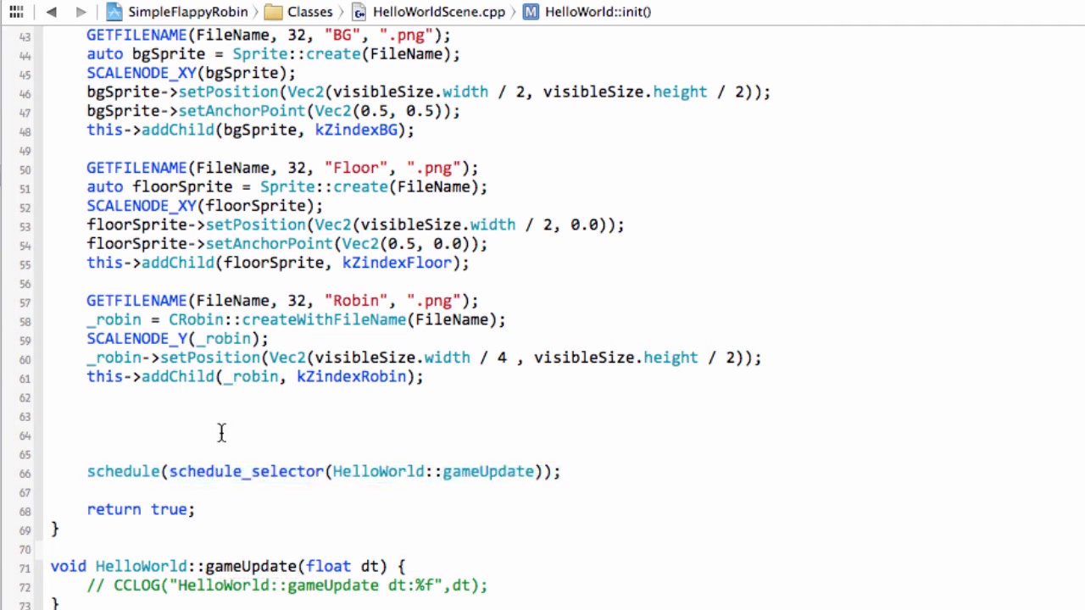
left_click(88, 417)
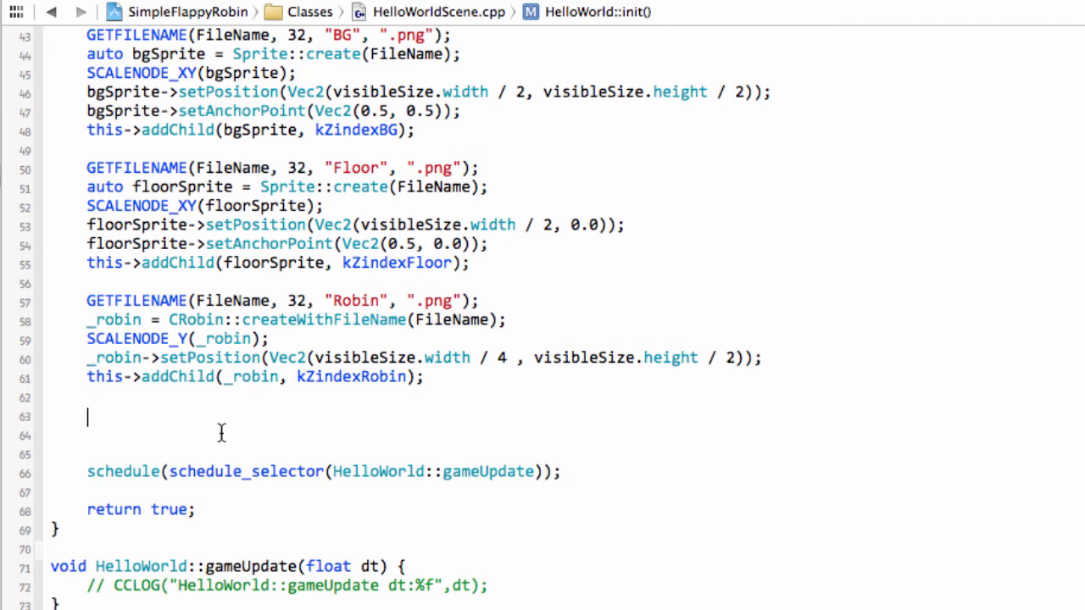
type("auto lis")
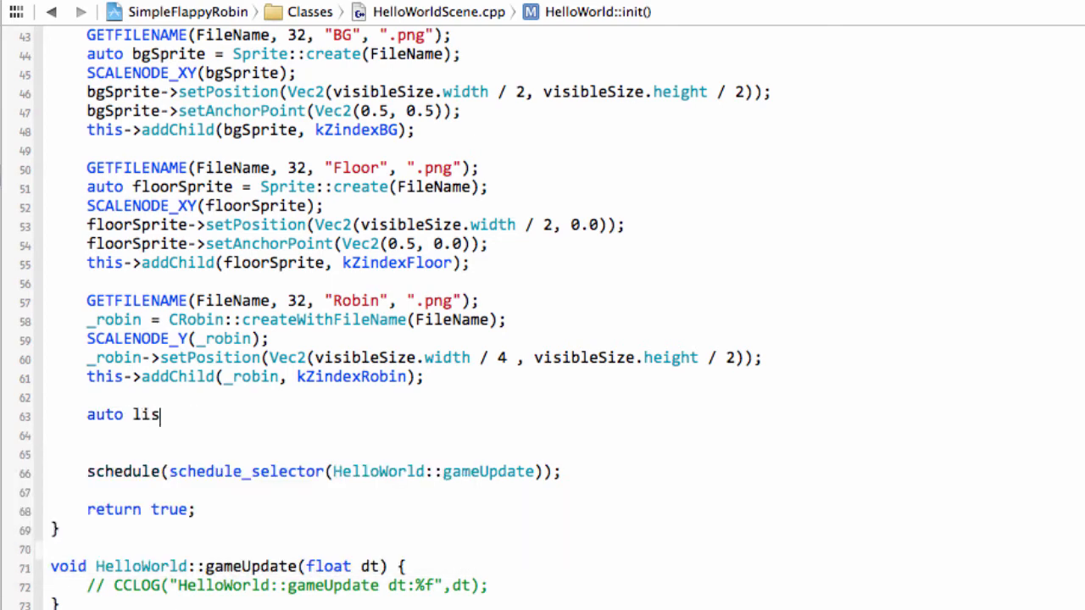
type("ten")
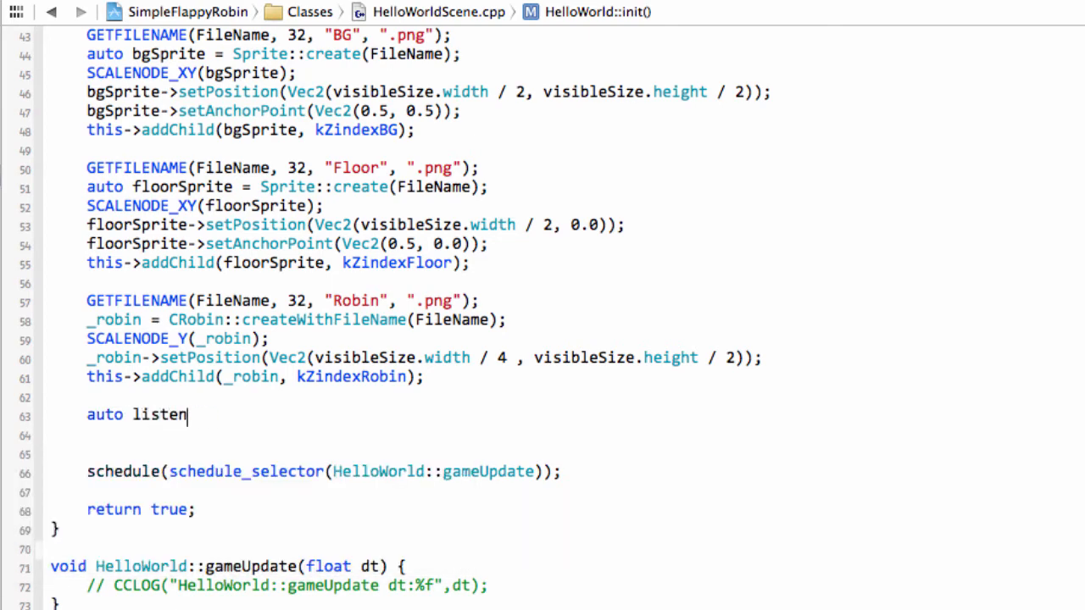
type("er =")
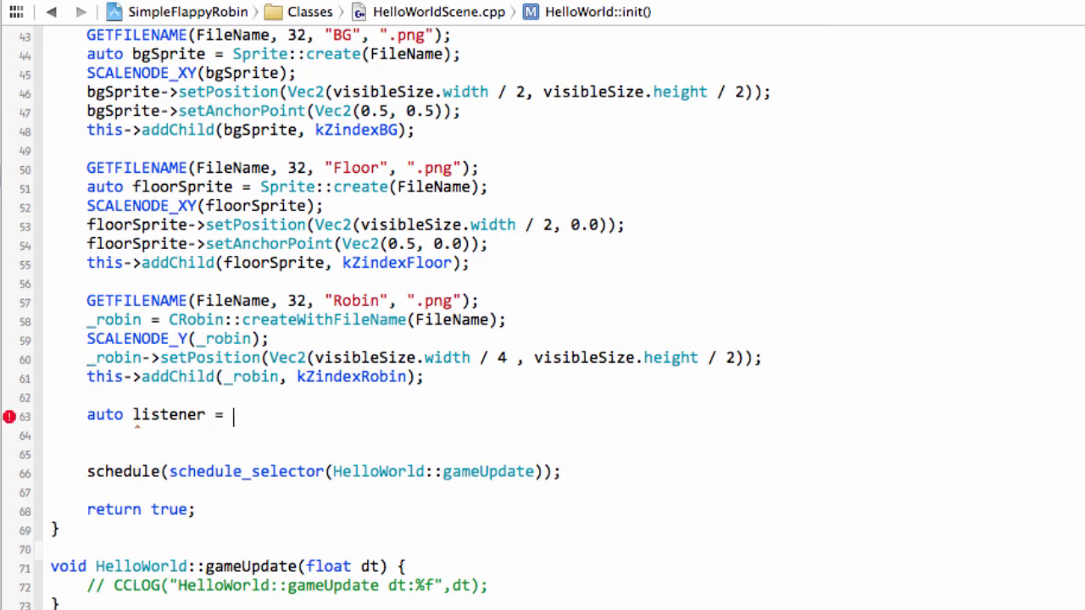
type("EventListenerTouchOneByOne")
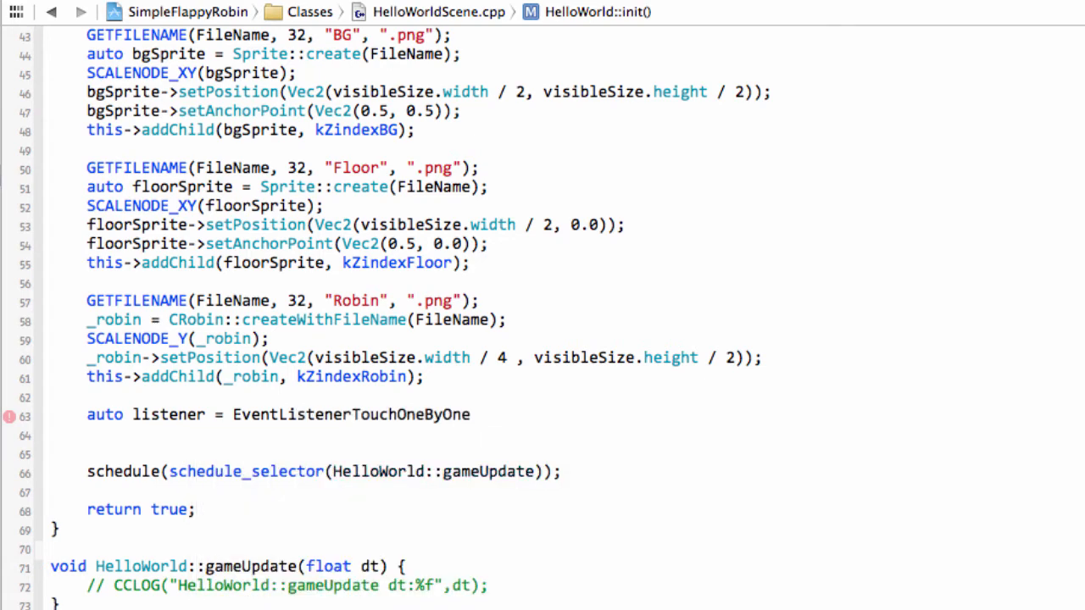
type("::create();")
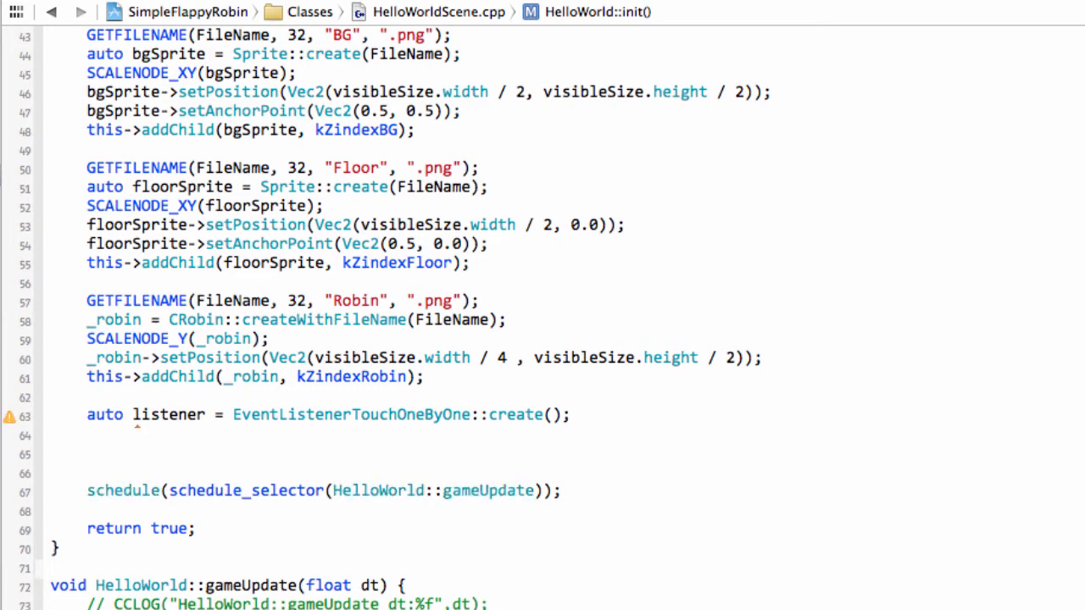
type("listener->setSwallowTouches(true")
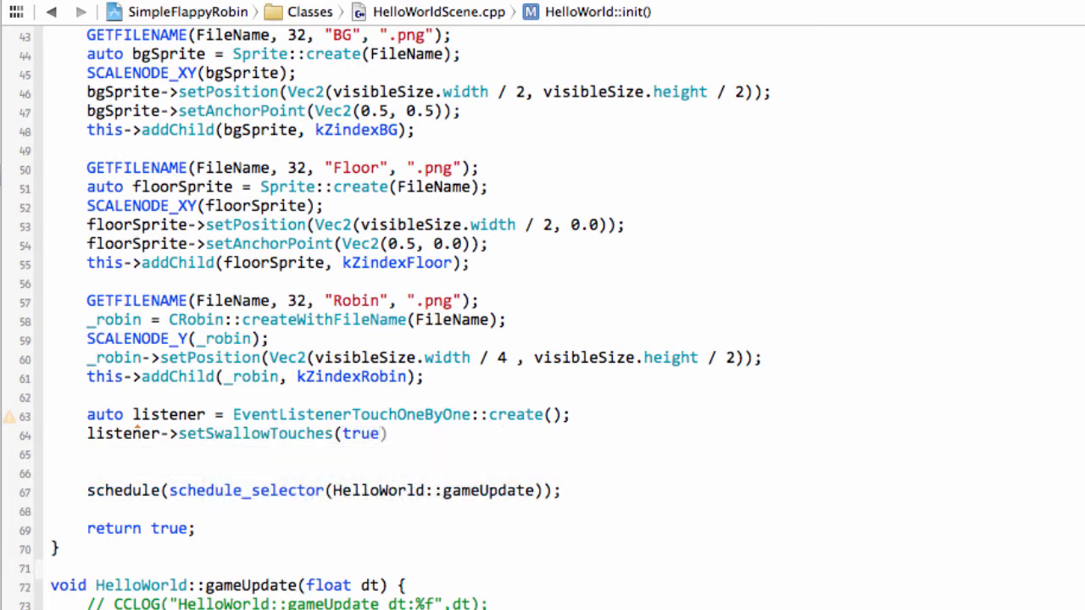
type(";")
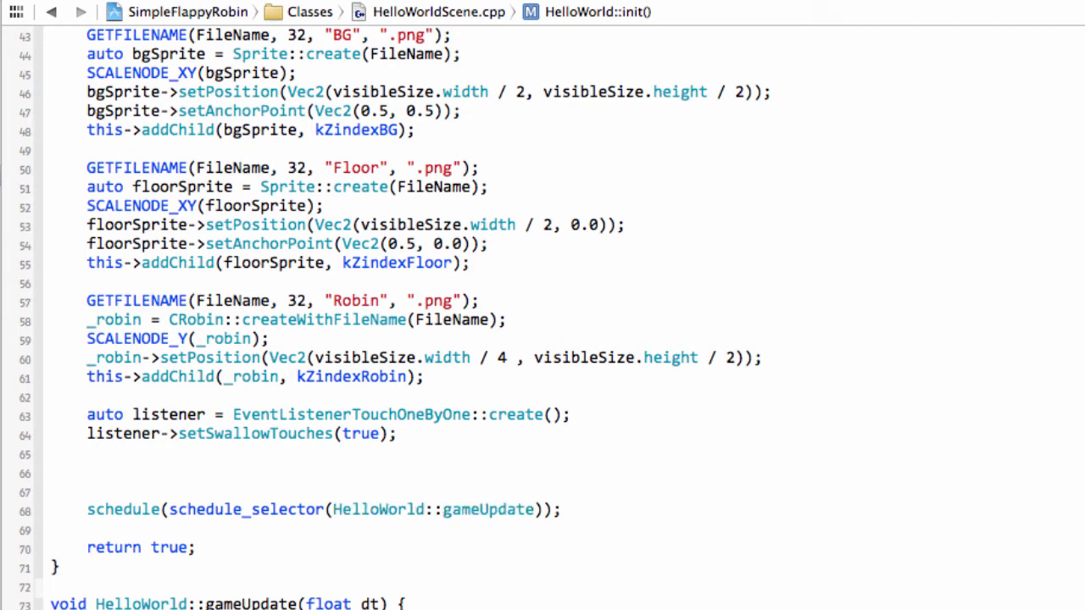
- Assign listener->onTouchBegan = CC_CALLBACK_2(HelloWorld::onTouchBegan, this); using code completion
type("listener-")
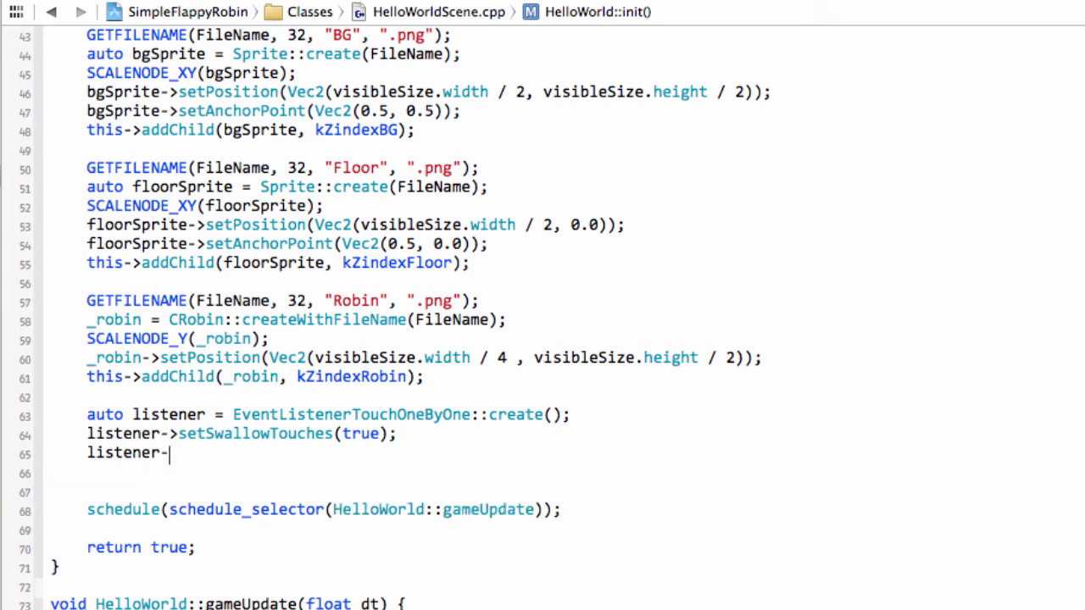
type(">o")
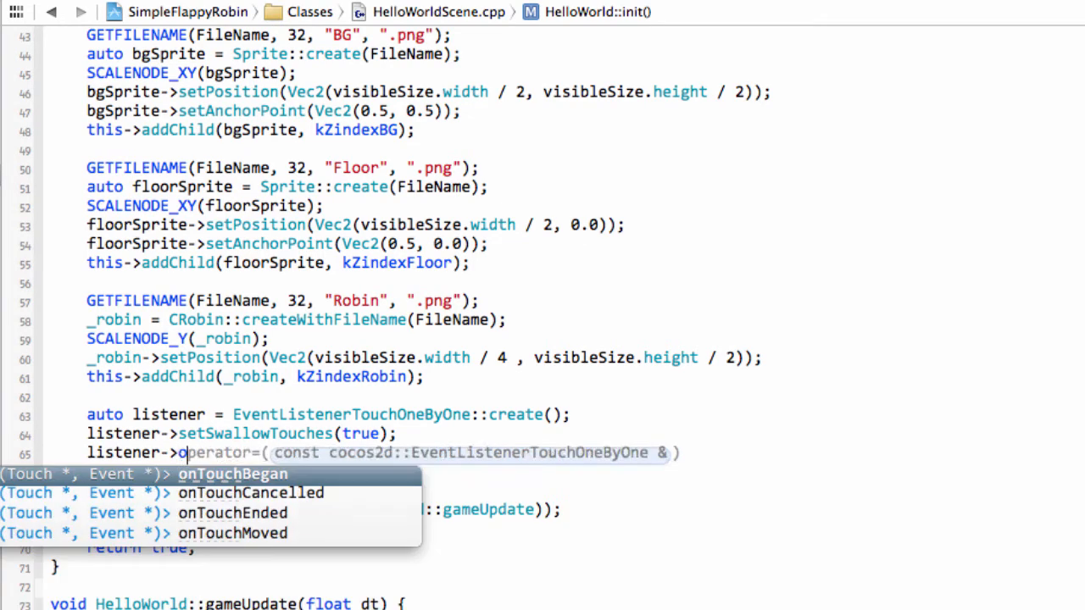
left_click(234, 475)
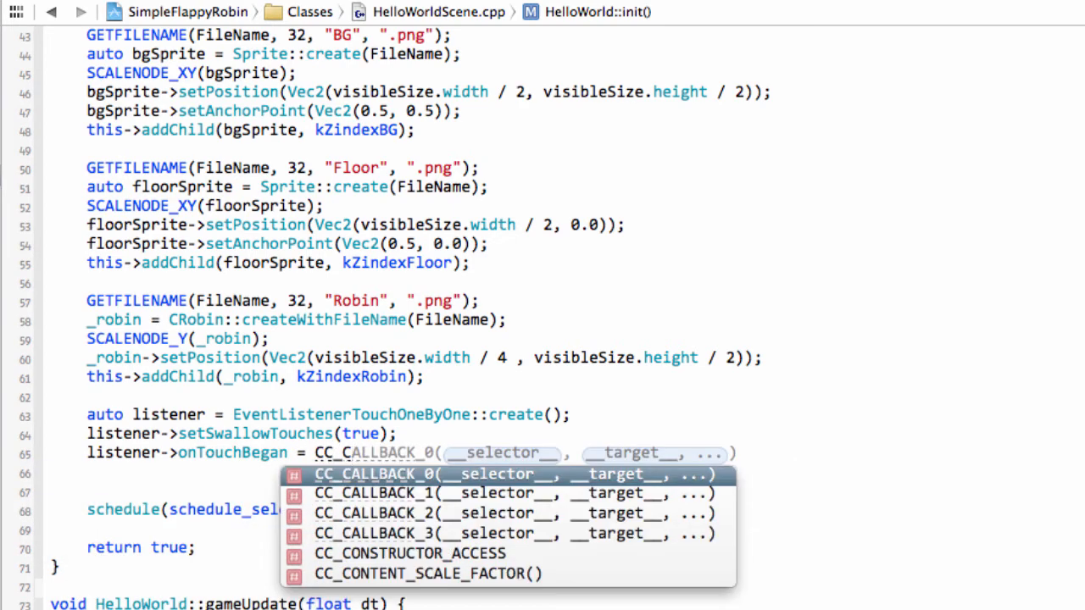
left_click(372, 512)
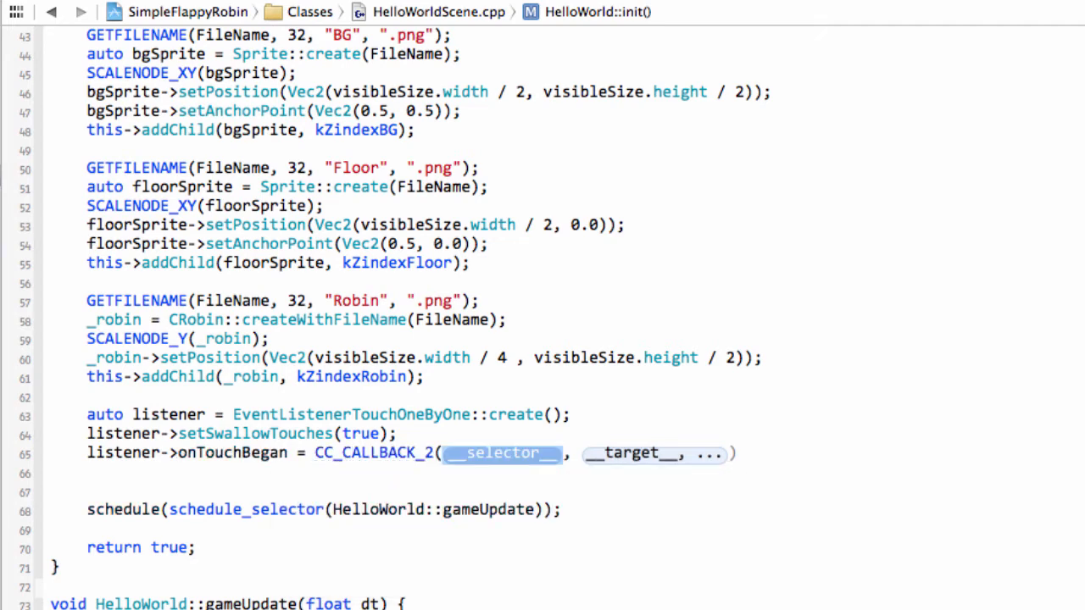
type("HelloWorld::onTouchBegan, cocos2d::Event *event")
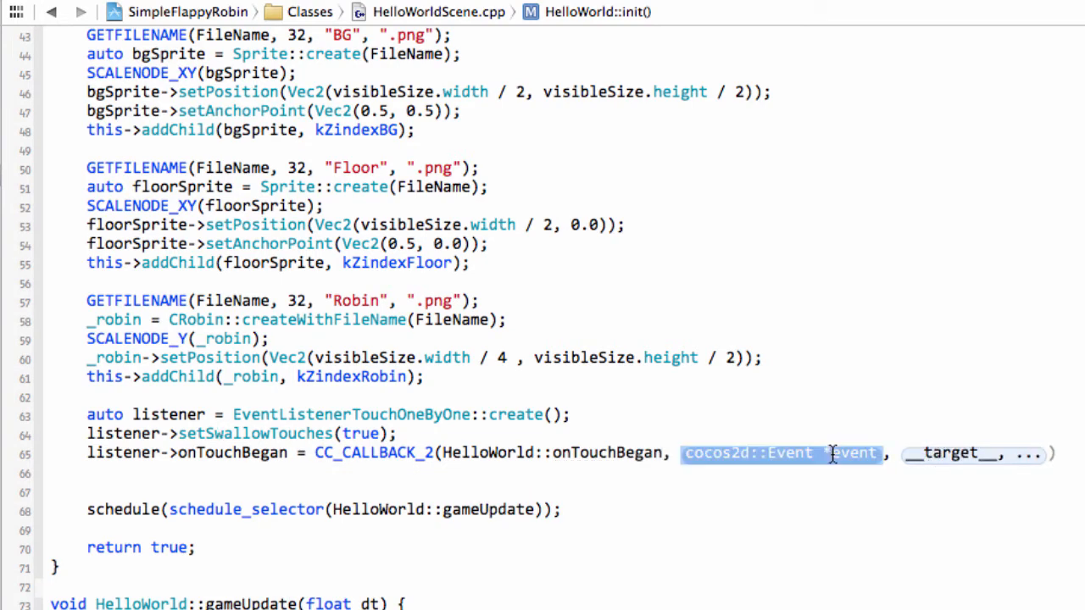
key("Delete")
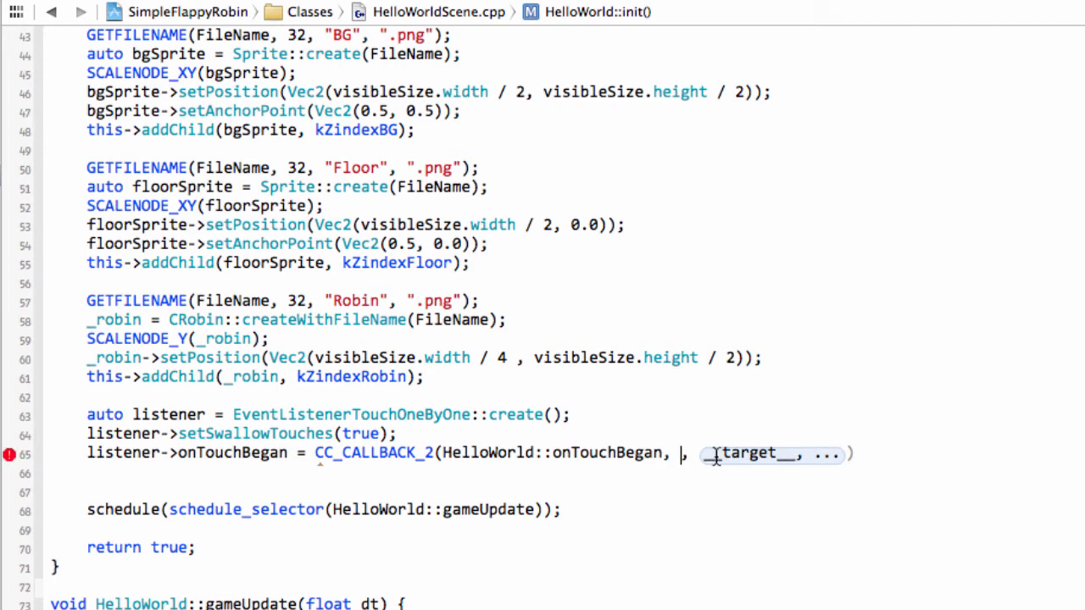
double_click(747, 455)
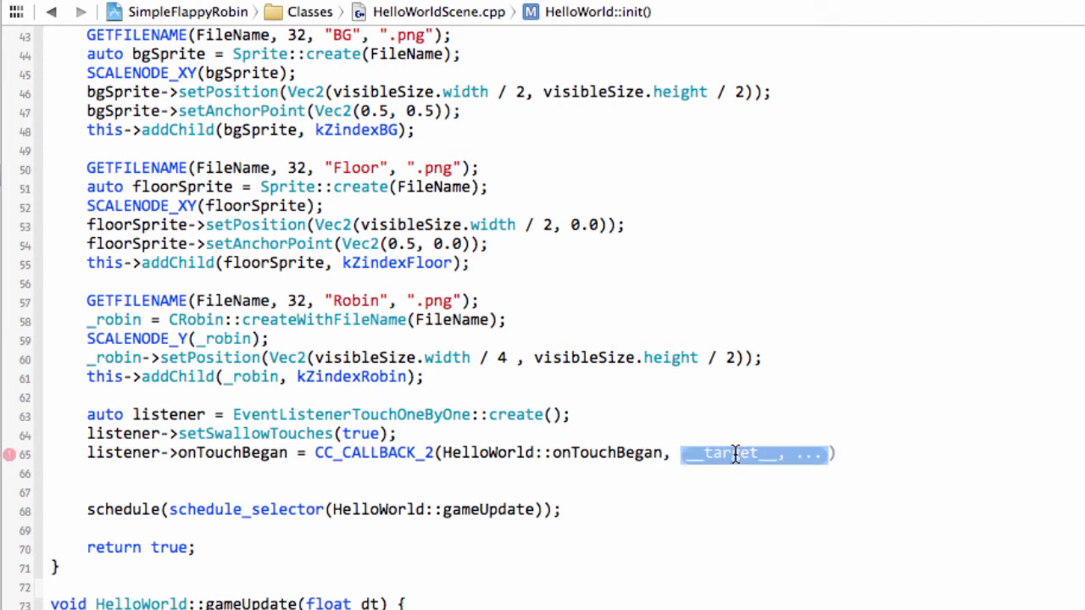
type("this")
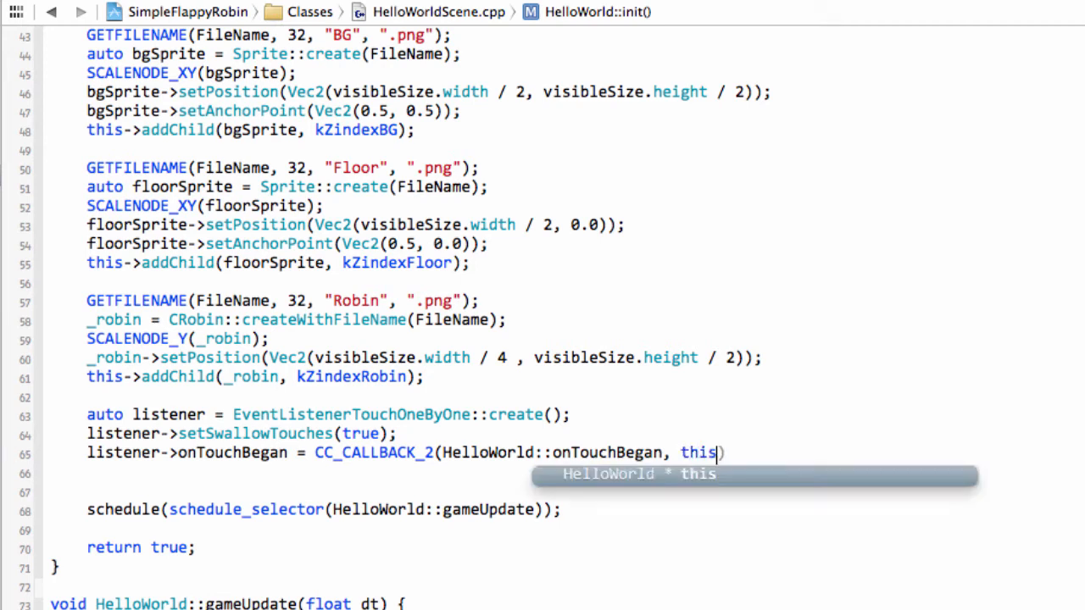
type(");")
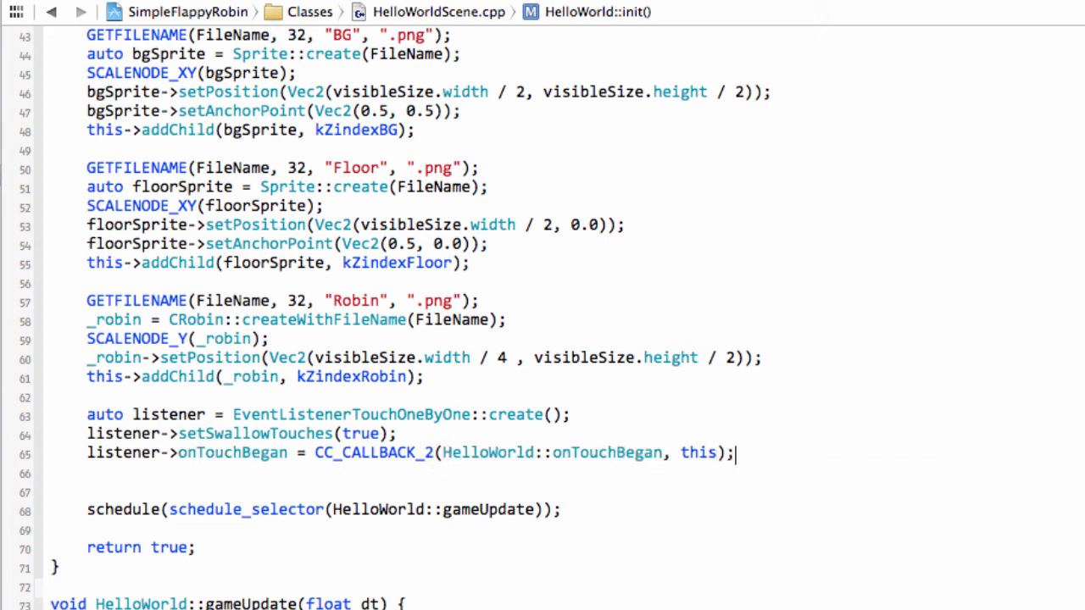
double_click(607, 453)
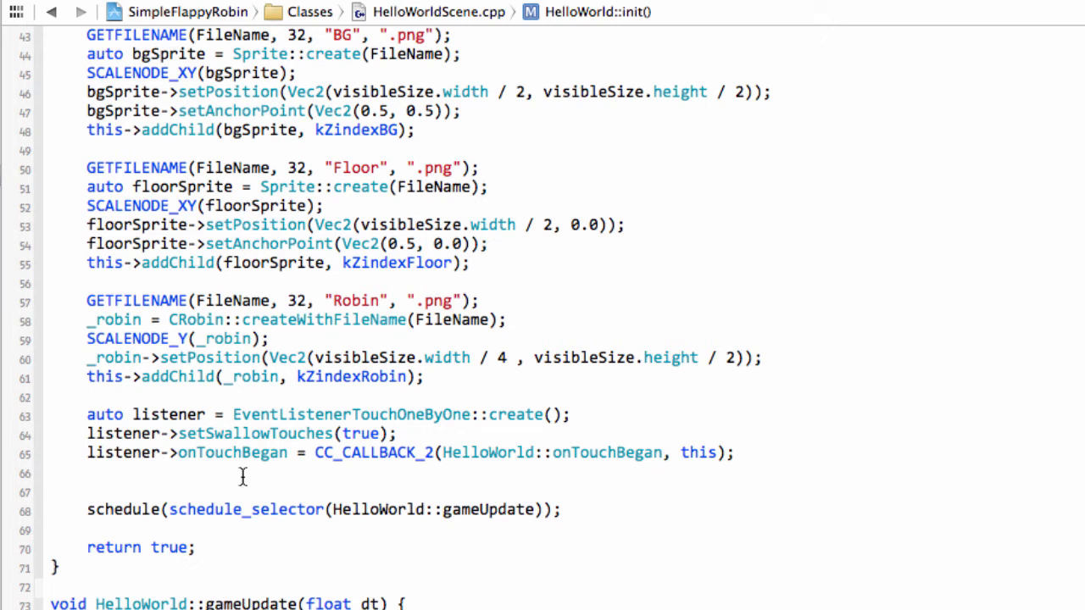
- Add _eventDispatcher->addEventListenerWithSceneGraphPriority(listener, this); and select the four listener setup lines
type("_eventDispatcher->addEventListenerWithSceneGraphPriority(listener, this")
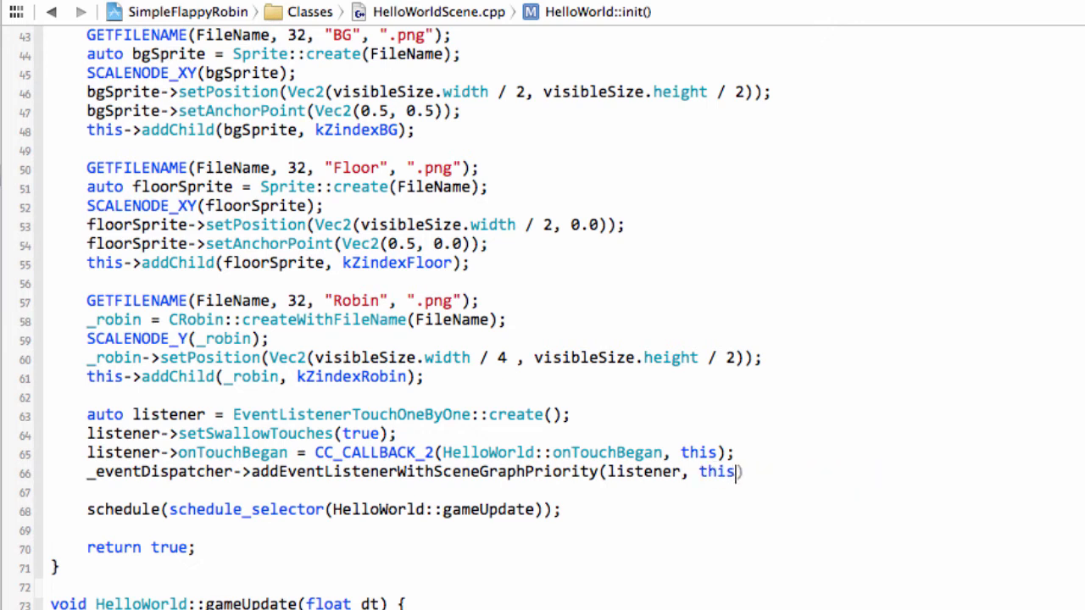
type(");")
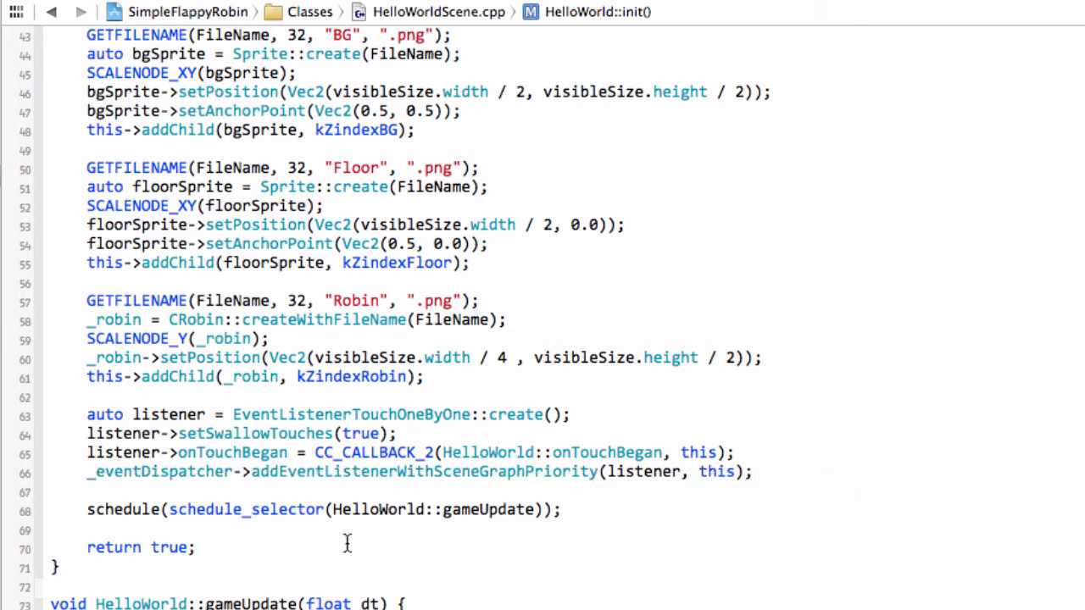
left_click_drag(87, 413, 753, 471)
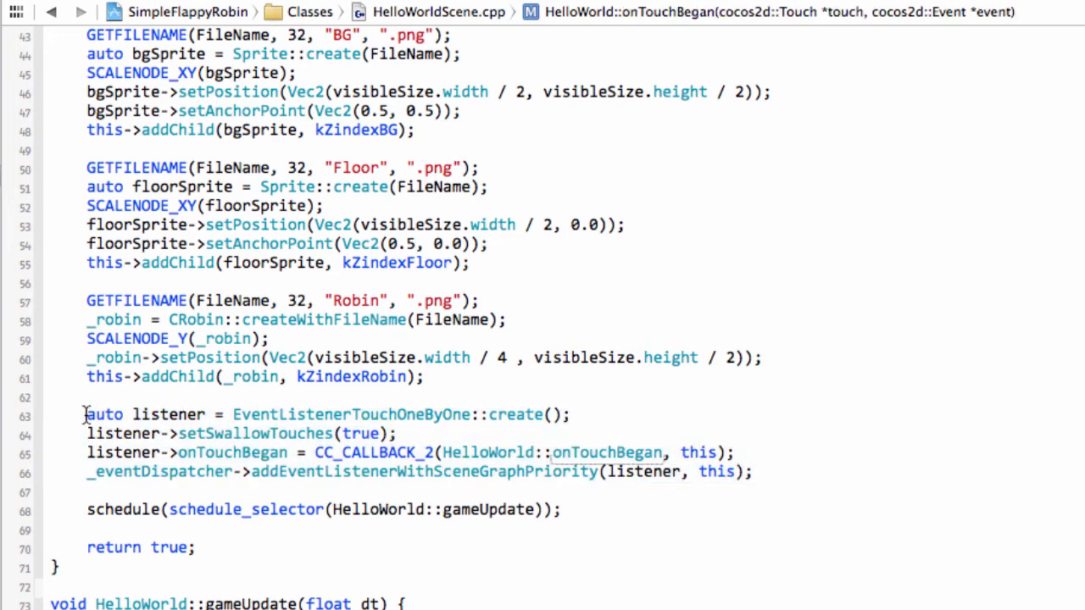
left_click_drag(86, 413, 753, 471)
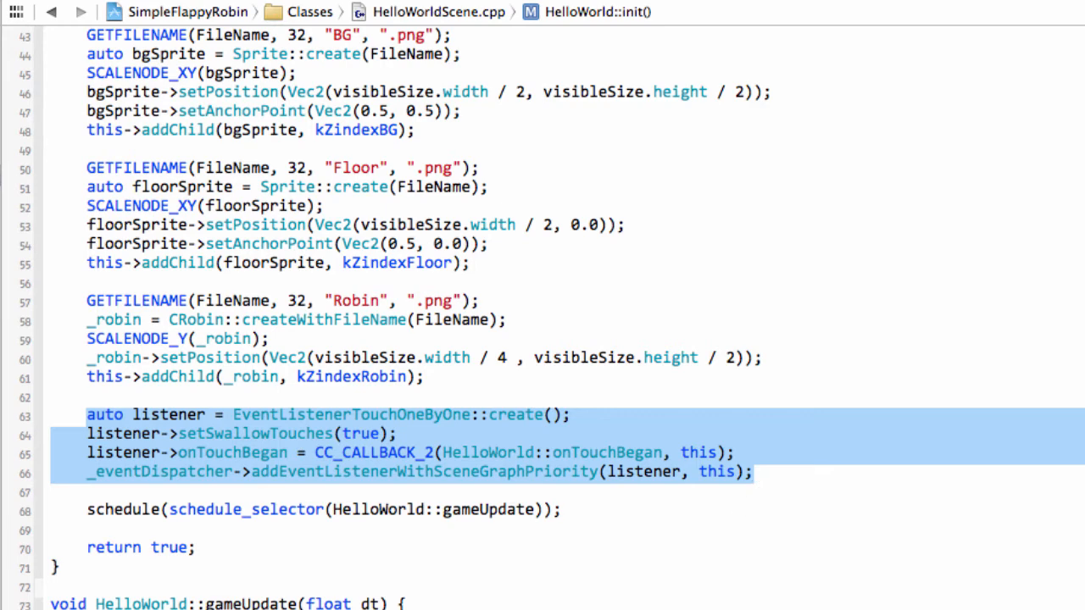
- Add a CCLOG in onTouchBegan printing "HelloWorld::onTouchBegan" with the touch location's x and y before return true
scroll("down", 3)
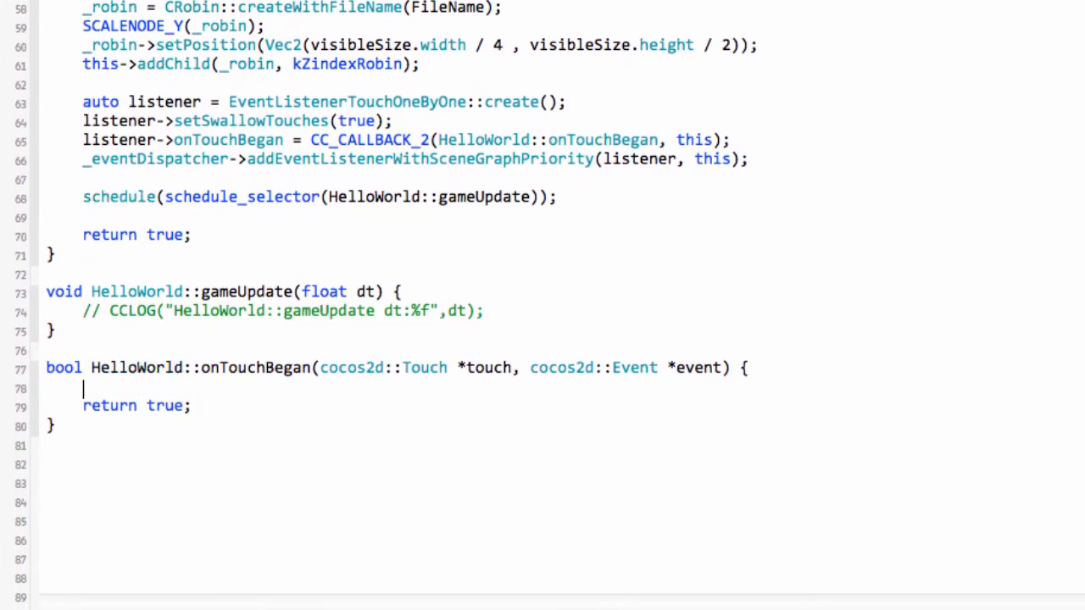
type("CCLOG(")
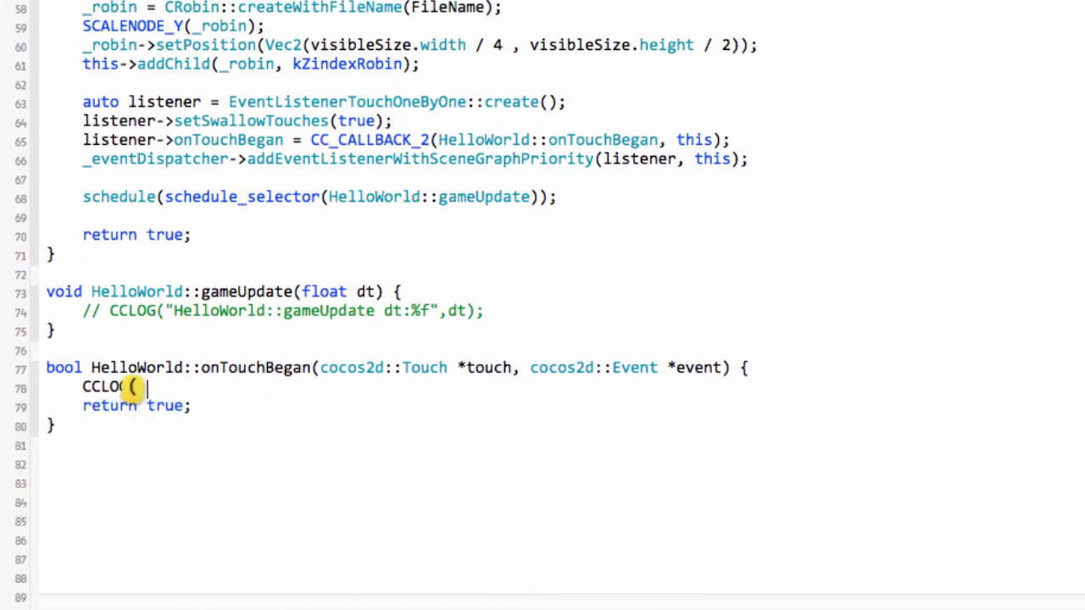
type("\"")
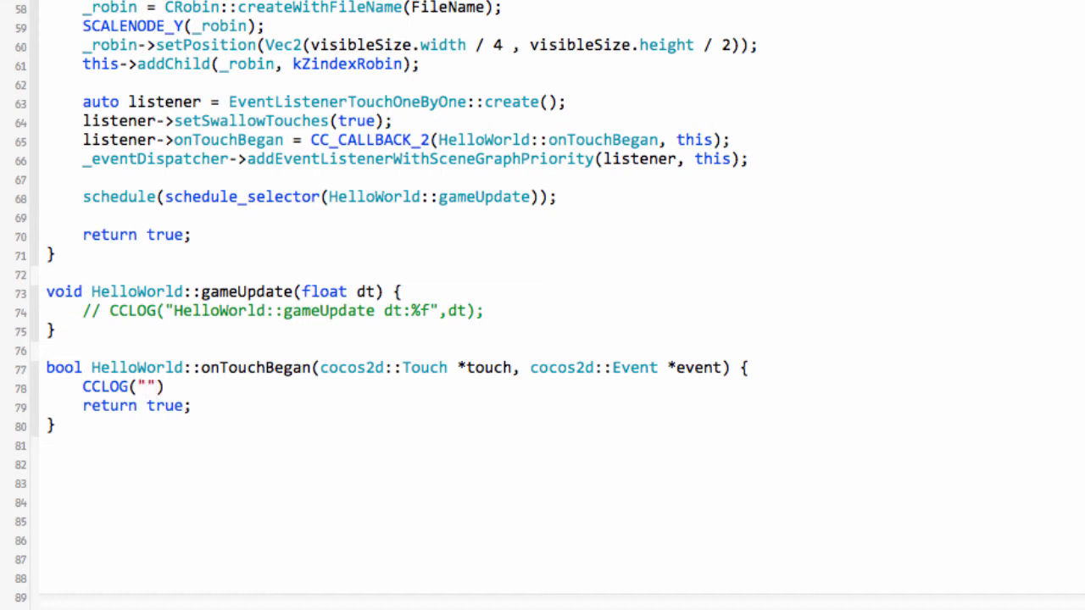
left_click(146, 387)
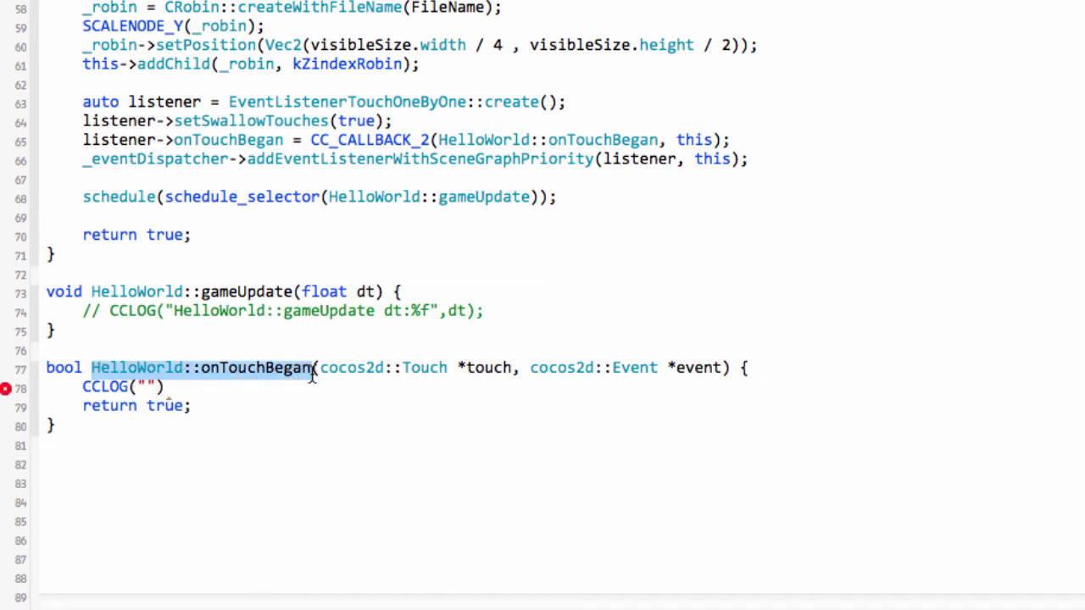
type("HelloWorld::onTouchBegan x:%f y:%f")
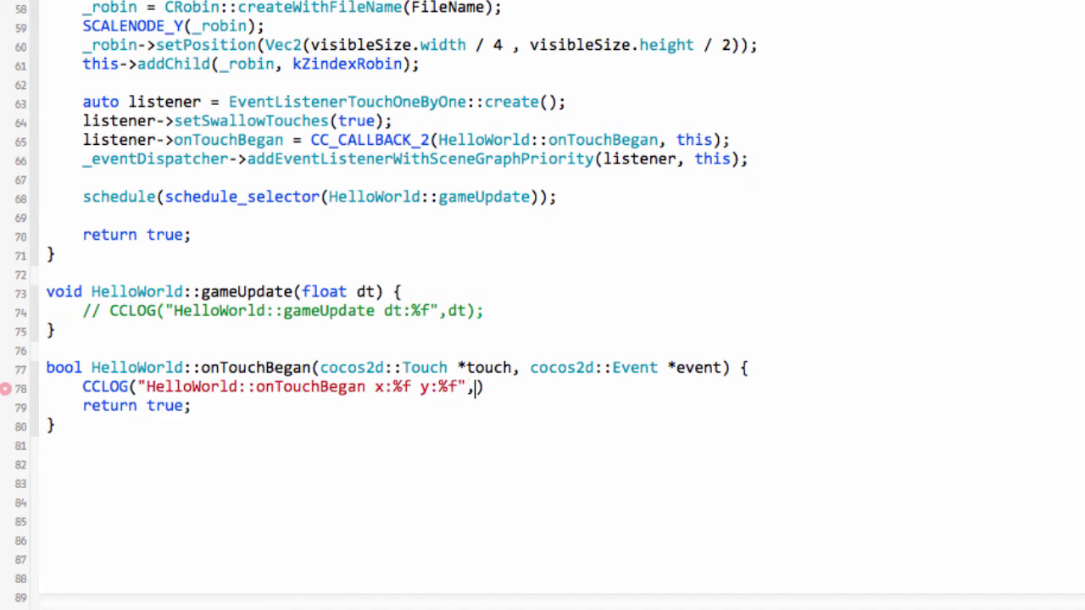
type("touch->getDelta()")
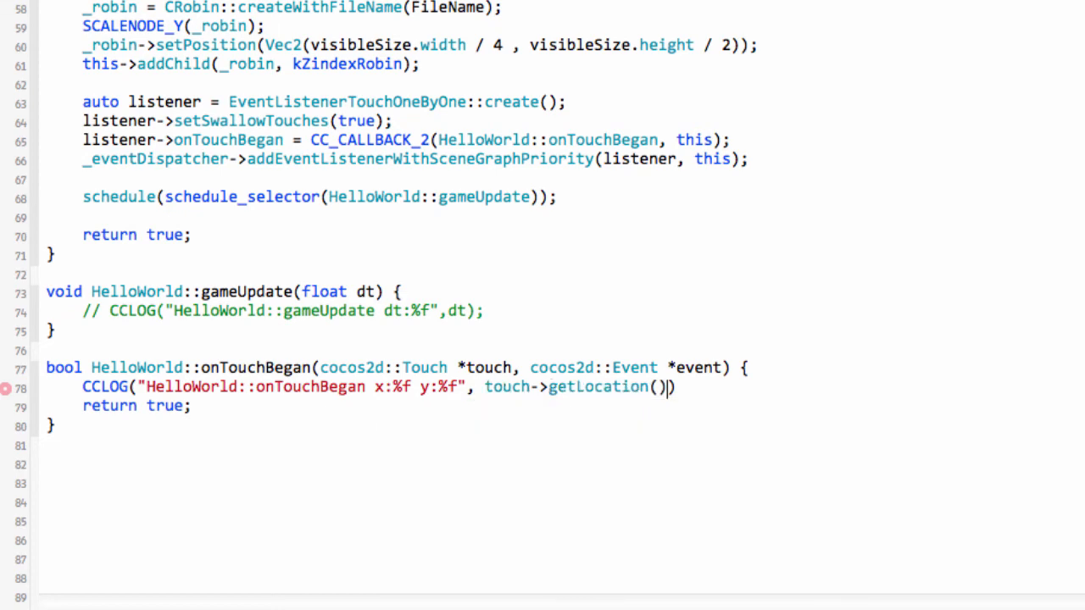
type(".x, touh")
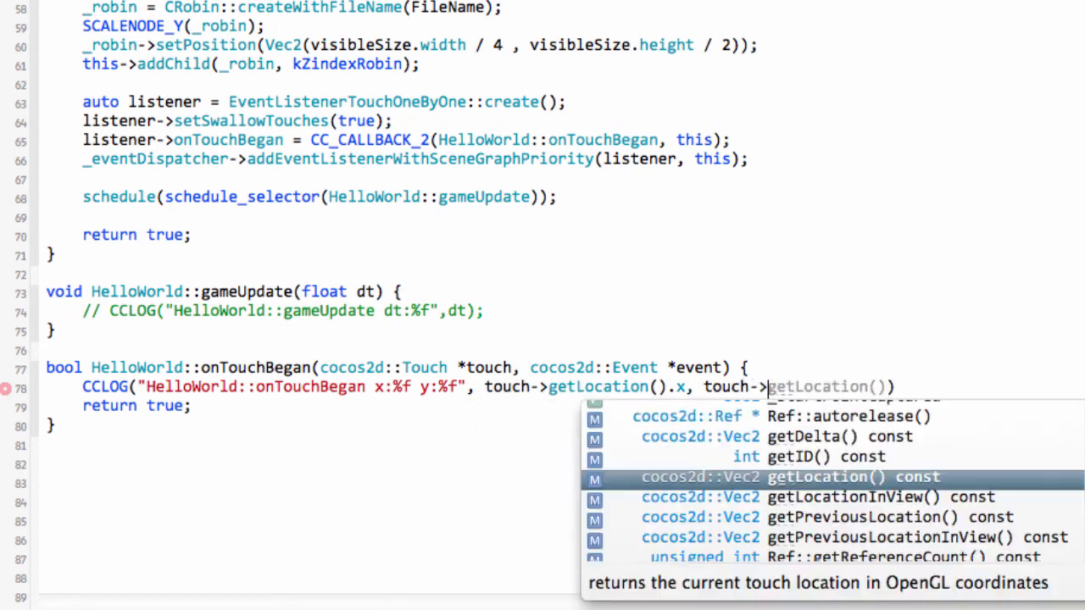
type(".y)")
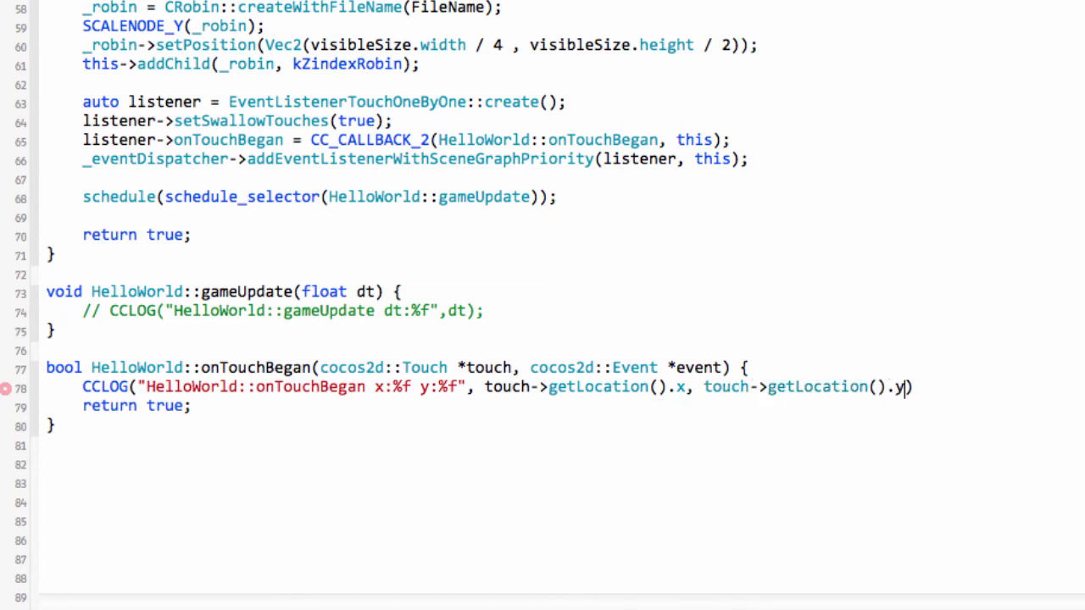
type(";")
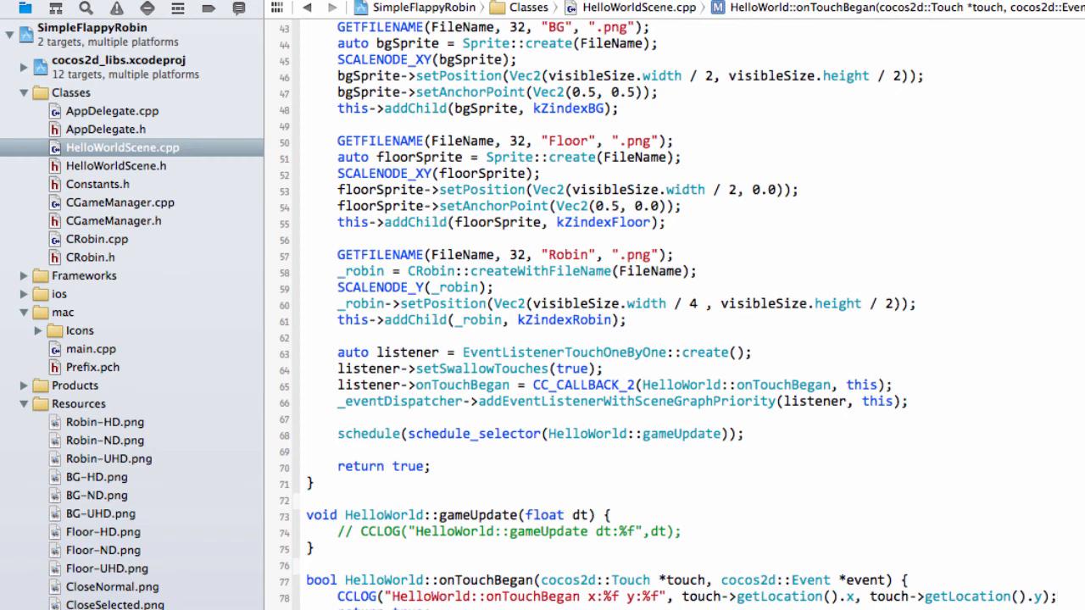
- Build and run the SimpleFlappyRobin Mac scheme with Cmd+R
scroll("down", 3)
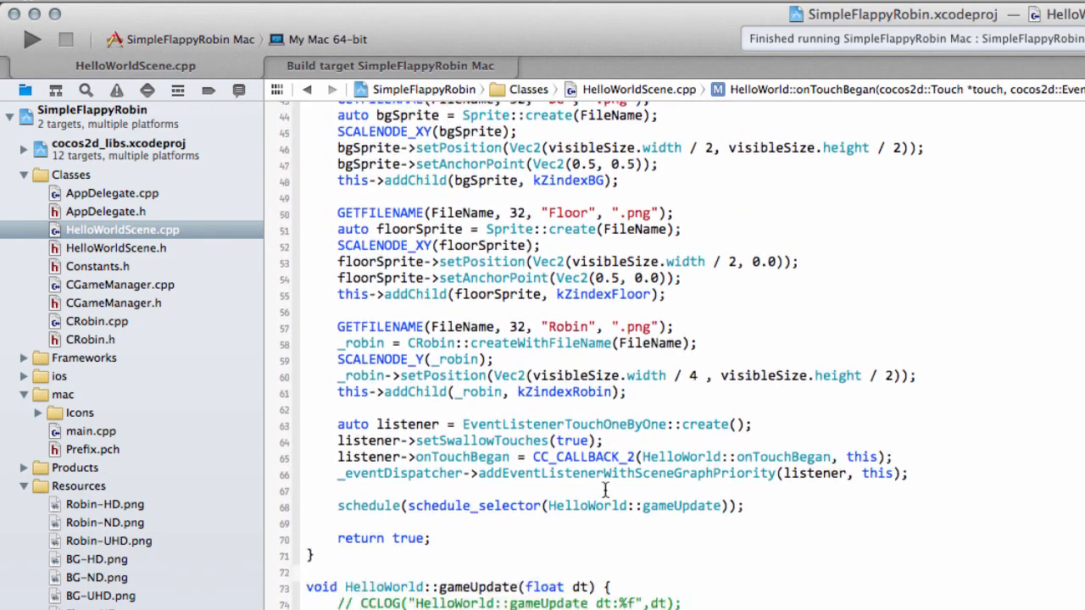
scroll("down", 3)
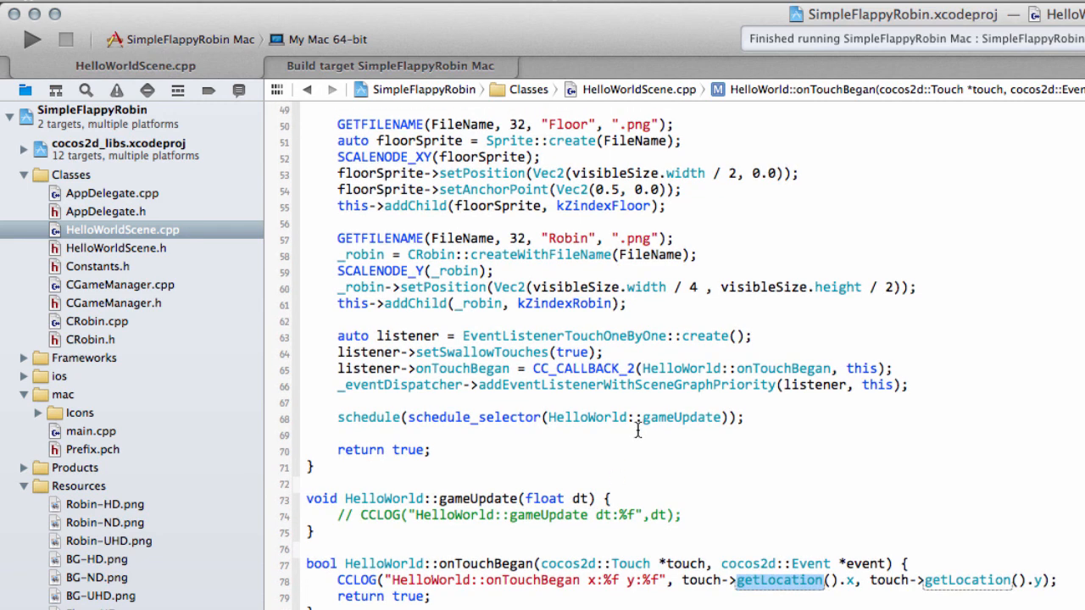